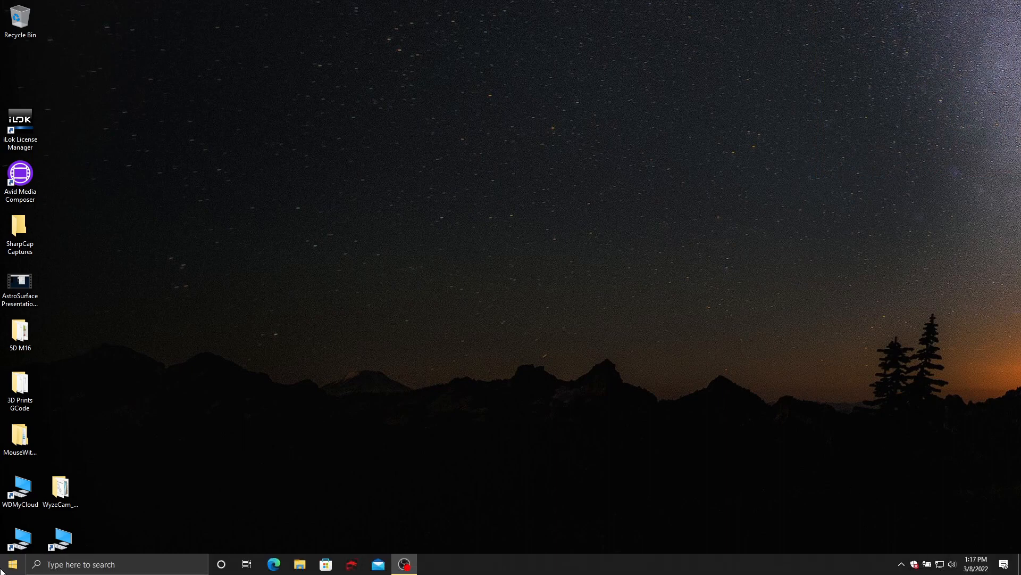
Step: Launch AutoStakkert from the Astronomy group of the Start menu
click(11, 564)
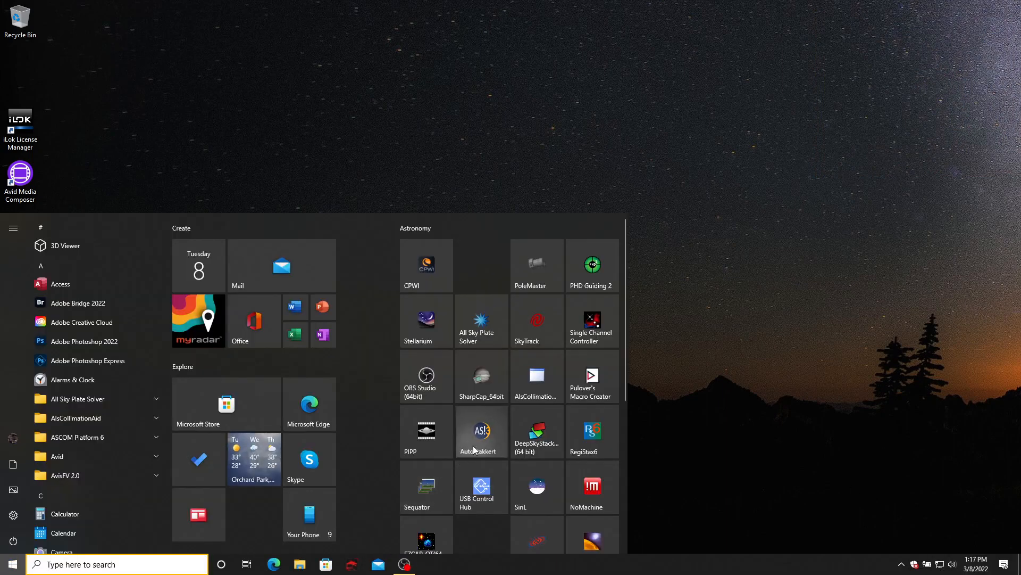
click(481, 432)
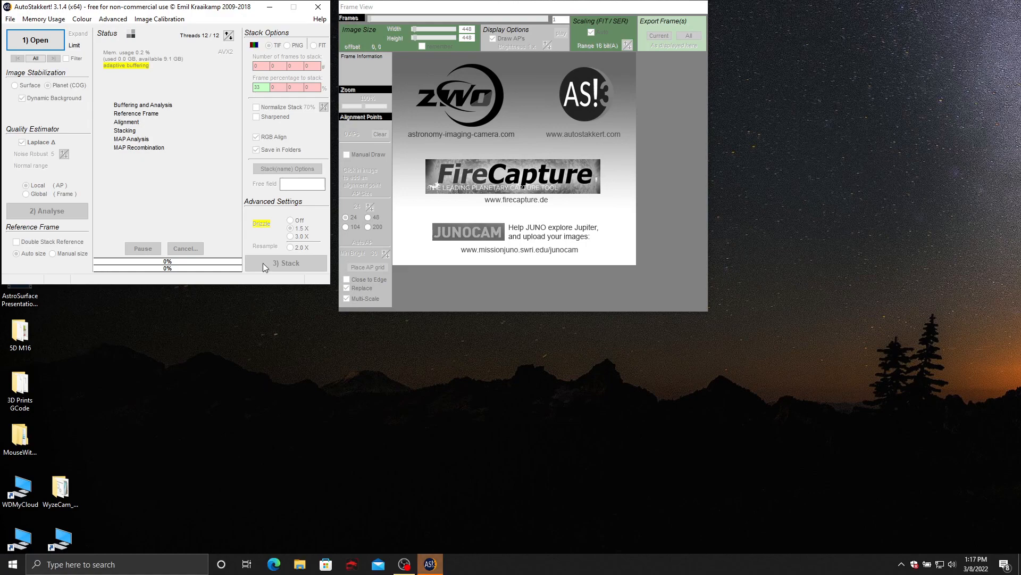
mouse_move(252, 219)
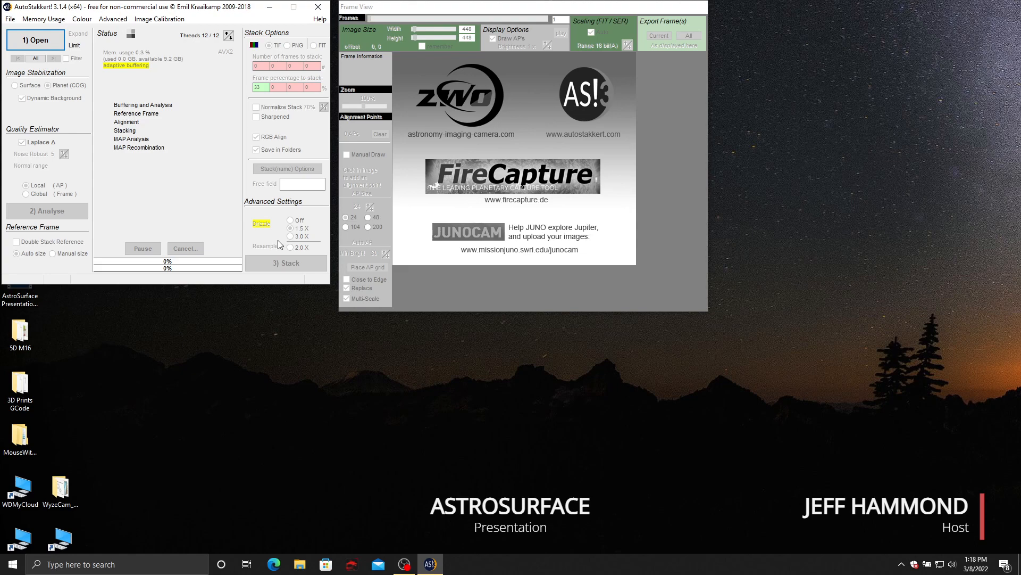
mouse_move(312, 203)
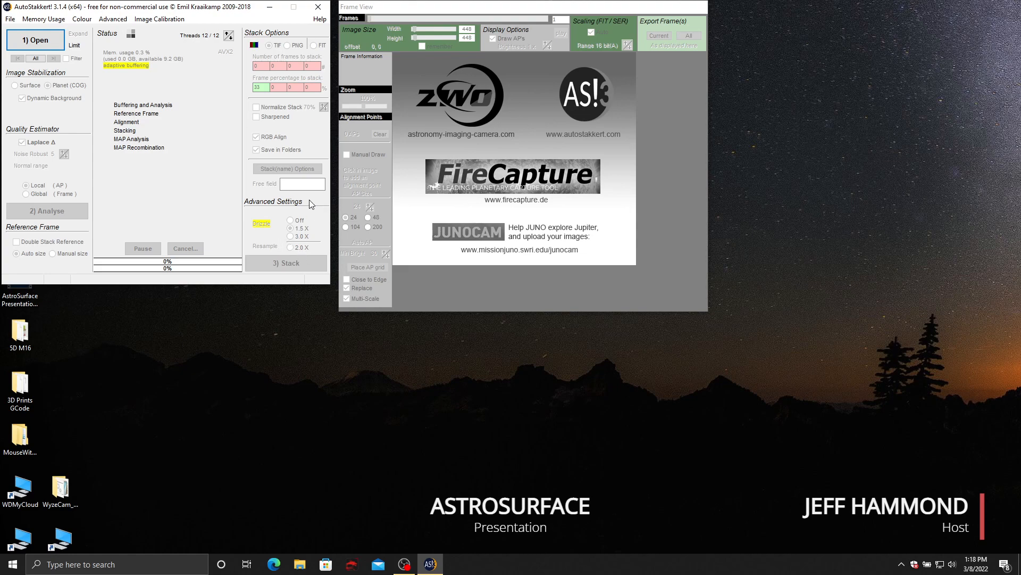
mouse_move(295, 193)
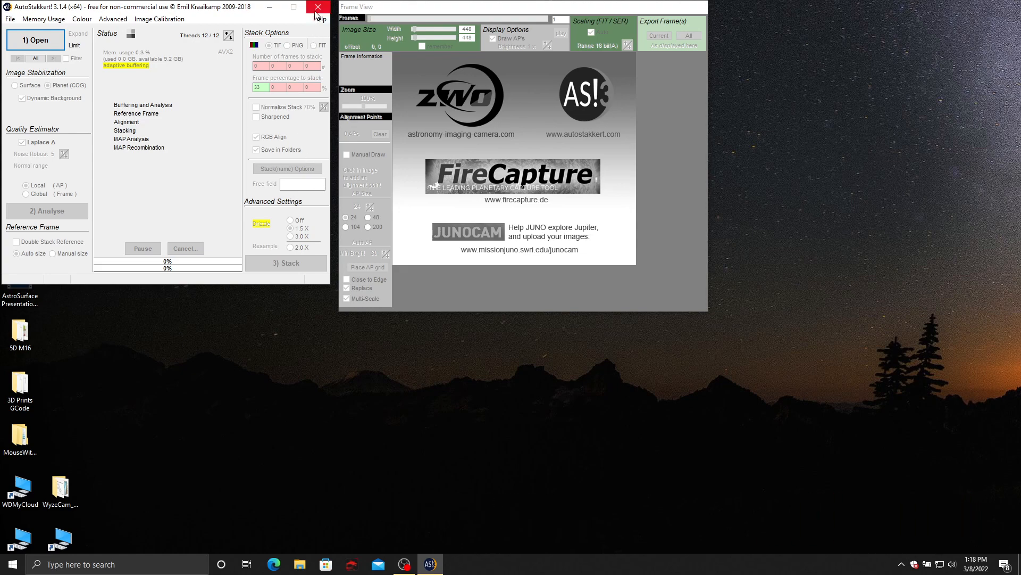
Step: Close AutoStakkert, start AstroSurface and show its version info, T1-TITANIA 2022-02-07
click(317, 7)
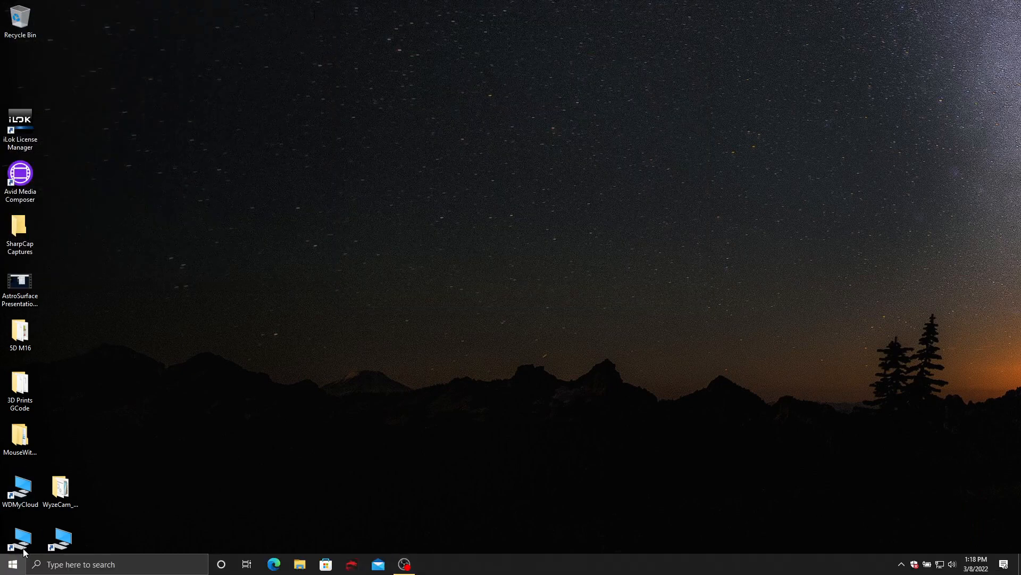
click(8, 564)
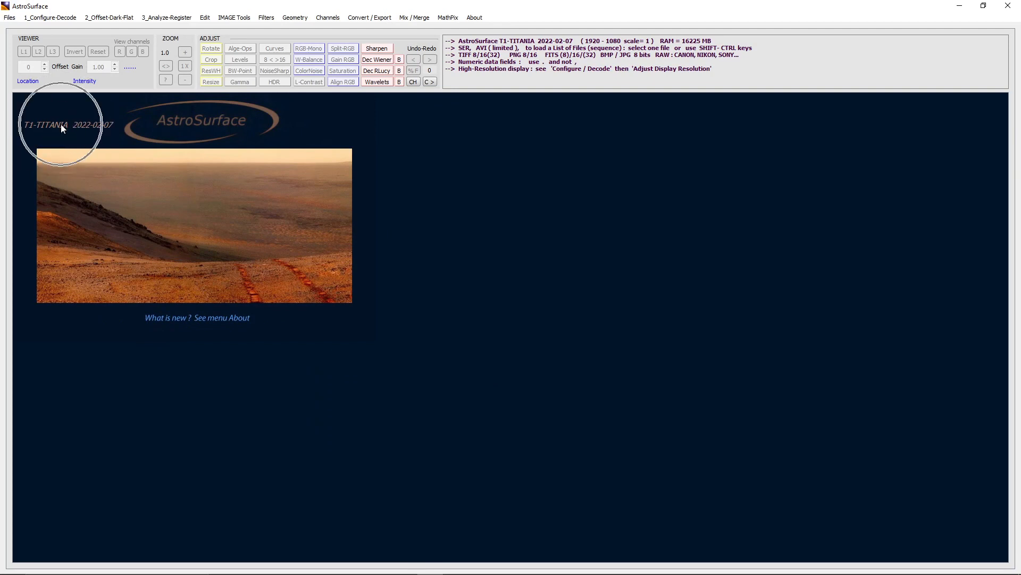
mouse_move(104, 109)
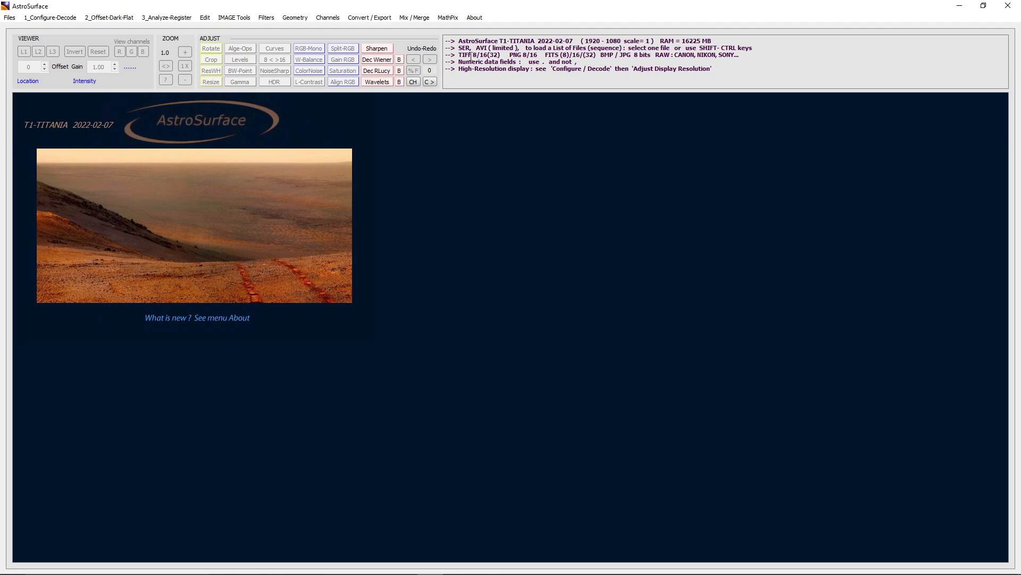
click(474, 17)
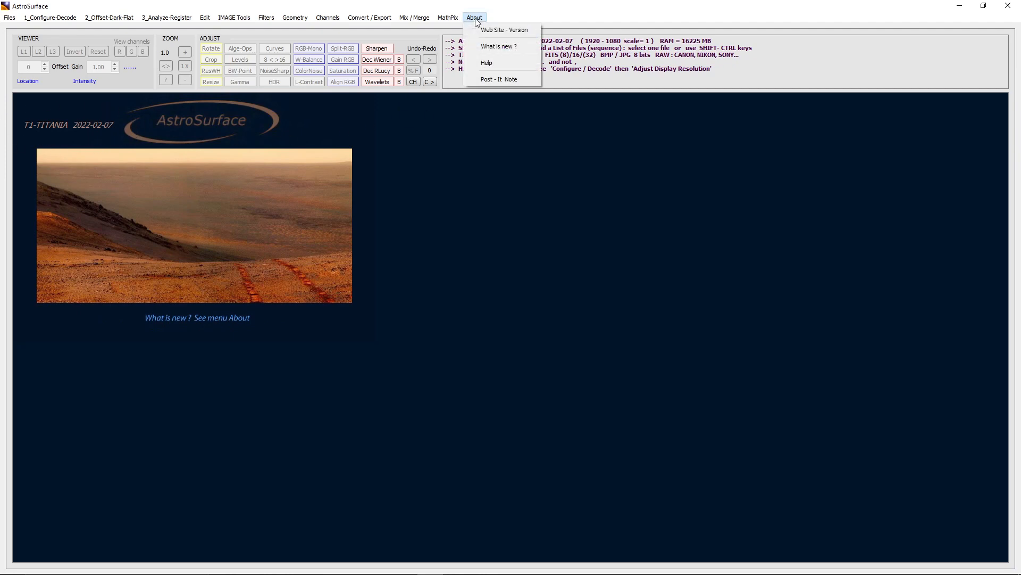
mouse_move(503, 30)
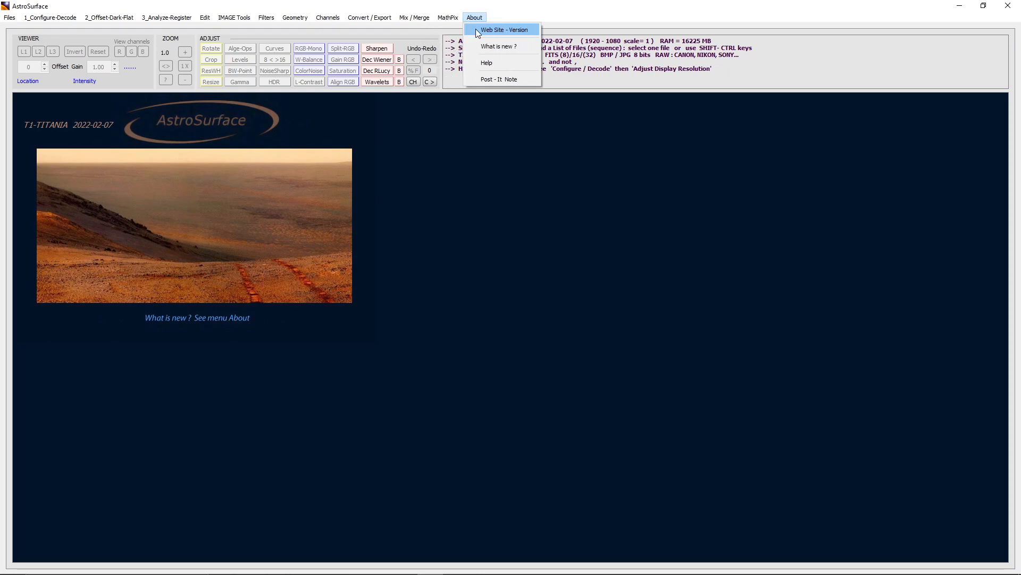
click(505, 30)
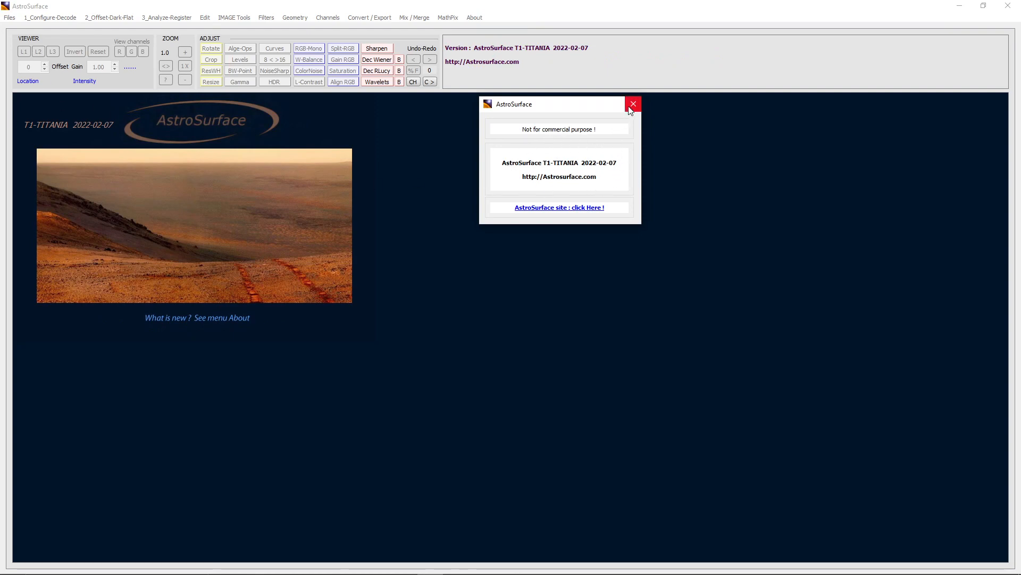
Step: Close the version information window, returning to the AstroSurface start screen
click(632, 103)
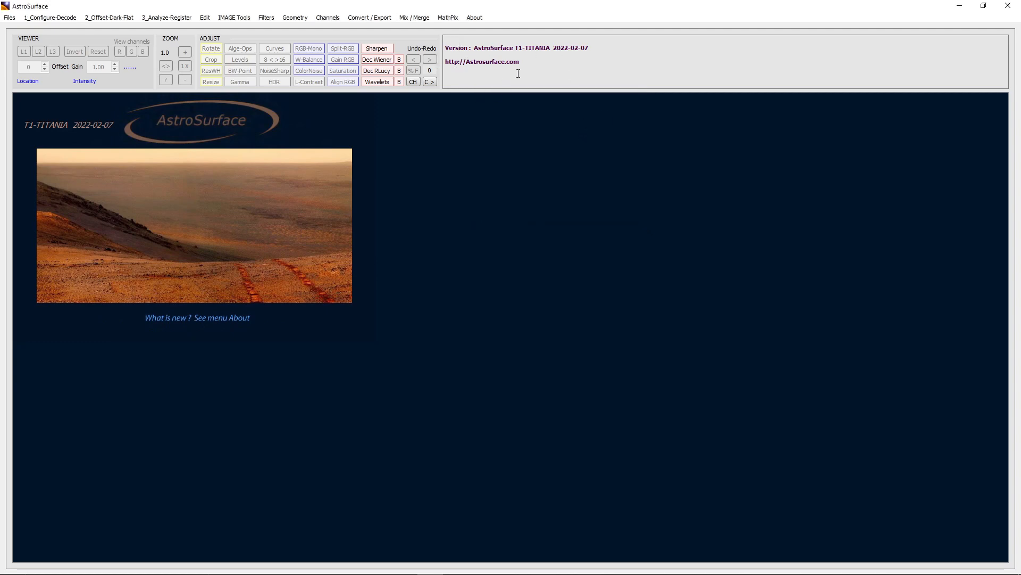
mouse_move(585, 55)
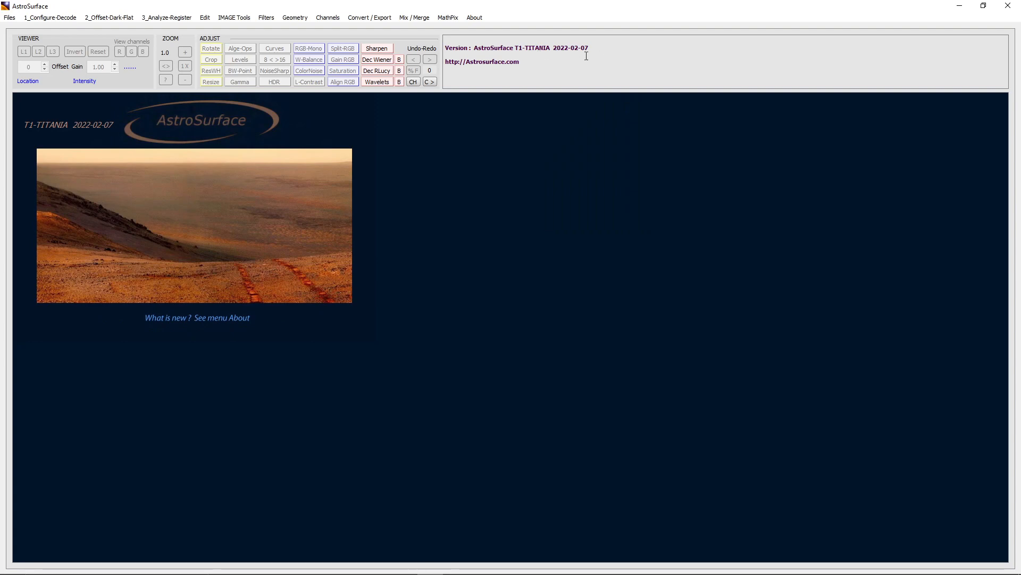
mouse_move(166, 61)
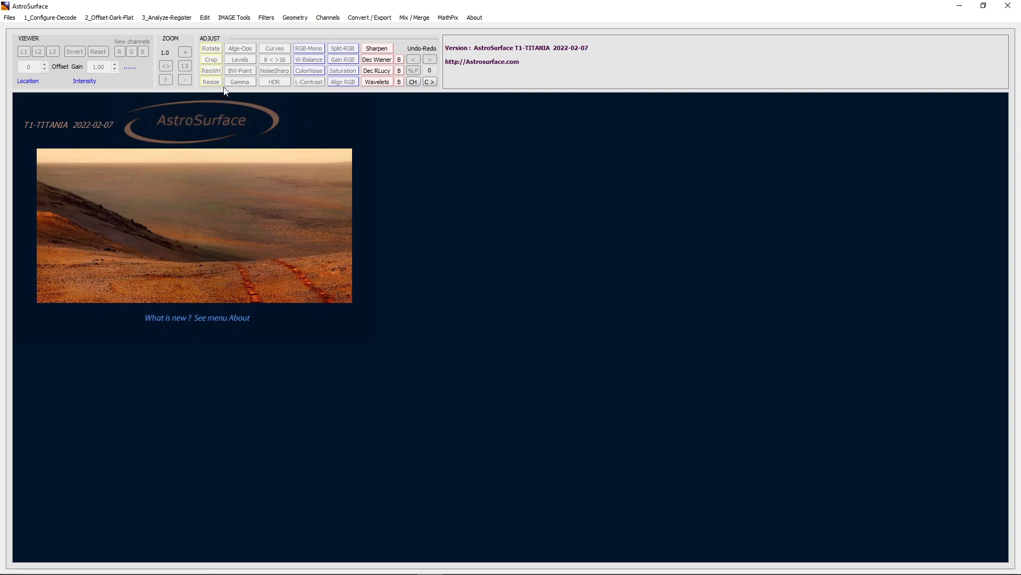
mouse_move(320, 118)
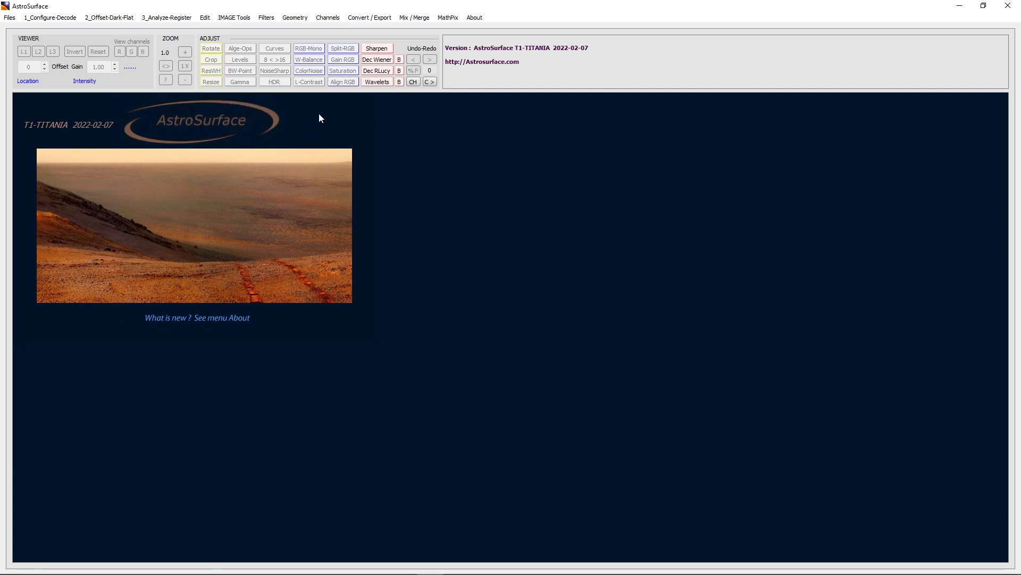
mouse_move(165, 134)
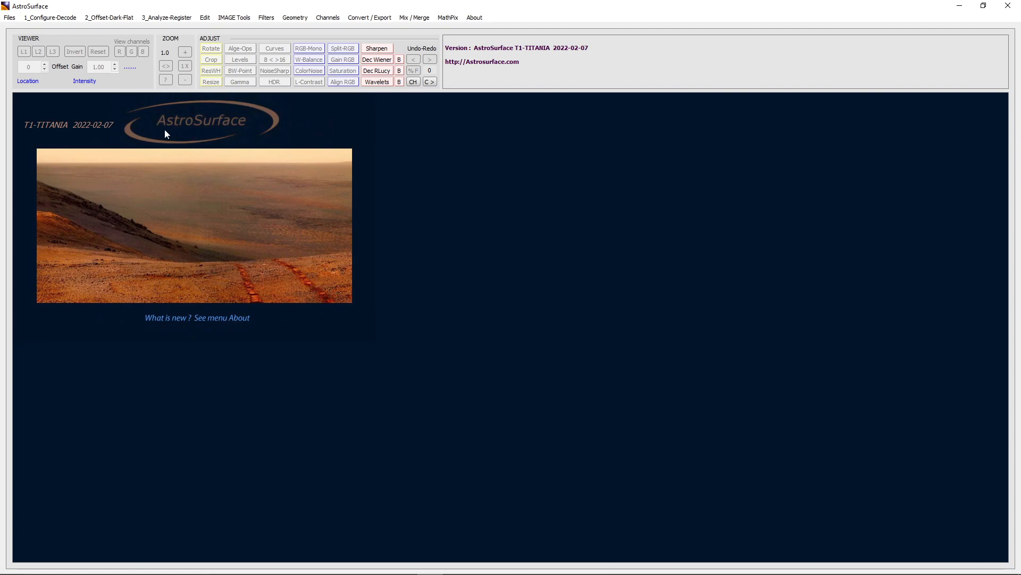
mouse_move(169, 123)
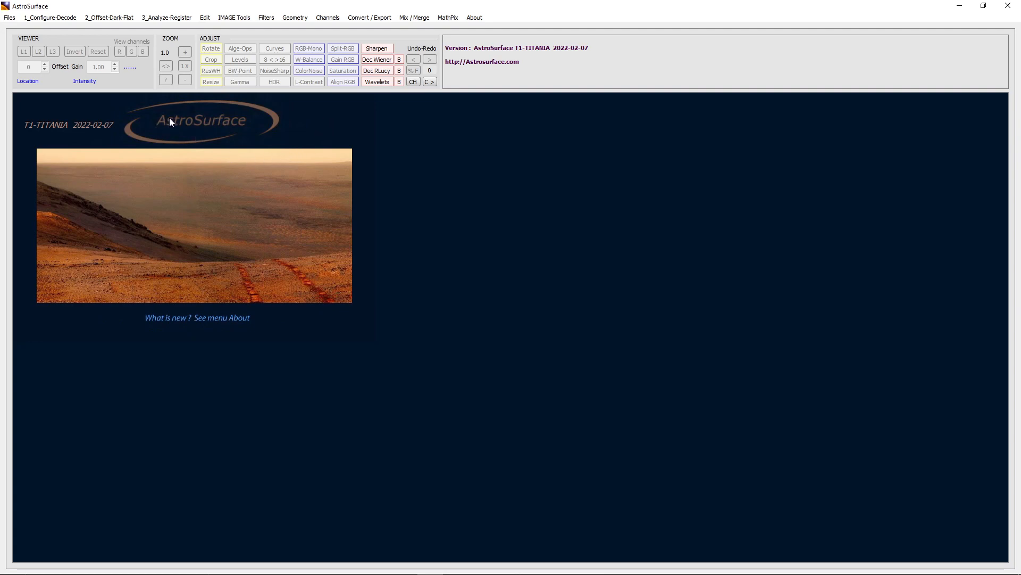
mouse_move(193, 121)
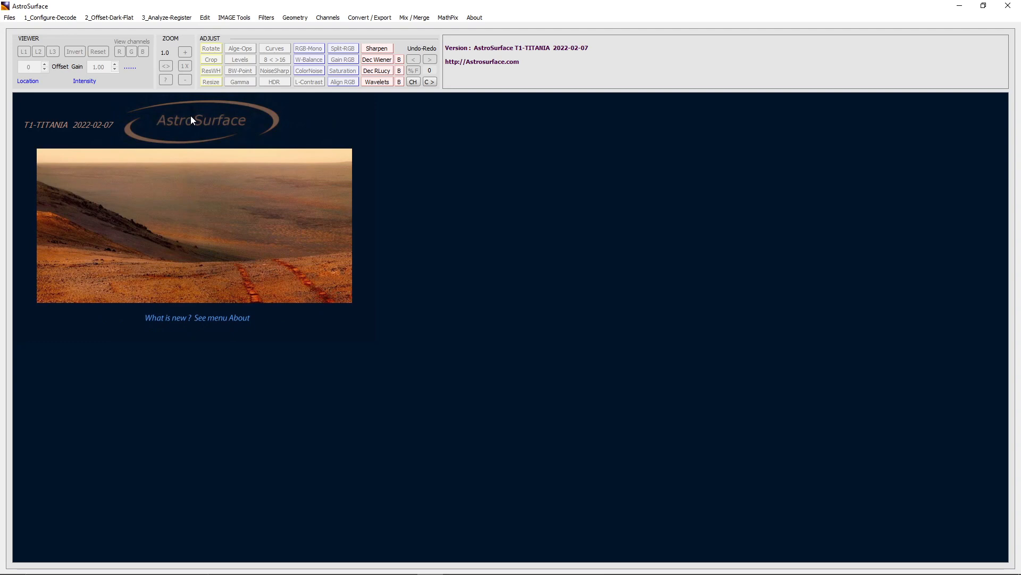
mouse_move(192, 144)
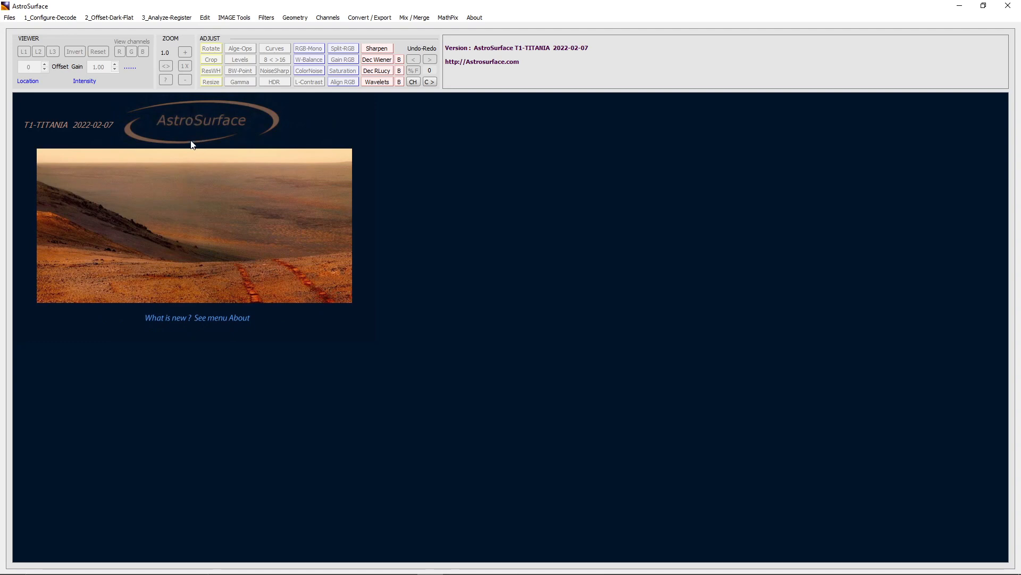
mouse_move(208, 130)
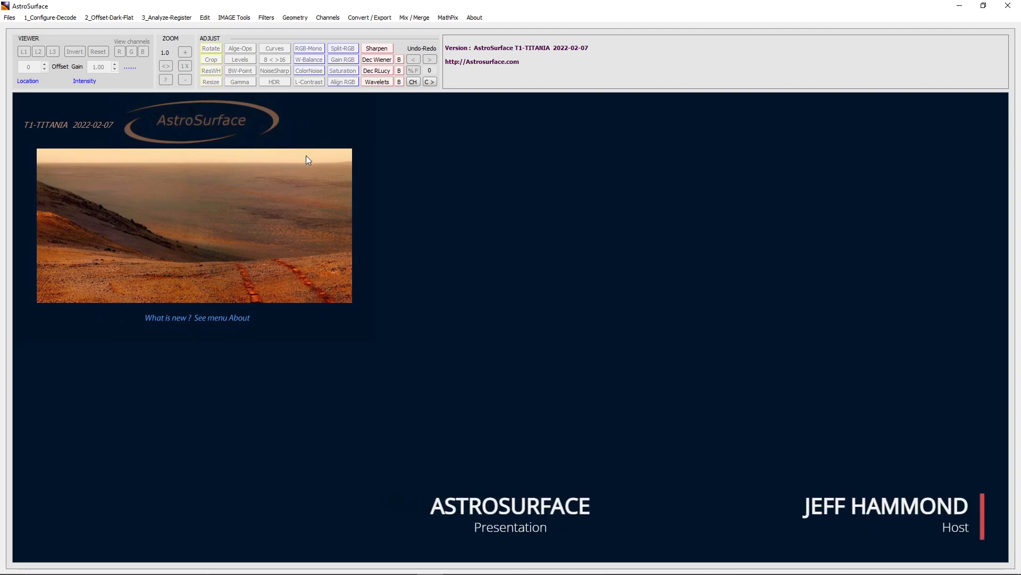
mouse_move(526, 116)
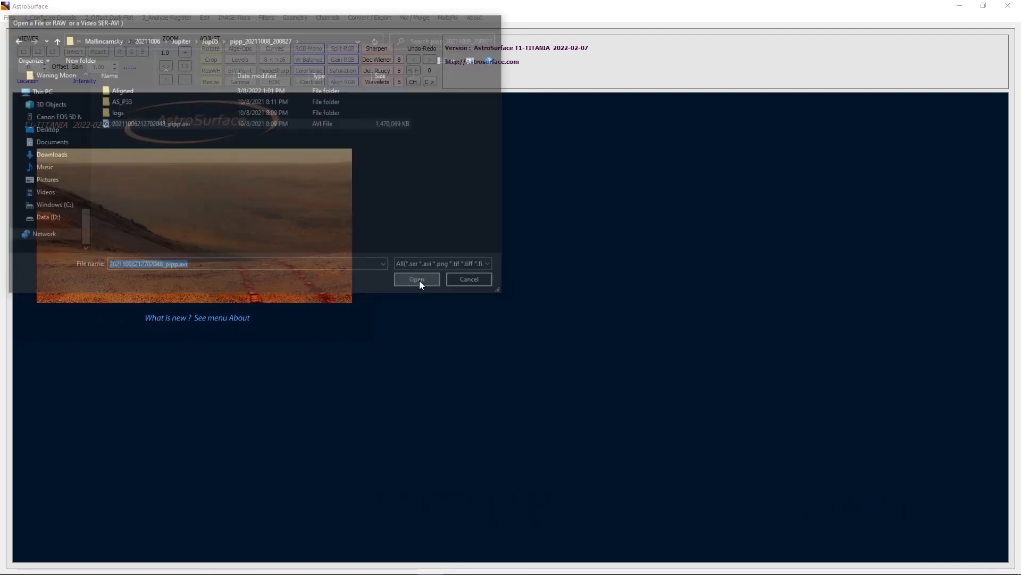
Step: Load the Jupiter video as RGB colour frames and scrub through its frames
click(416, 279)
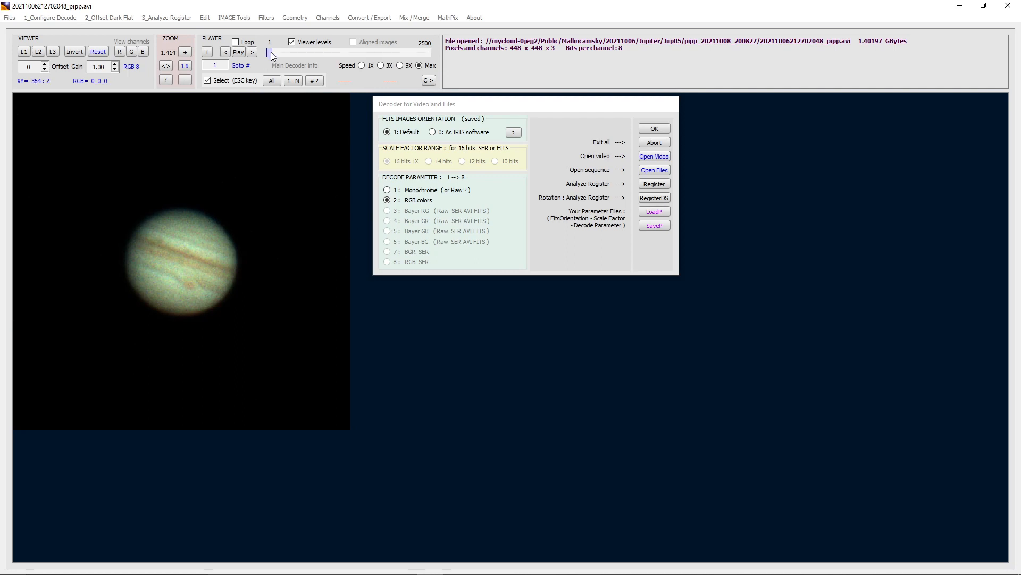
drag(271, 51, 375, 51)
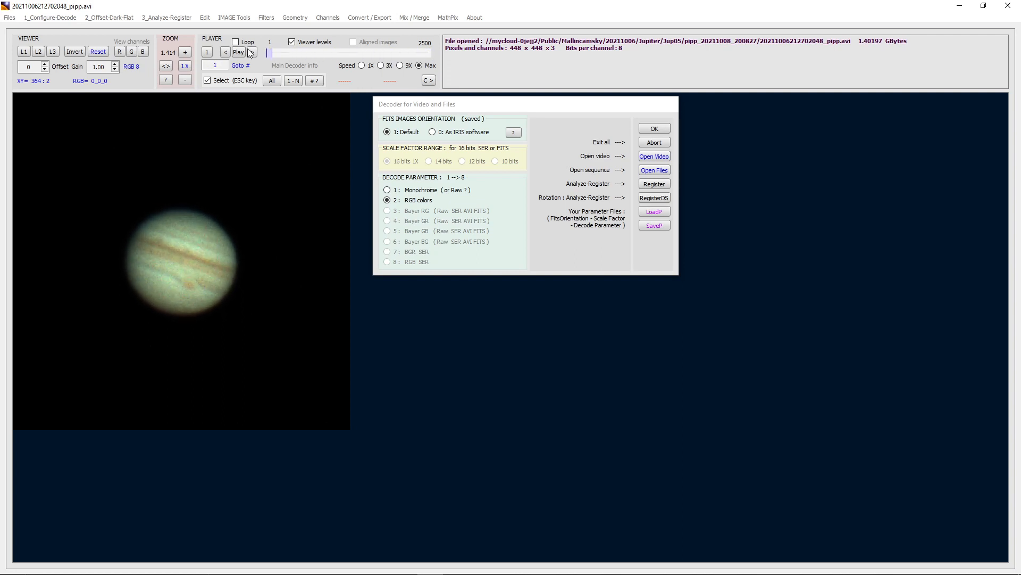
click(253, 51)
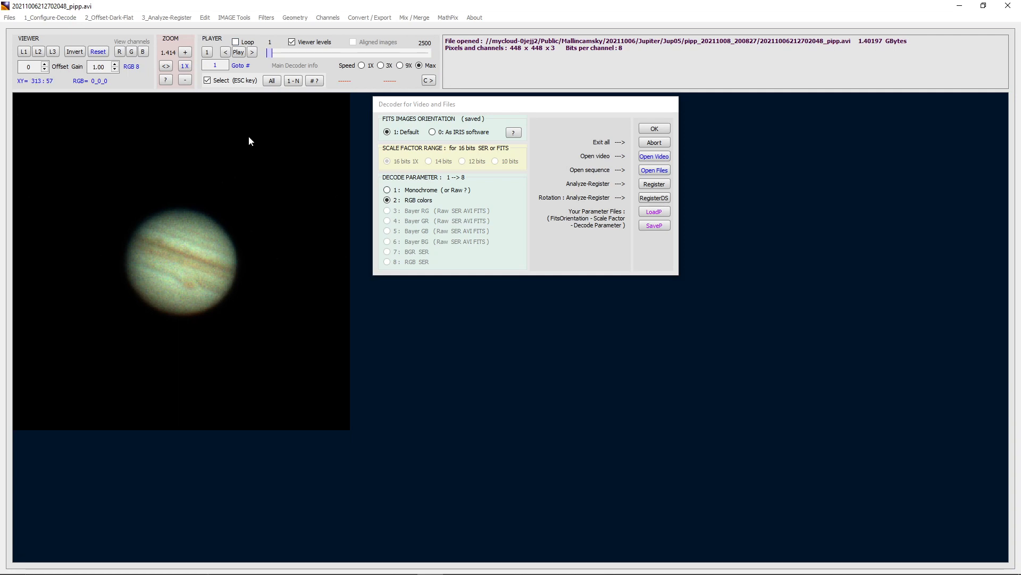
mouse_move(271, 122)
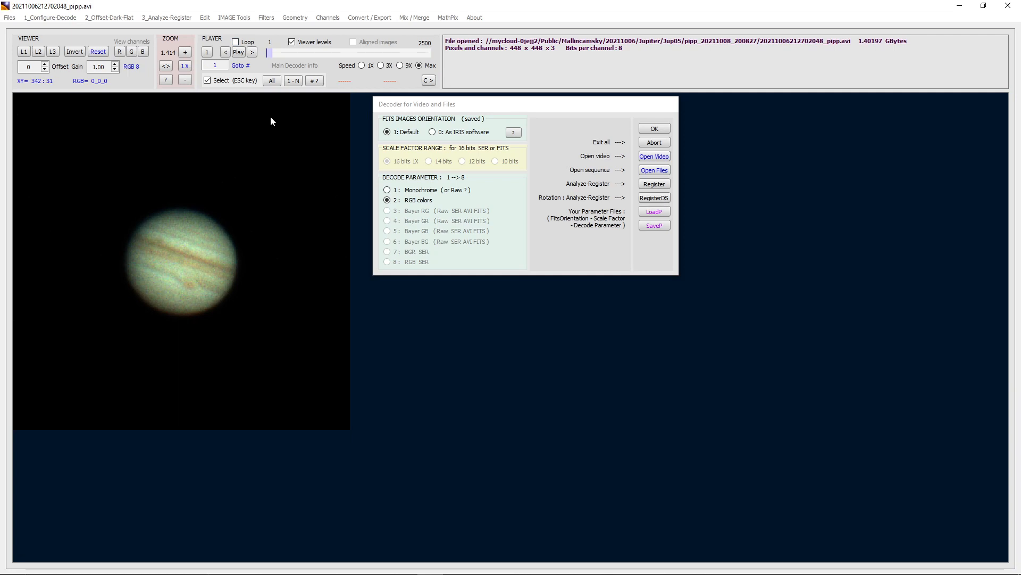
click(237, 52)
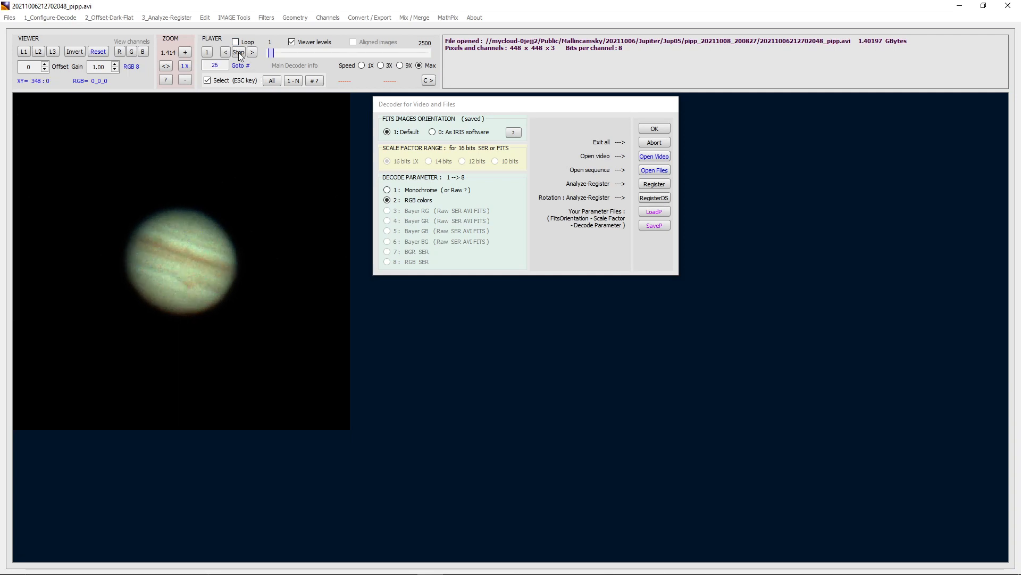
click(253, 51)
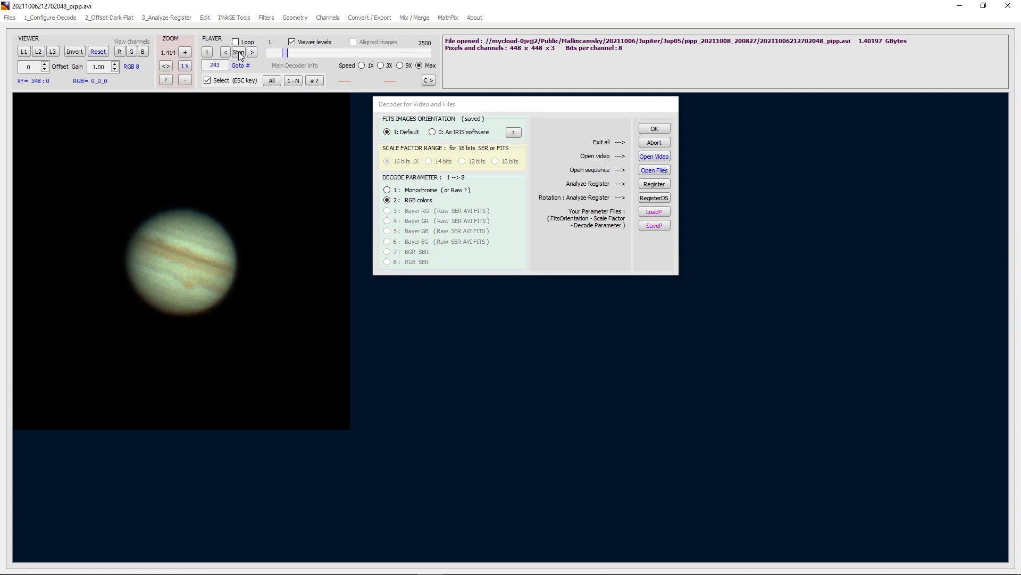
click(238, 51)
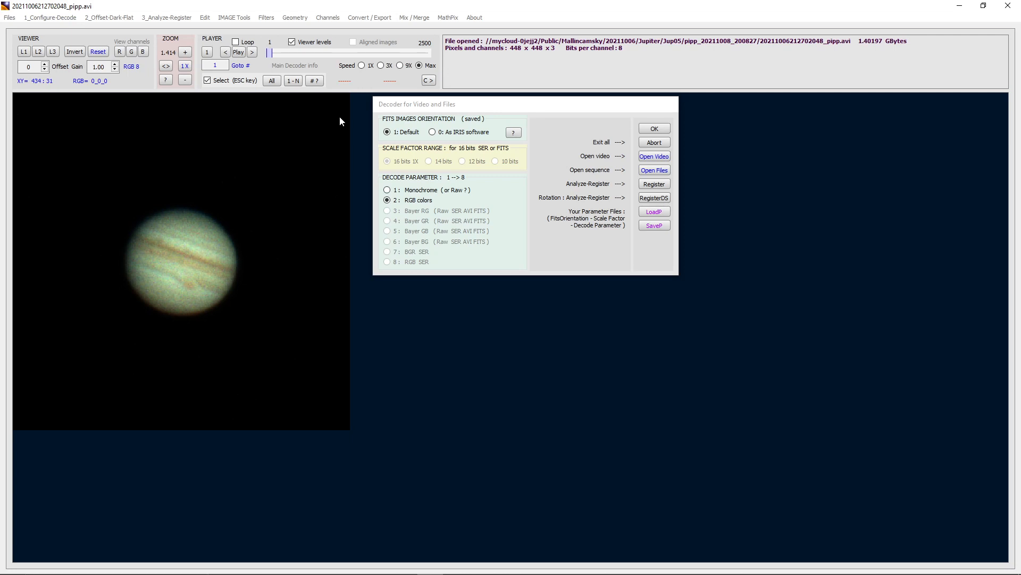
mouse_move(442, 132)
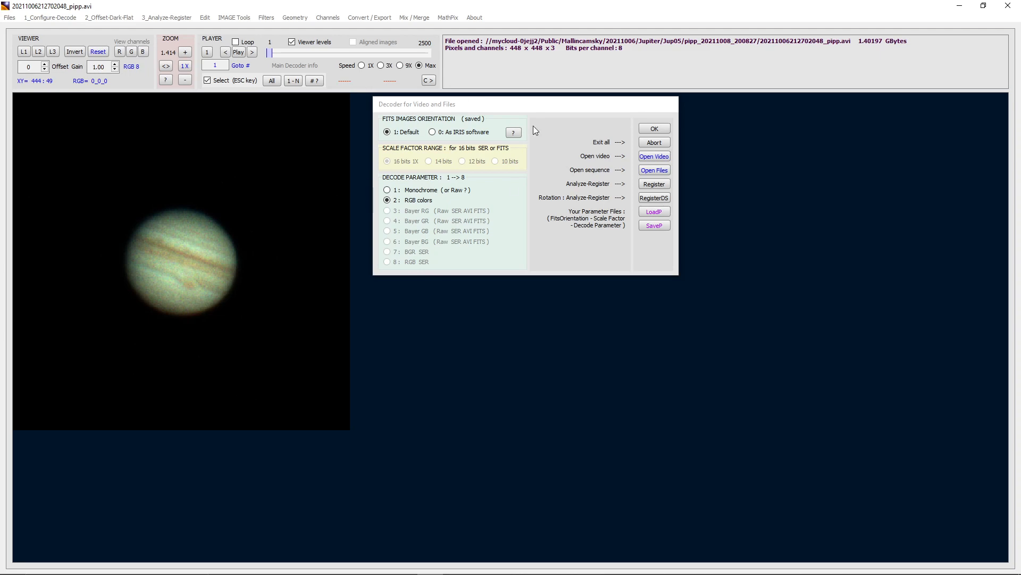
mouse_move(411, 212)
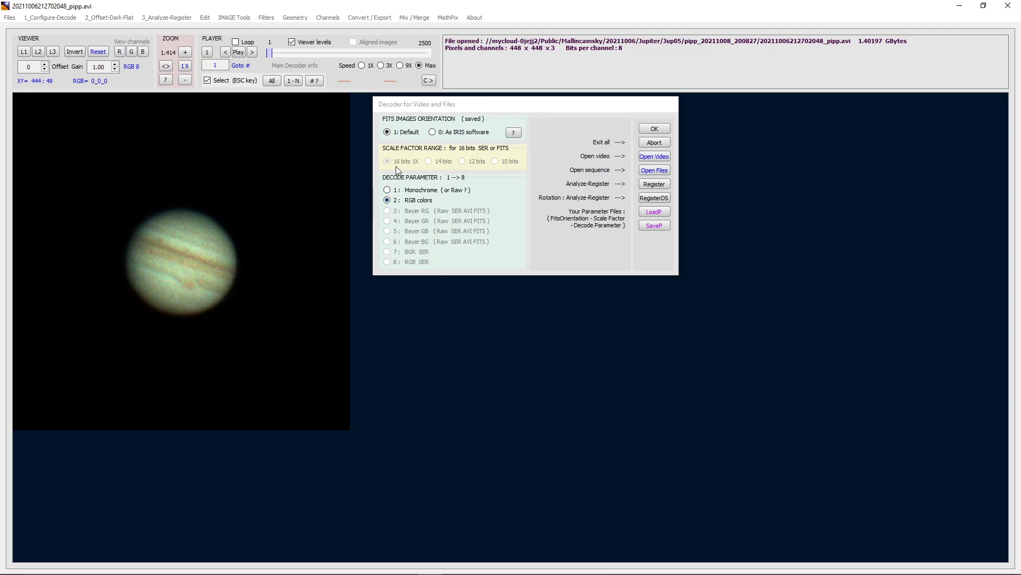
mouse_move(666, 135)
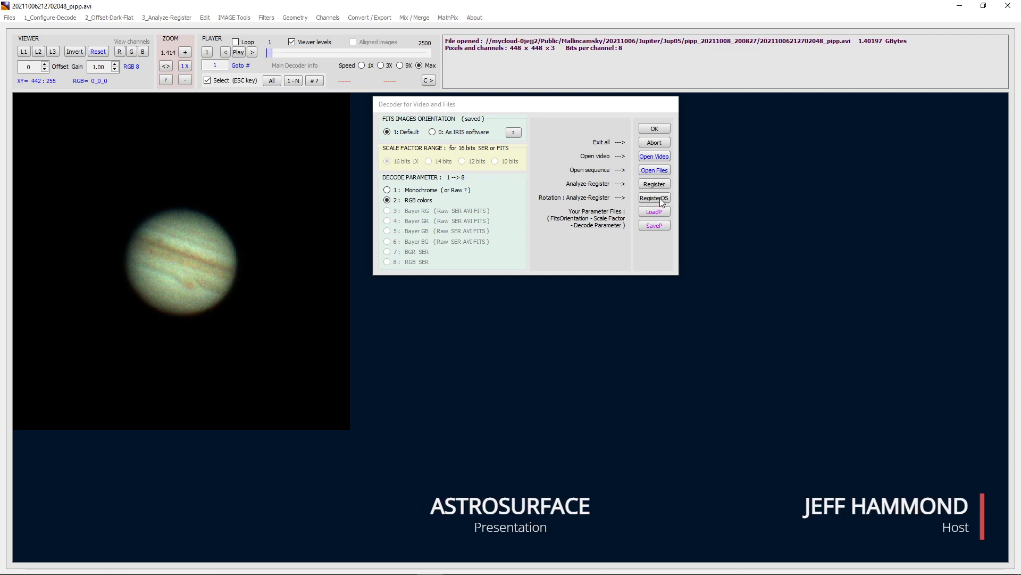
mouse_move(654, 198)
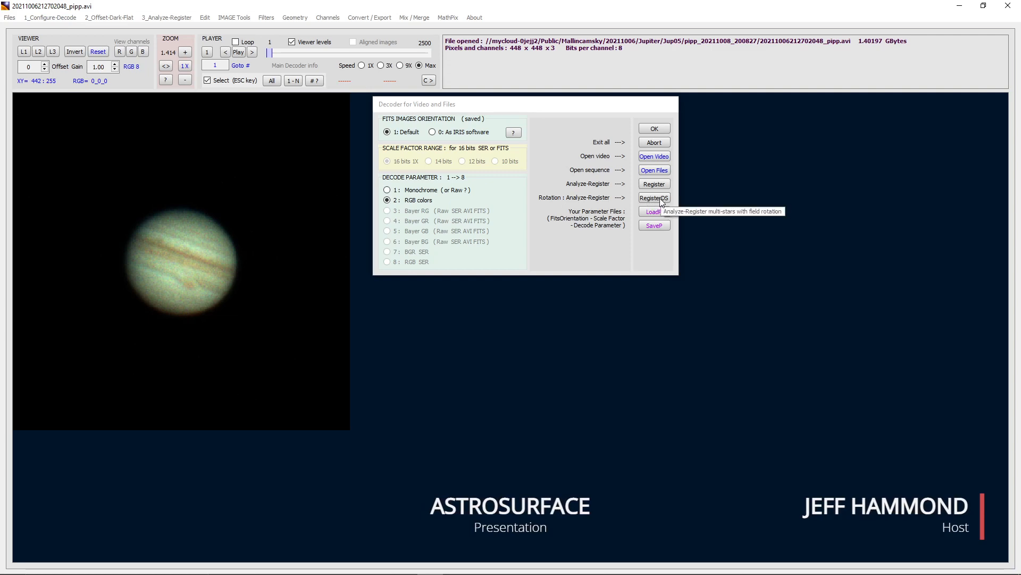
Step: Start the Analyze and Register stage for the loaded Jupiter video
click(653, 183)
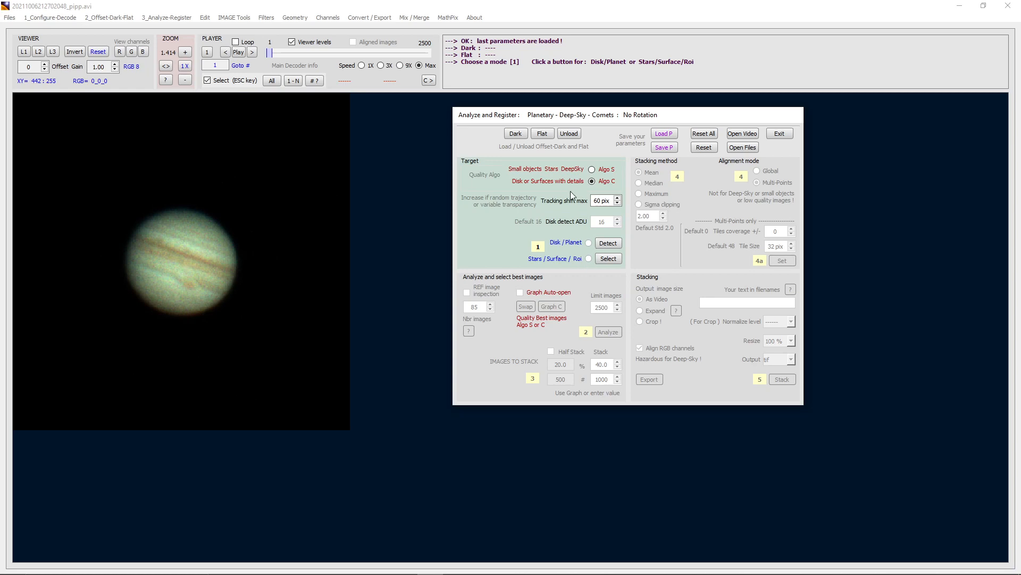
mouse_move(530, 191)
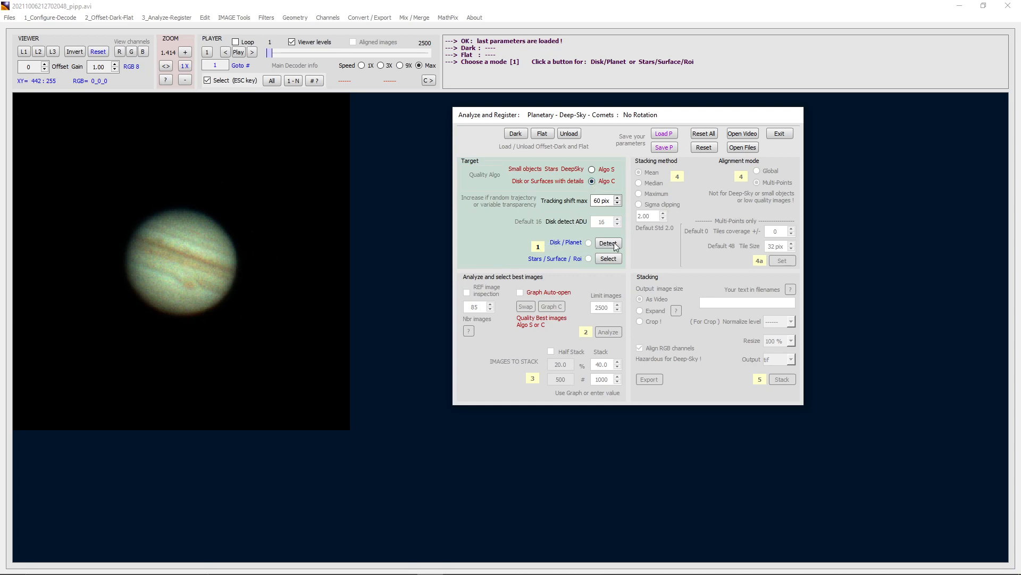
Step: Detect Jupiter's disk as the tracking target and enable Graph Auto-open
click(607, 243)
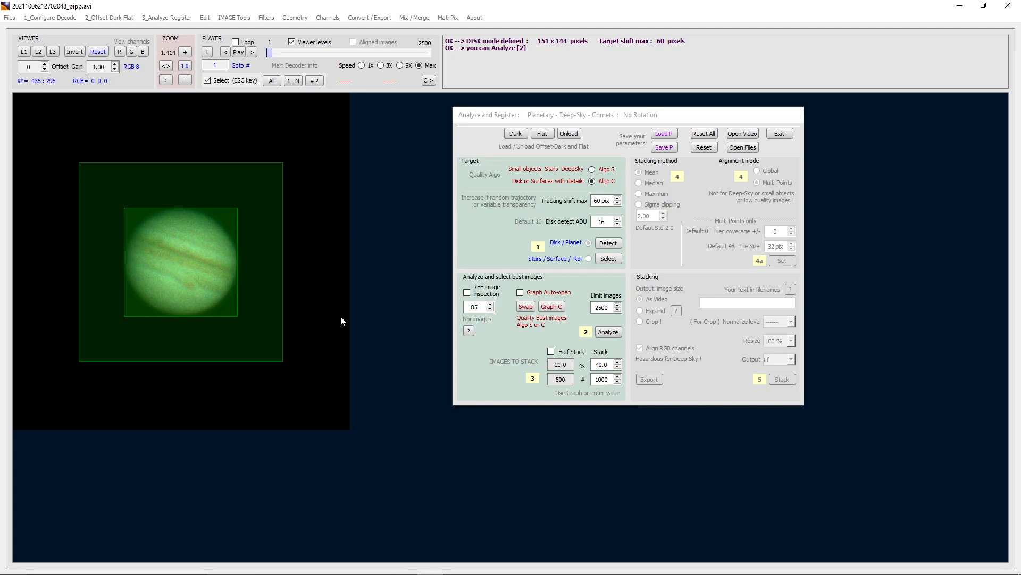
mouse_move(58, 287)
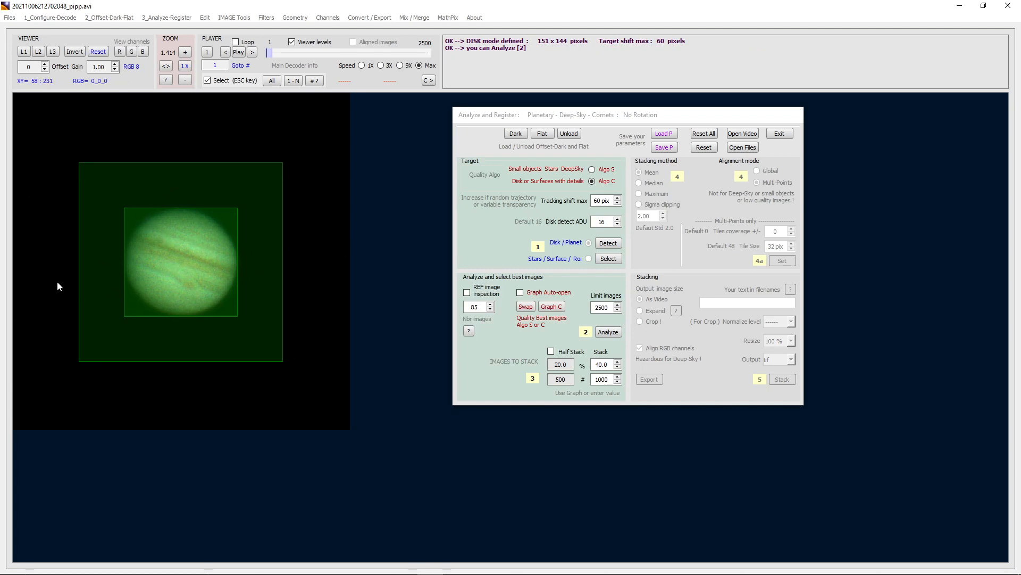
mouse_move(175, 231)
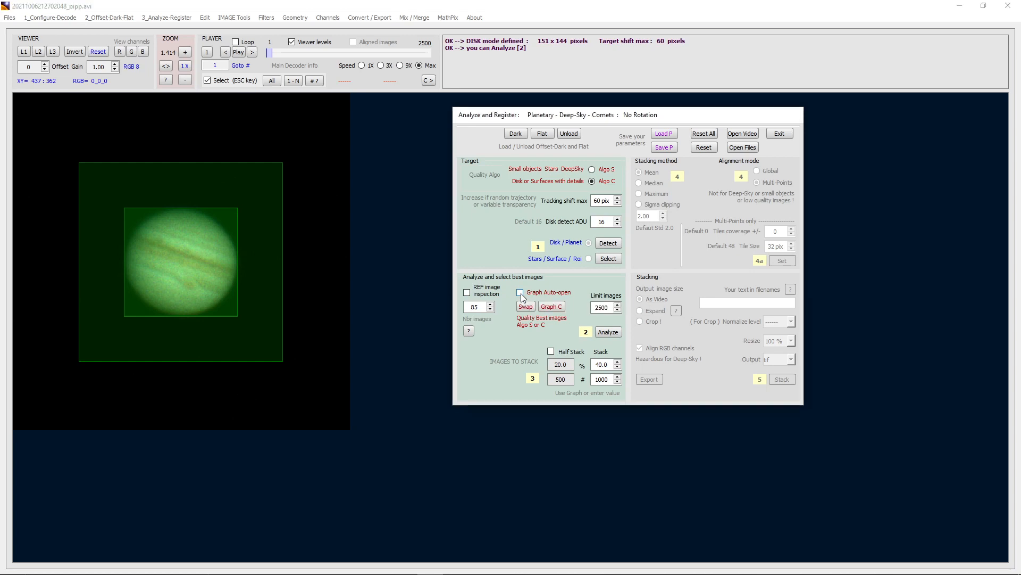
click(519, 291)
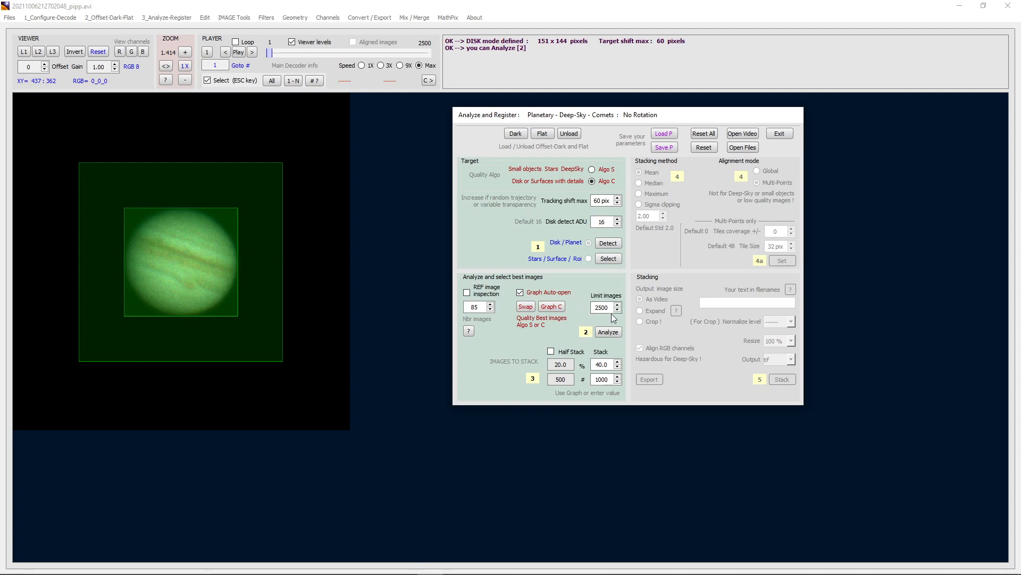
click(601, 307)
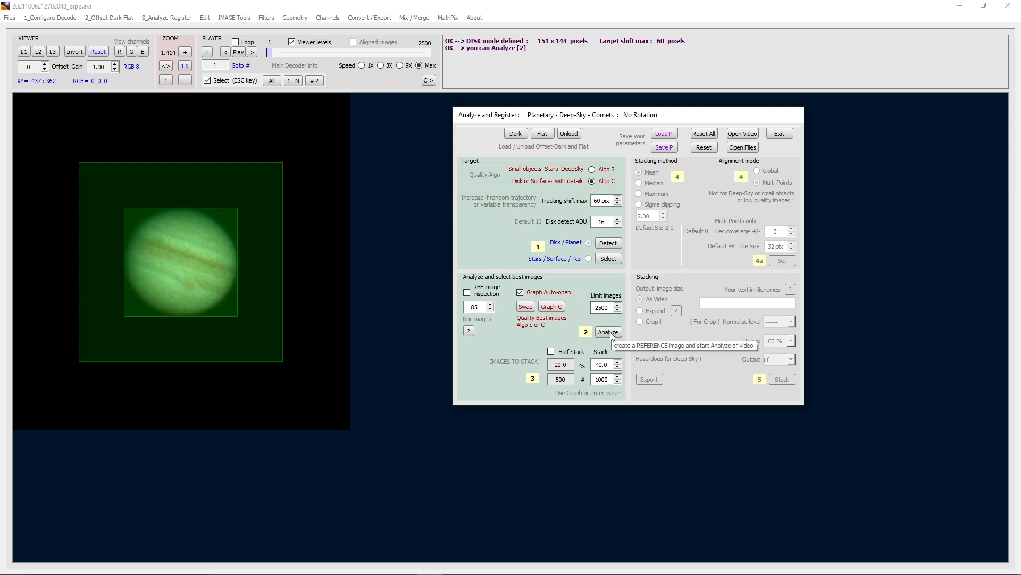
Step: Analyze all 2500 frames and keep the best 1000 (40%) in the Algo C quality graph
click(608, 332)
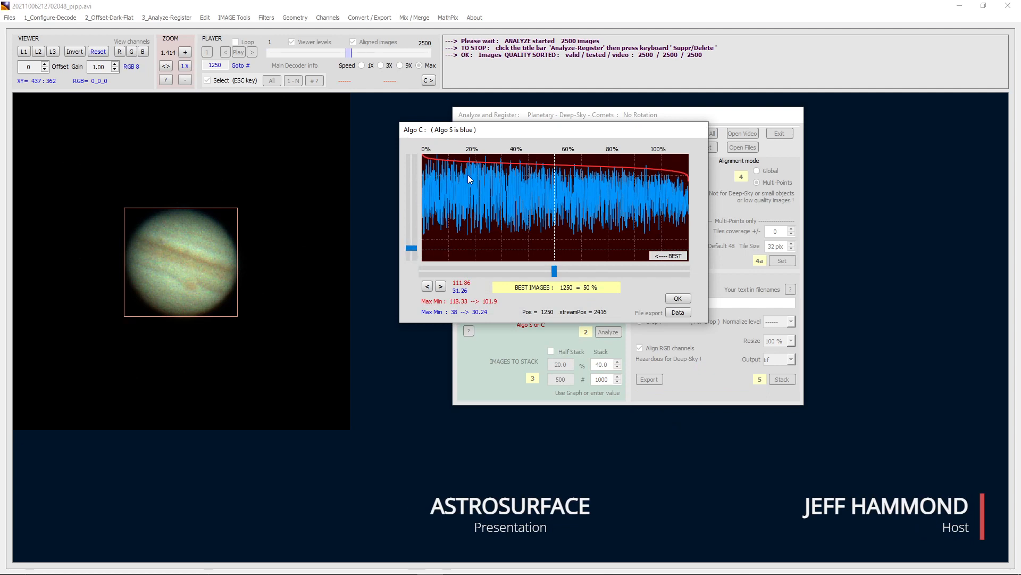
mouse_move(428, 245)
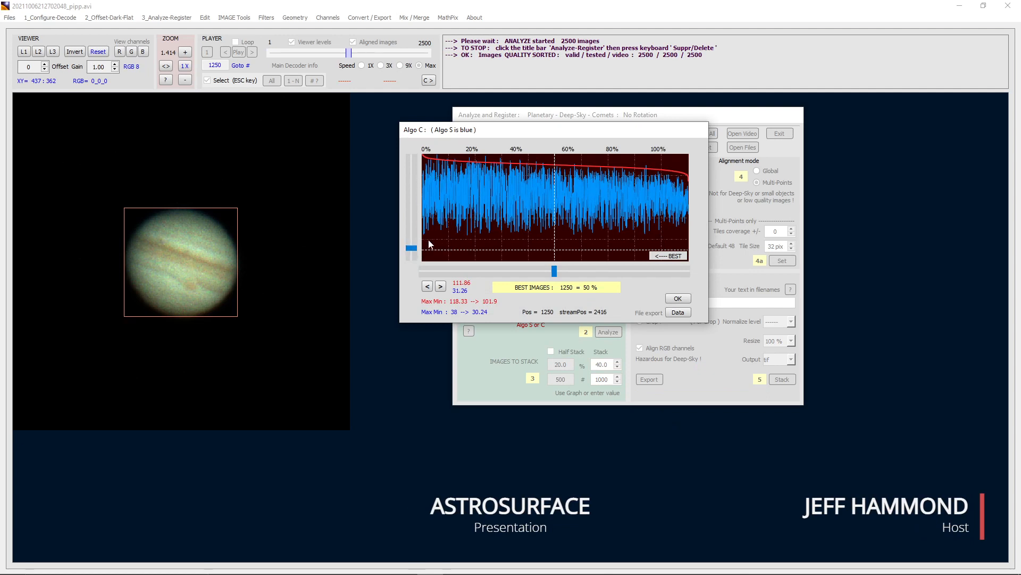
mouse_move(423, 153)
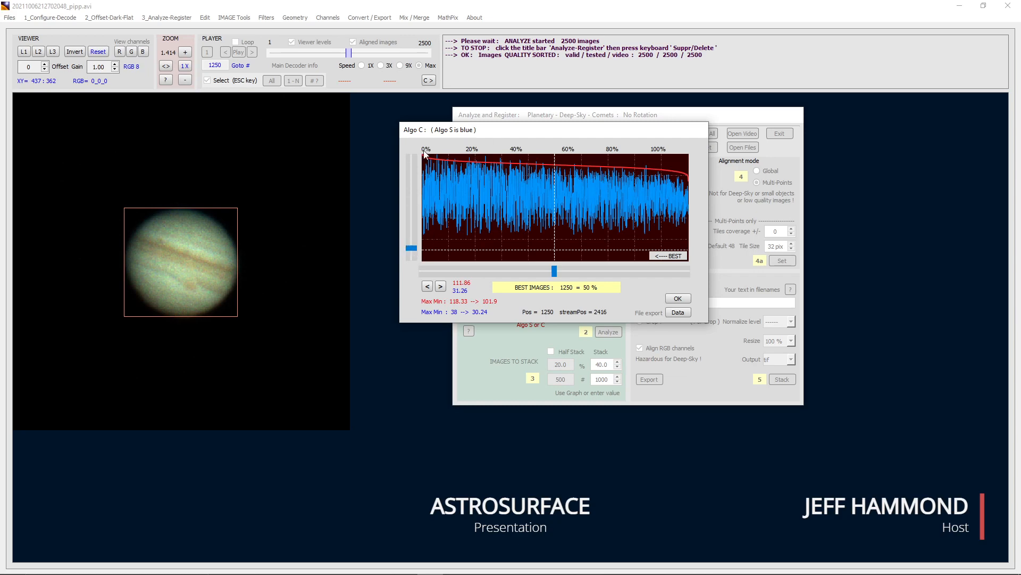
mouse_move(437, 166)
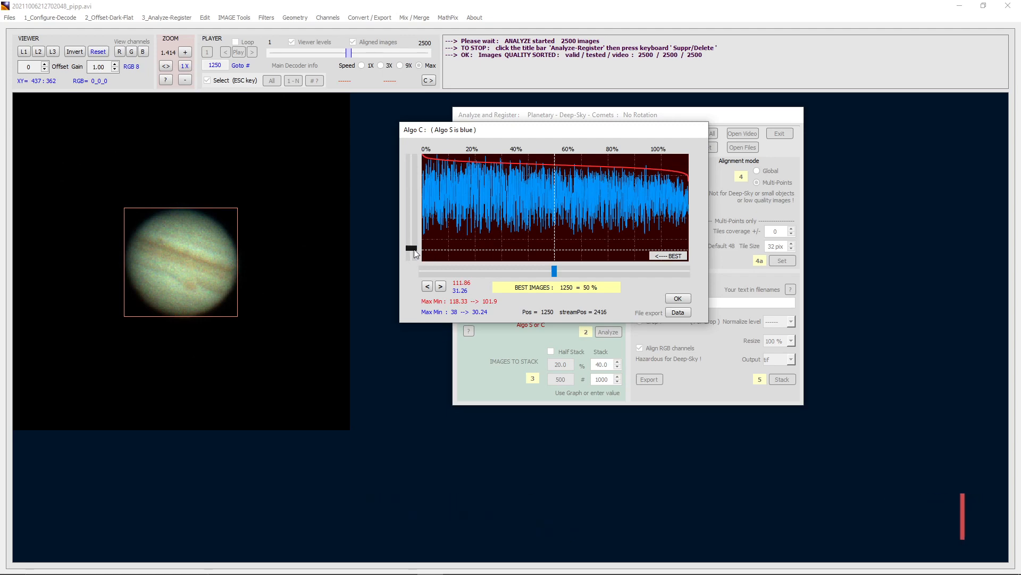
drag(412, 248, 413, 198)
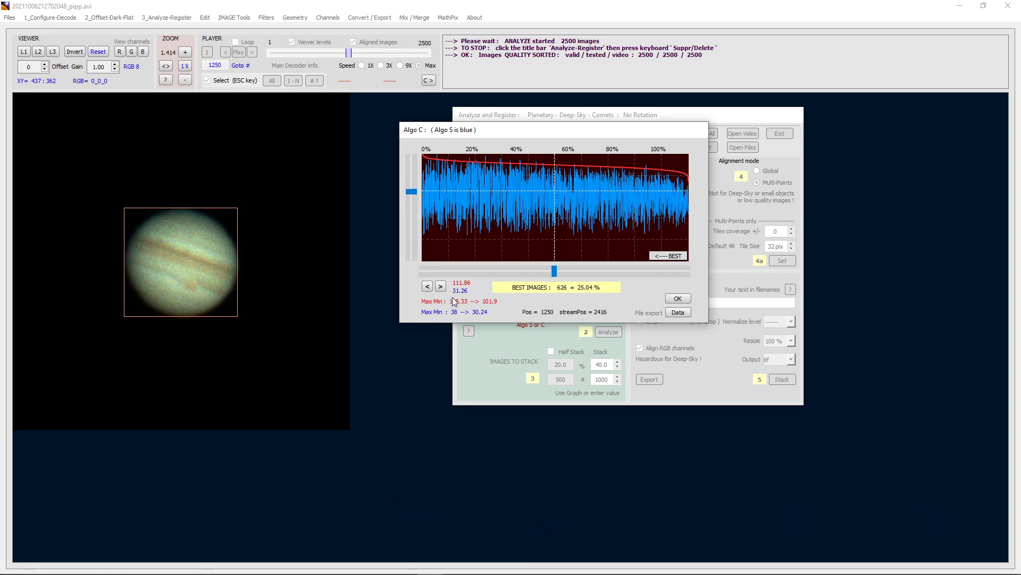
drag(553, 269, 602, 269)
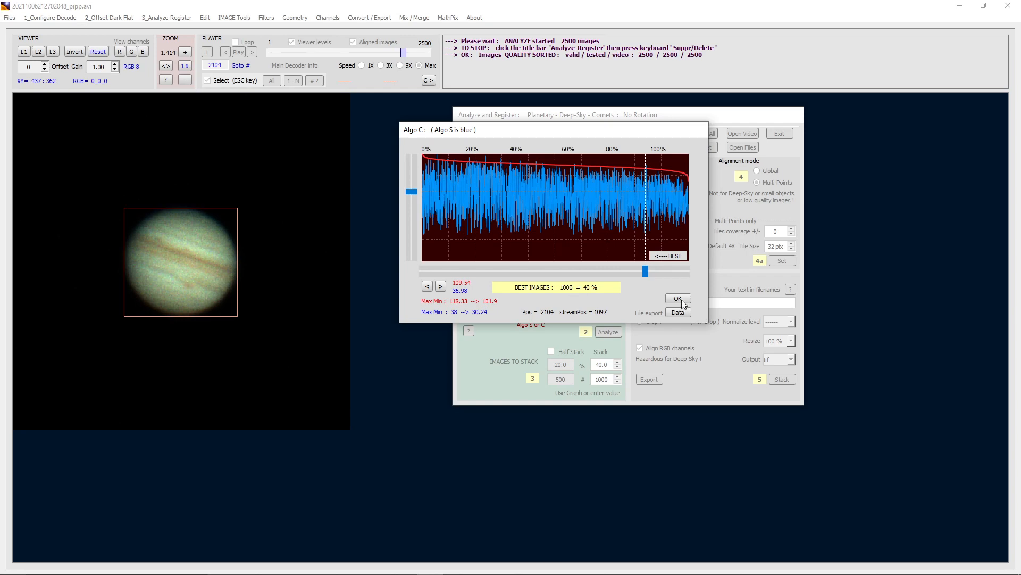
click(677, 299)
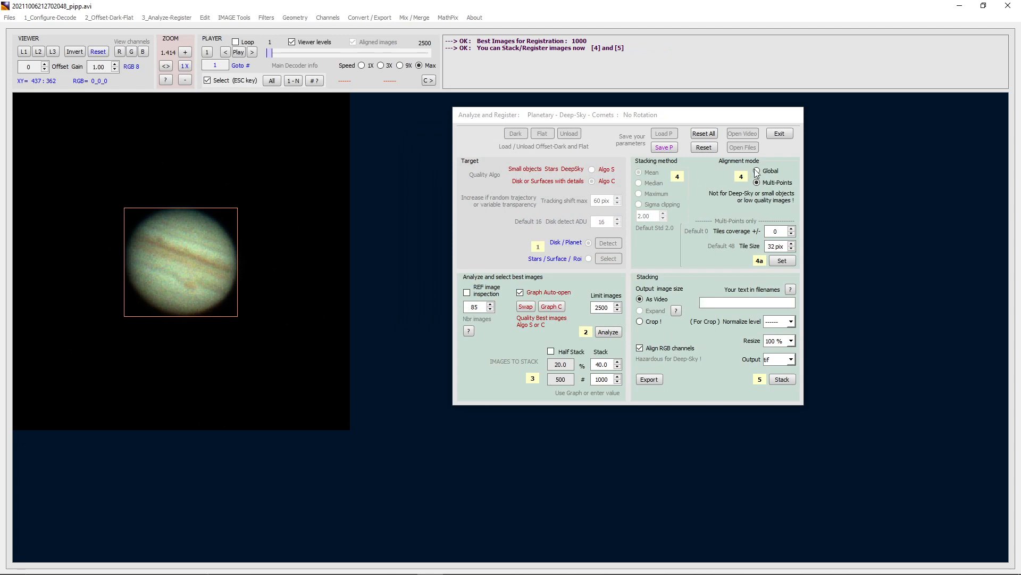
Step: Use Multi-Points alignment with 28-pixel tiles set over the disk, then stack the best frames
click(755, 171)
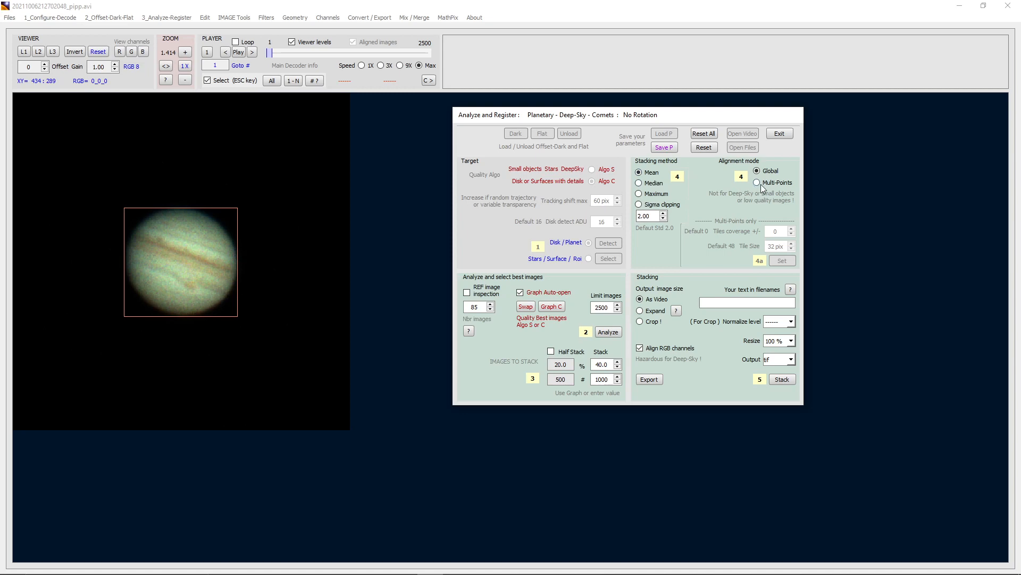
click(757, 182)
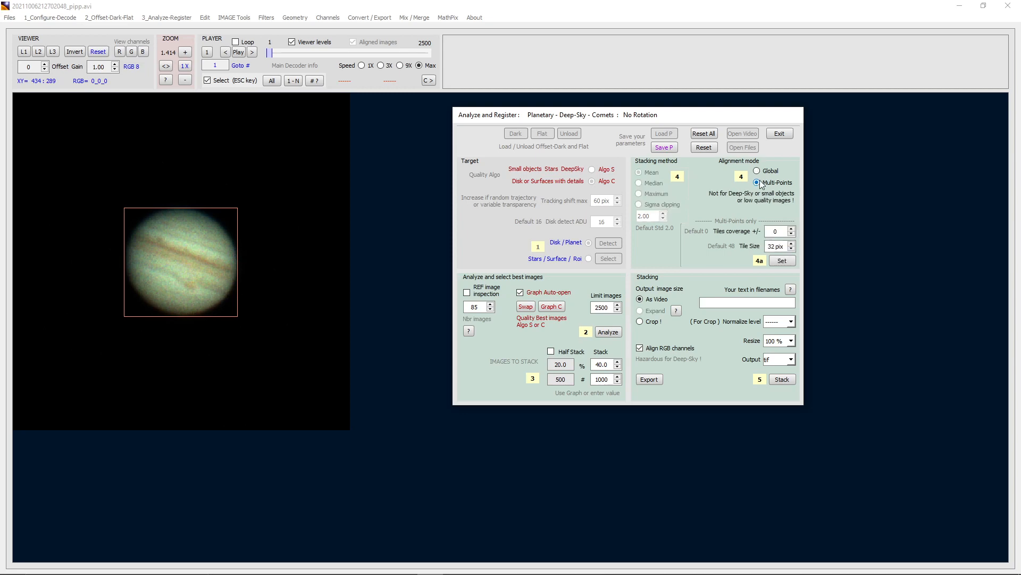
click(756, 182)
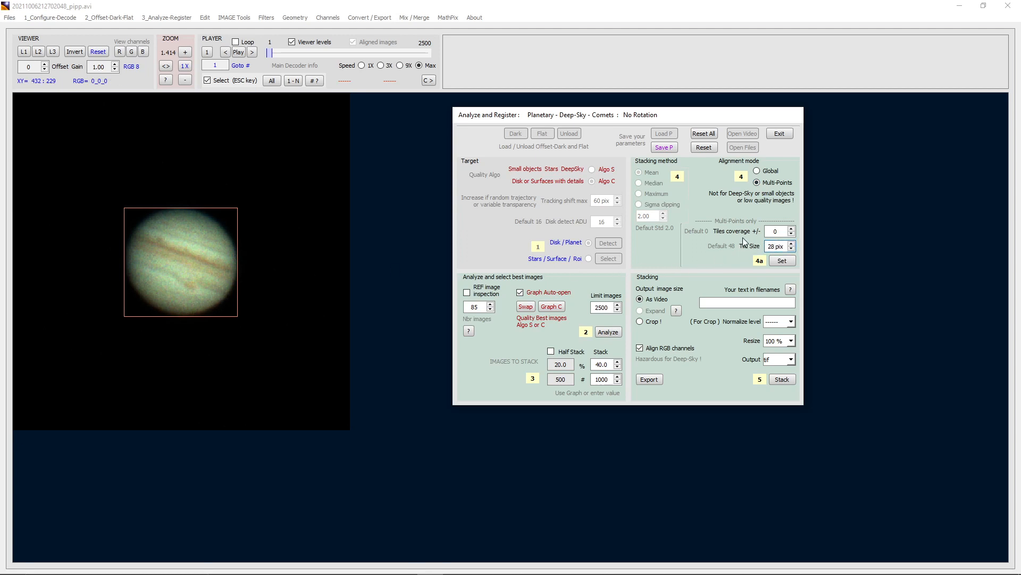
click(782, 260)
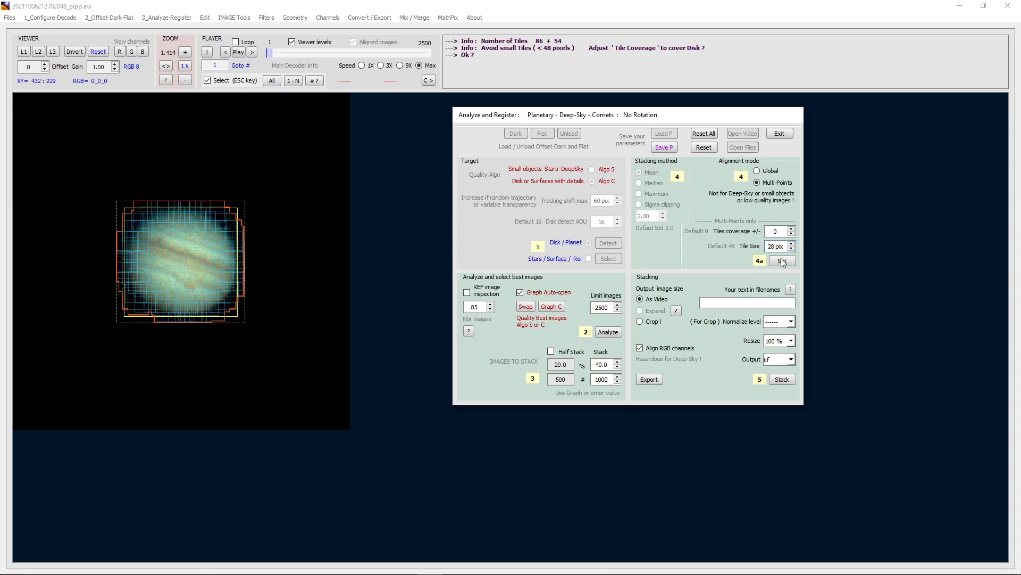
mouse_move(171, 213)
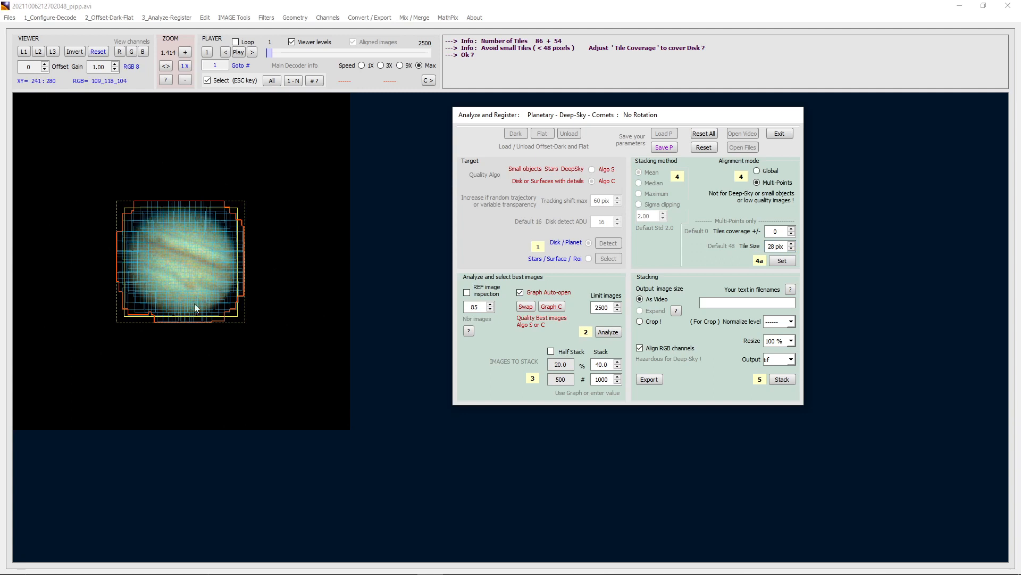
mouse_move(292, 281)
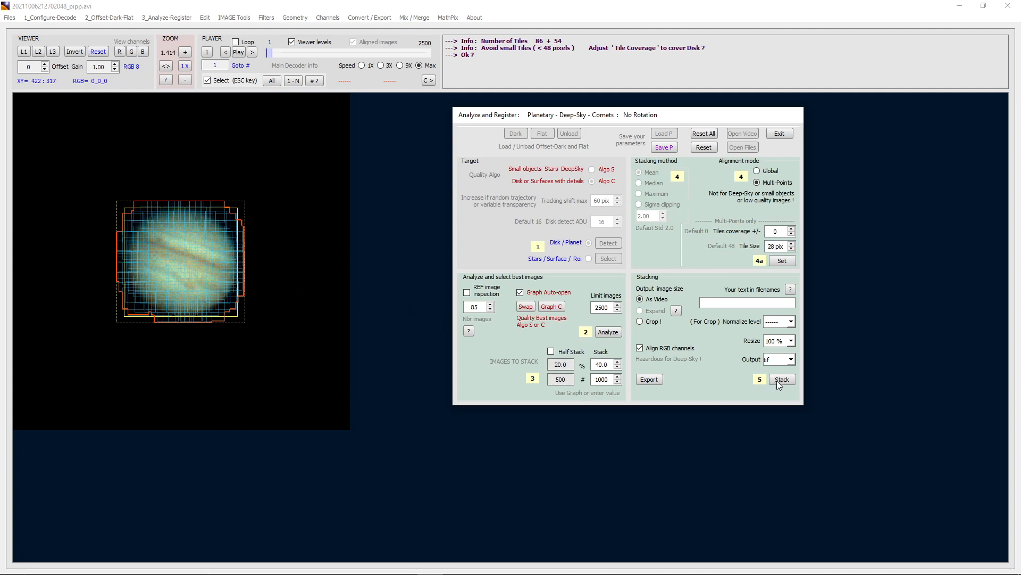
click(781, 379)
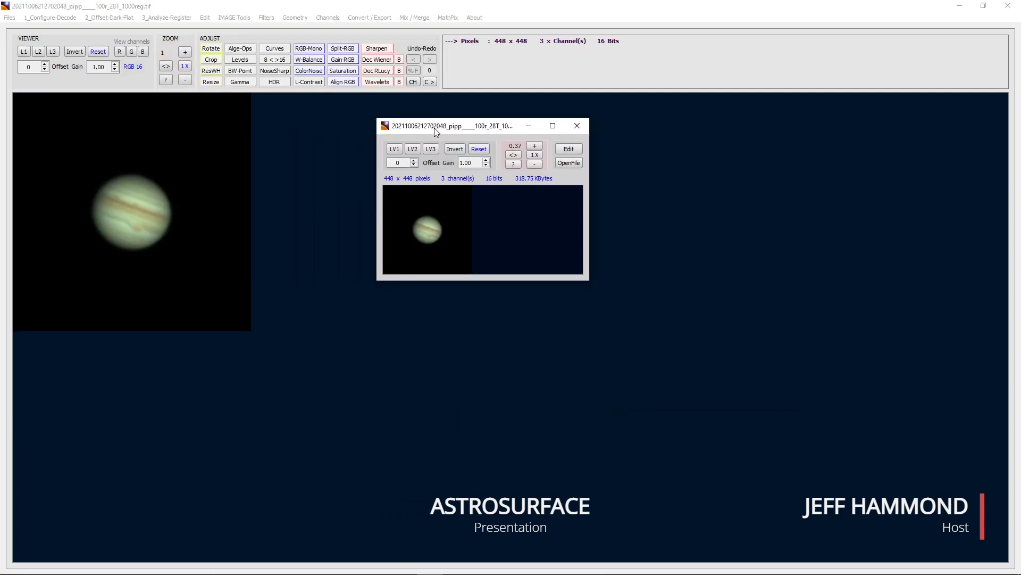
Step: Show the registered 448×448 16-bit Jupiter TIF in the main viewer
click(184, 52)
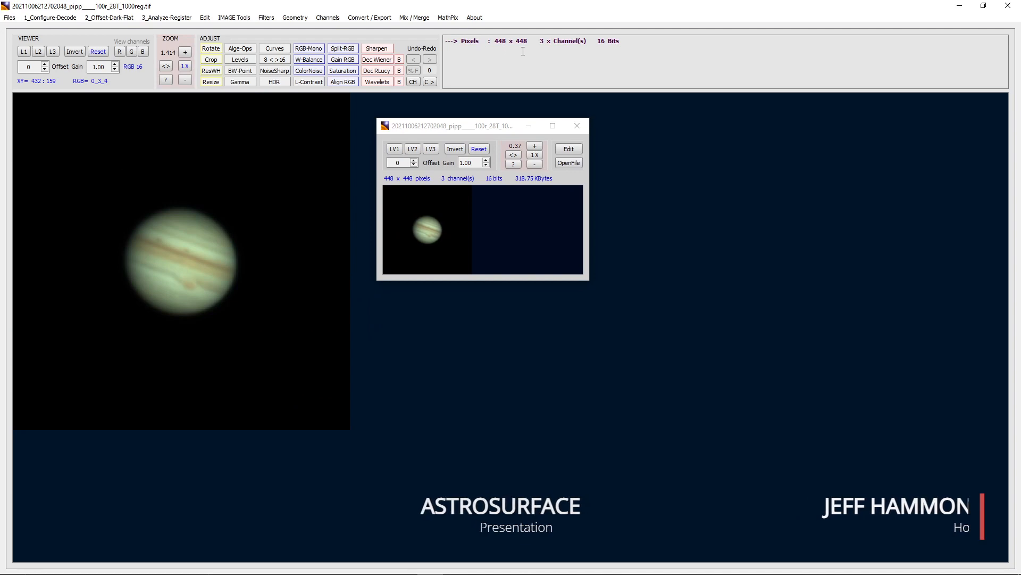
mouse_move(23, 298)
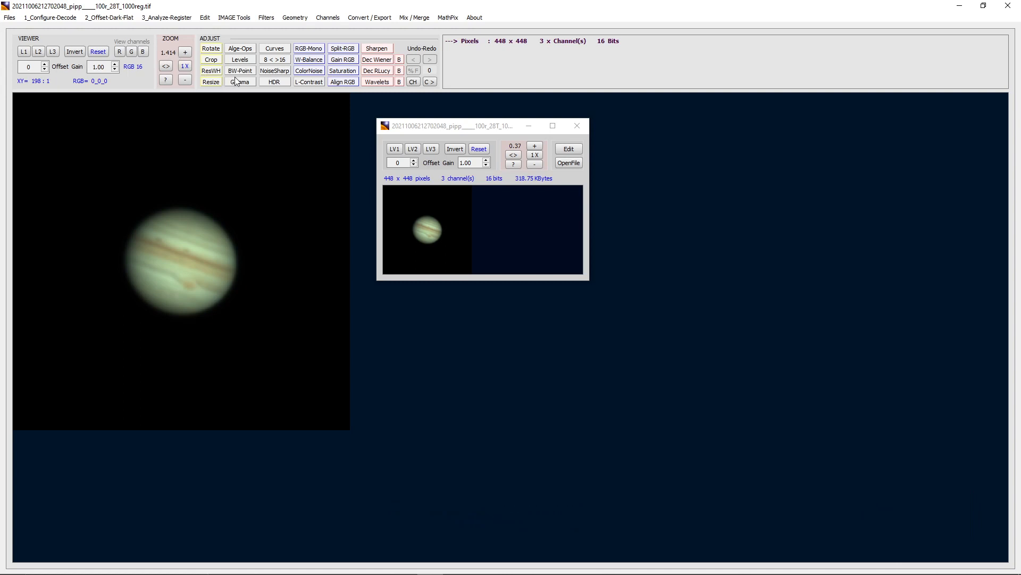
mouse_move(421, 122)
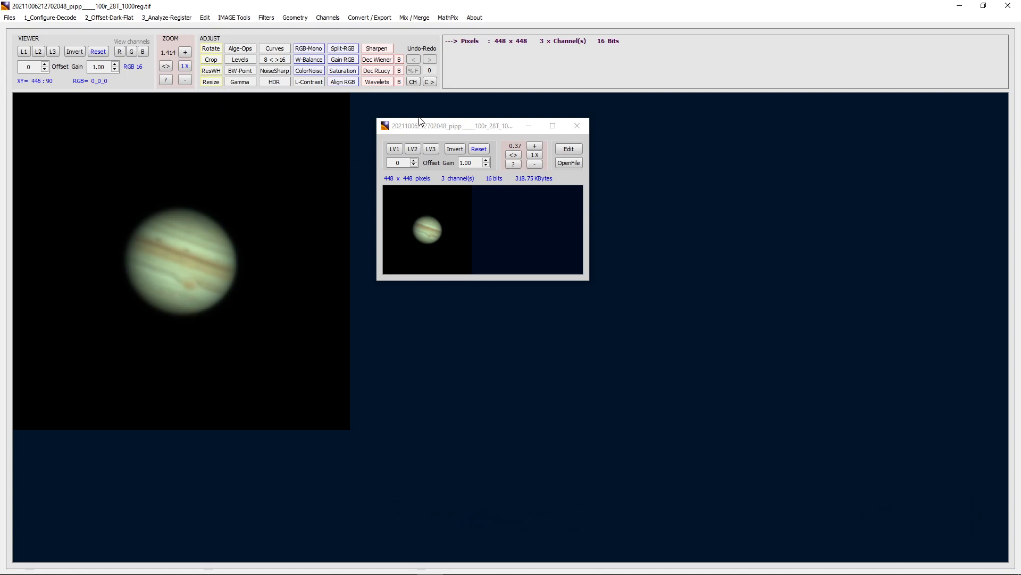
Step: Apply wavelets from reset settings with HF size 6 and LF size 4, strength 4
click(377, 82)
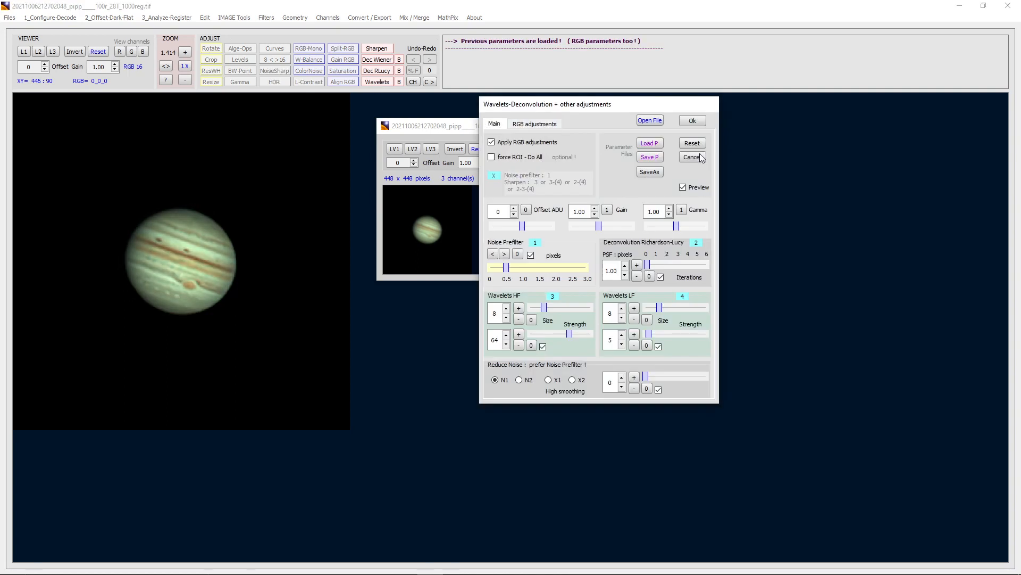
click(692, 143)
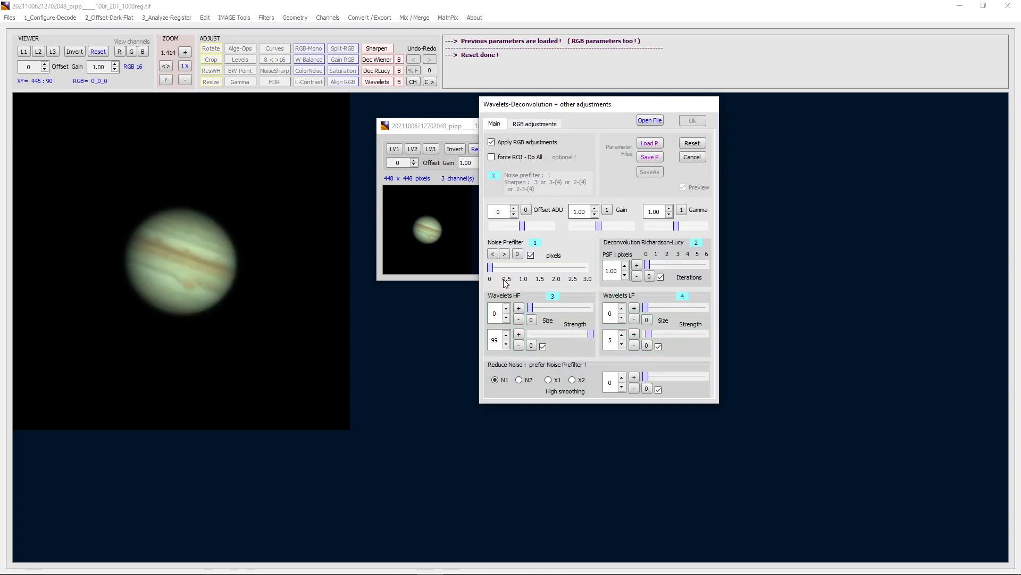
mouse_move(524, 269)
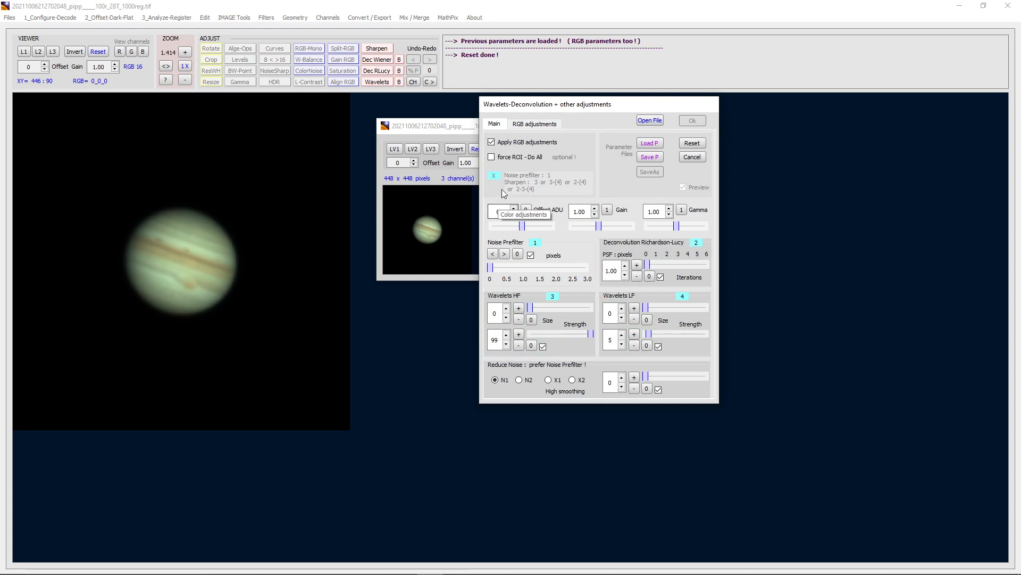
mouse_move(552, 309)
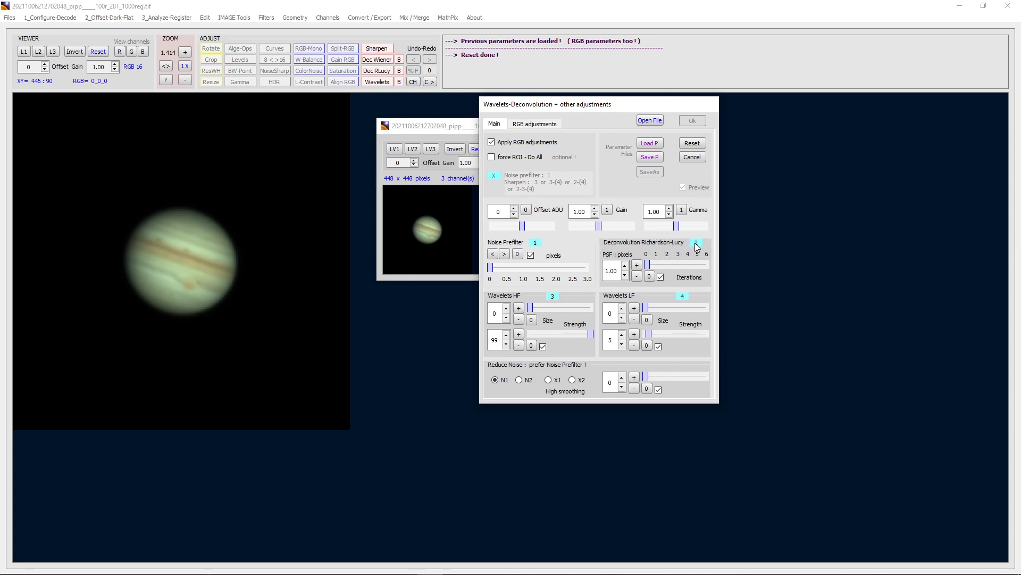
click(695, 253)
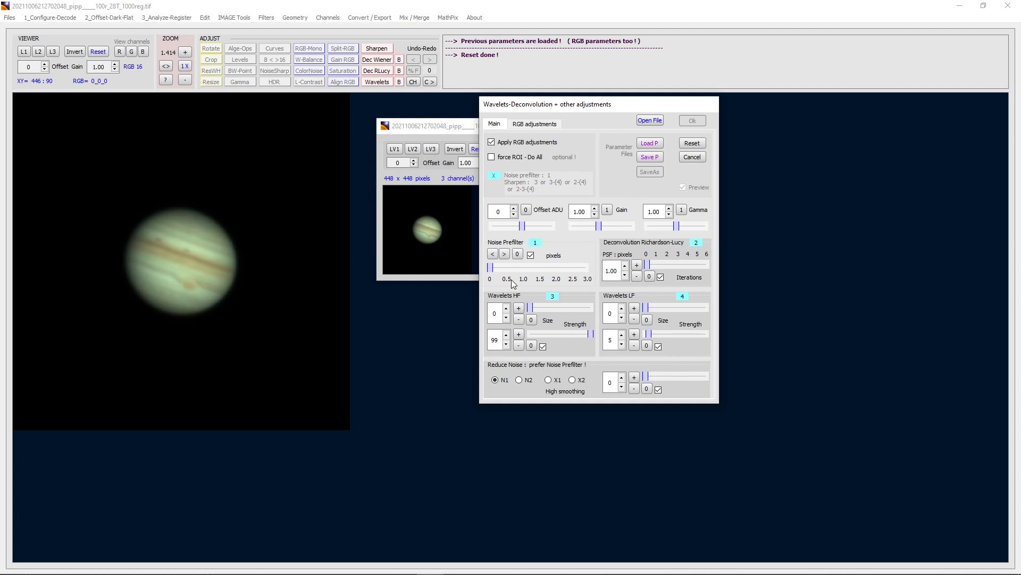
mouse_move(519, 270)
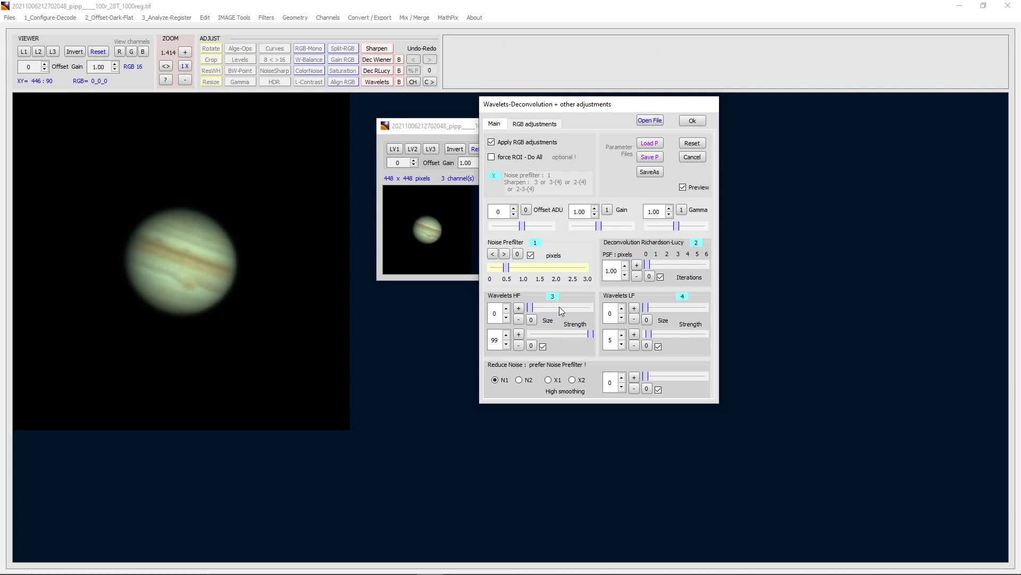
mouse_move(560, 310)
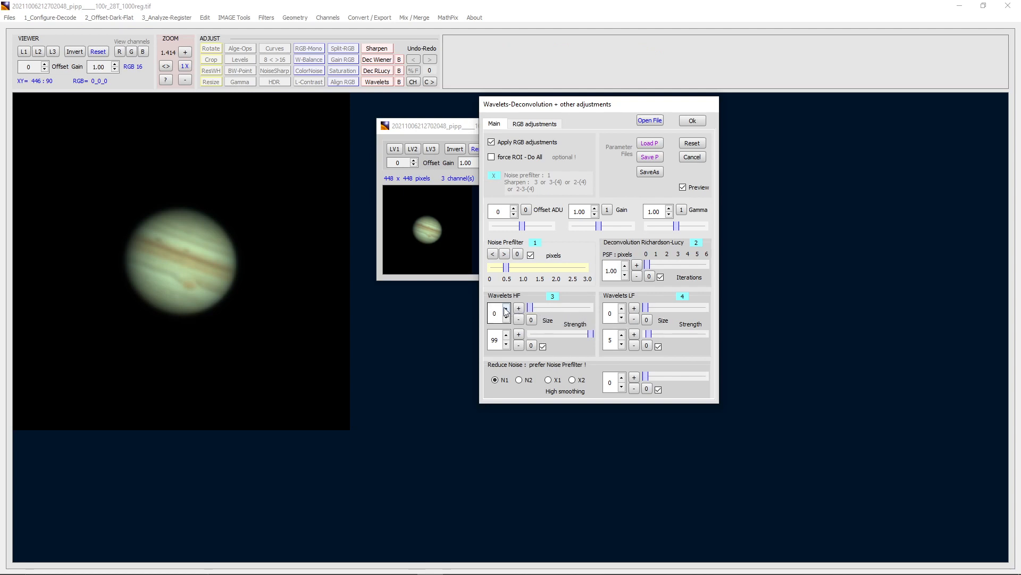
click(518, 307)
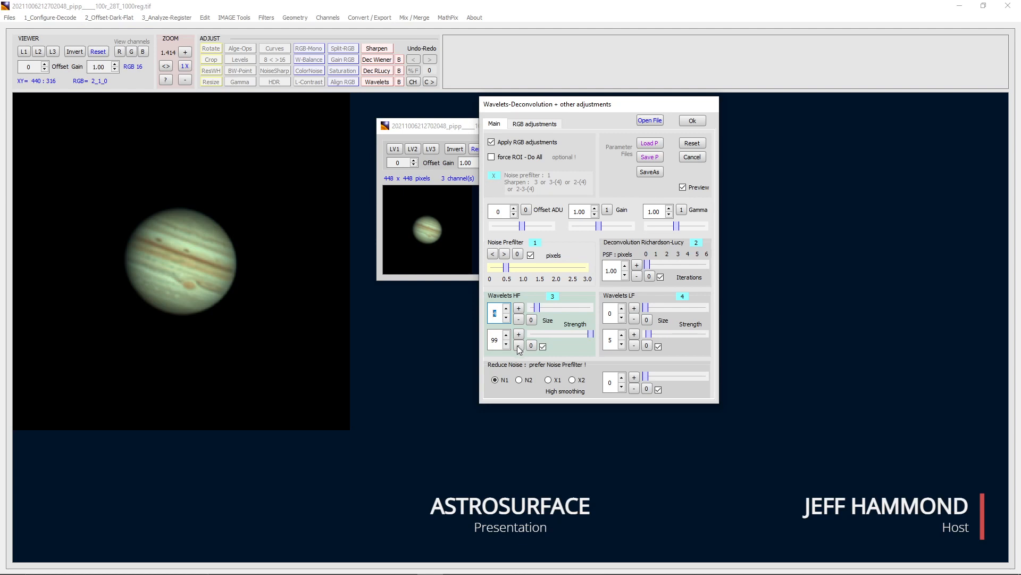
click(515, 342)
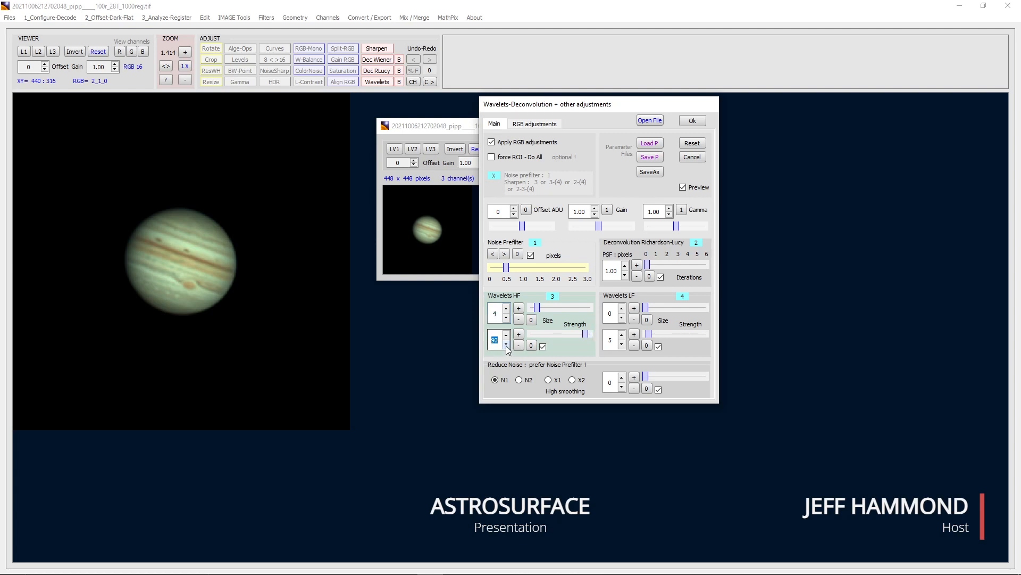
click(507, 343)
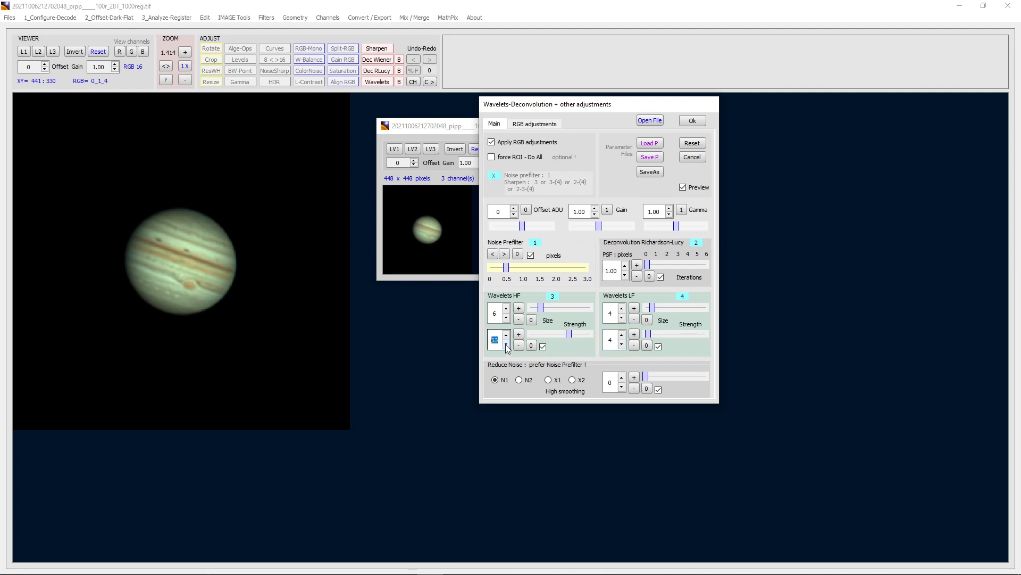
click(507, 342)
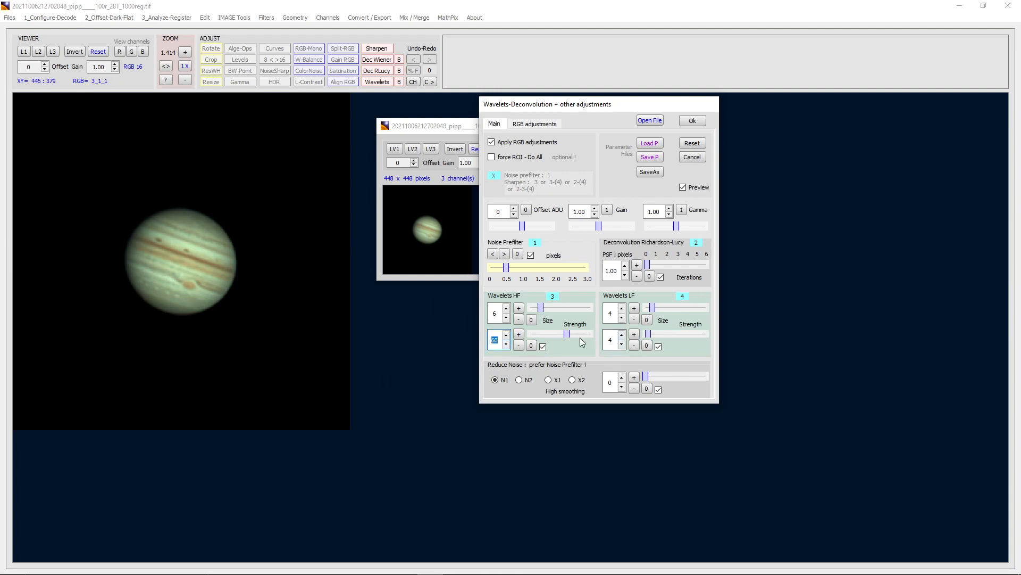
mouse_move(396, 360)
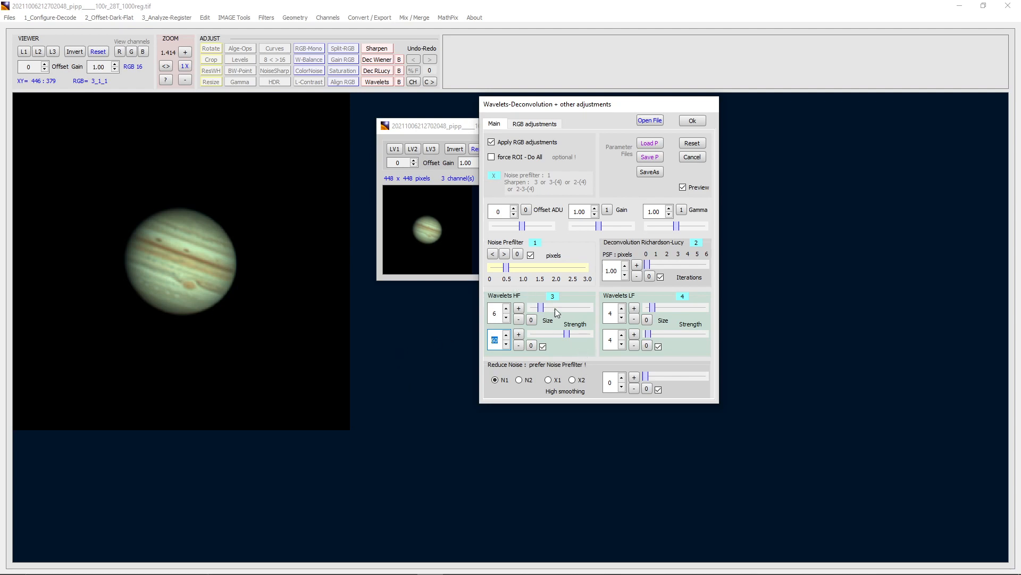
mouse_move(489, 243)
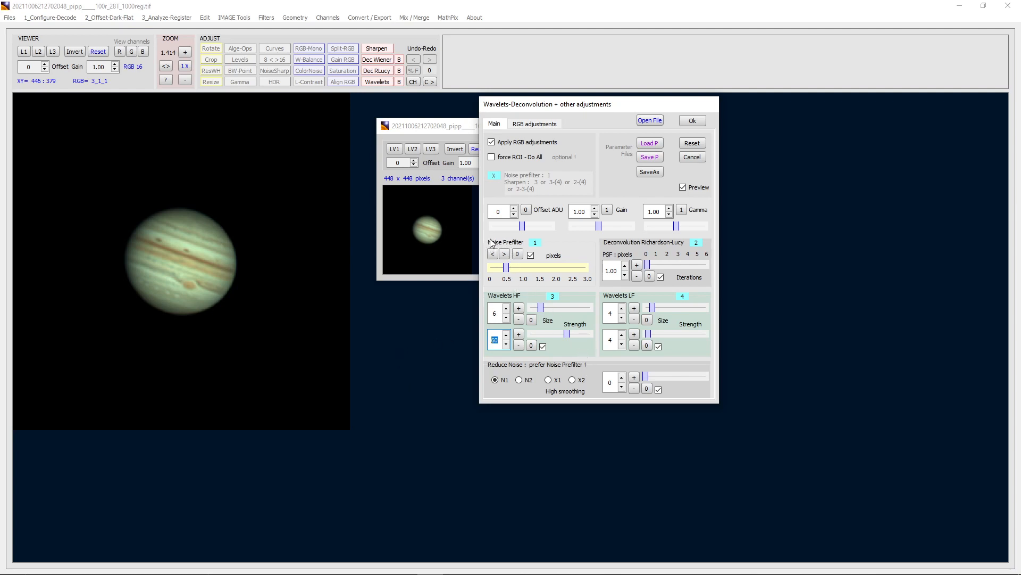
mouse_move(207, 322)
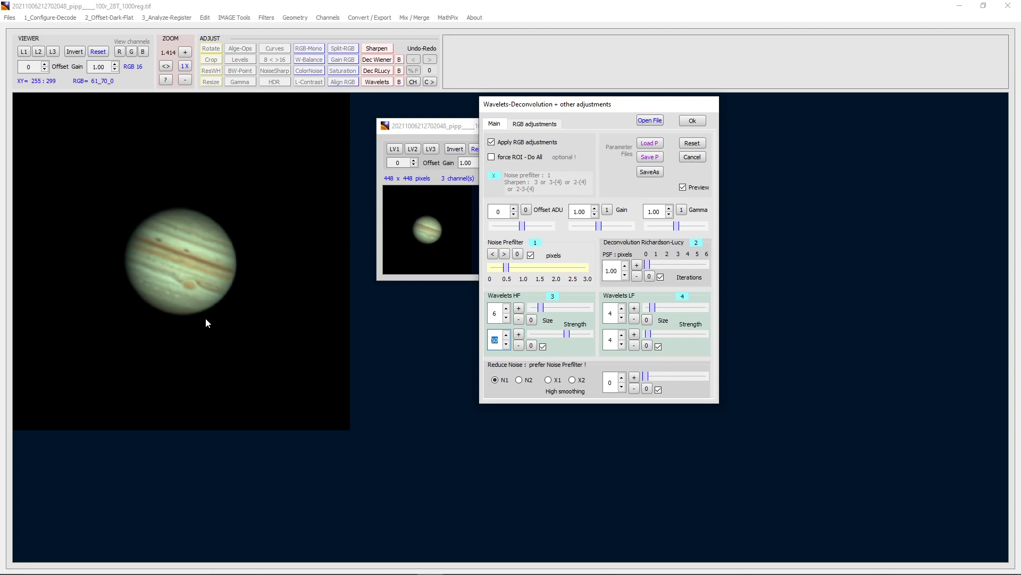
mouse_move(671, 144)
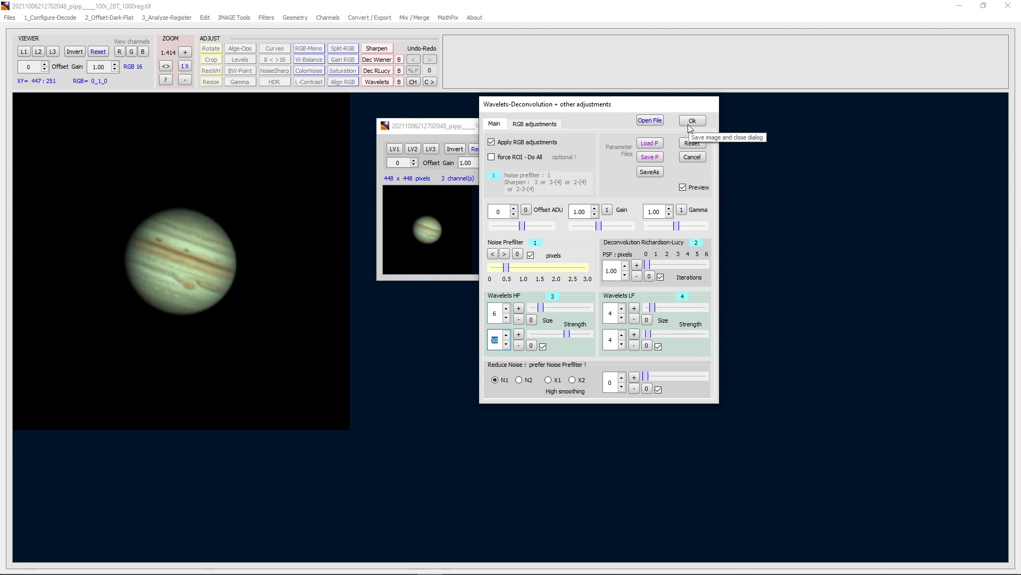
click(691, 120)
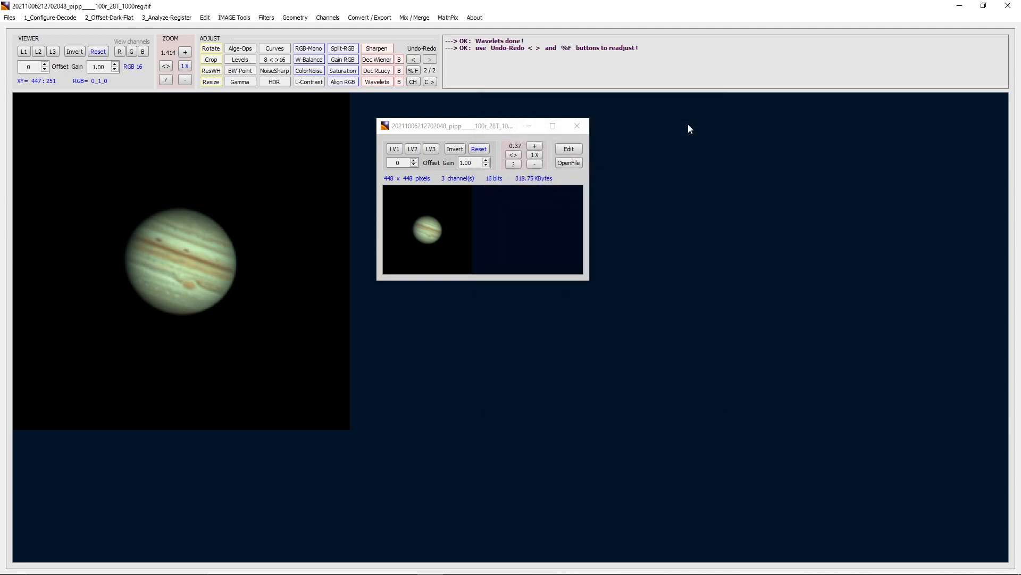
mouse_move(57, 354)
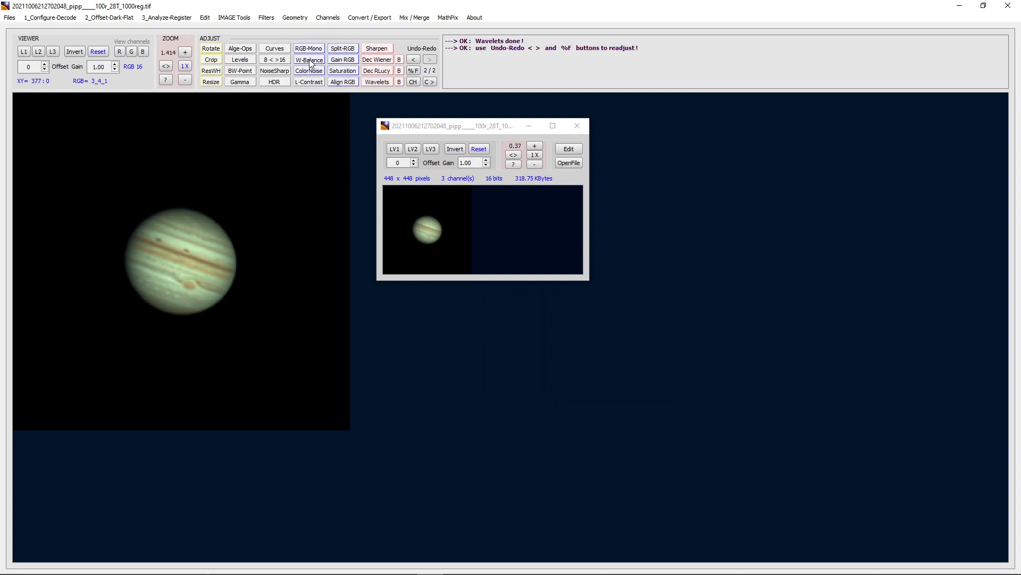
Step: Apply Auto White Balance using an ROI box drawn around Jupiter
click(309, 59)
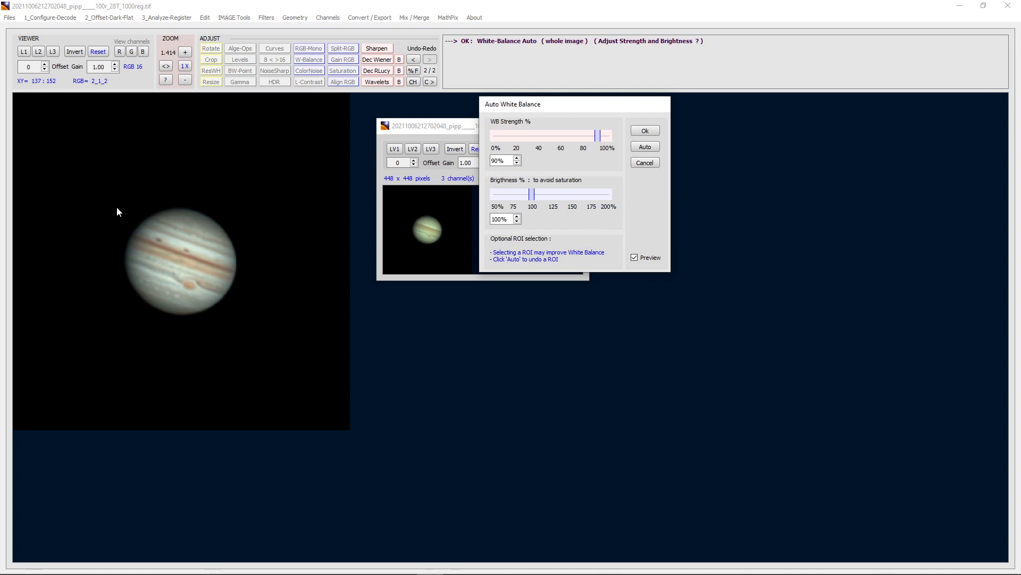
drag(110, 189, 251, 329)
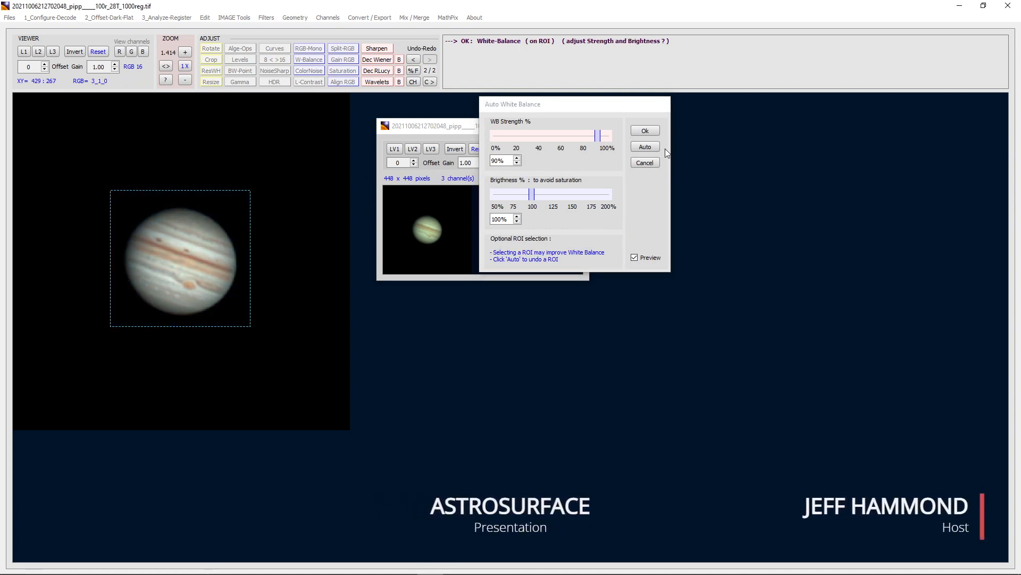
click(643, 129)
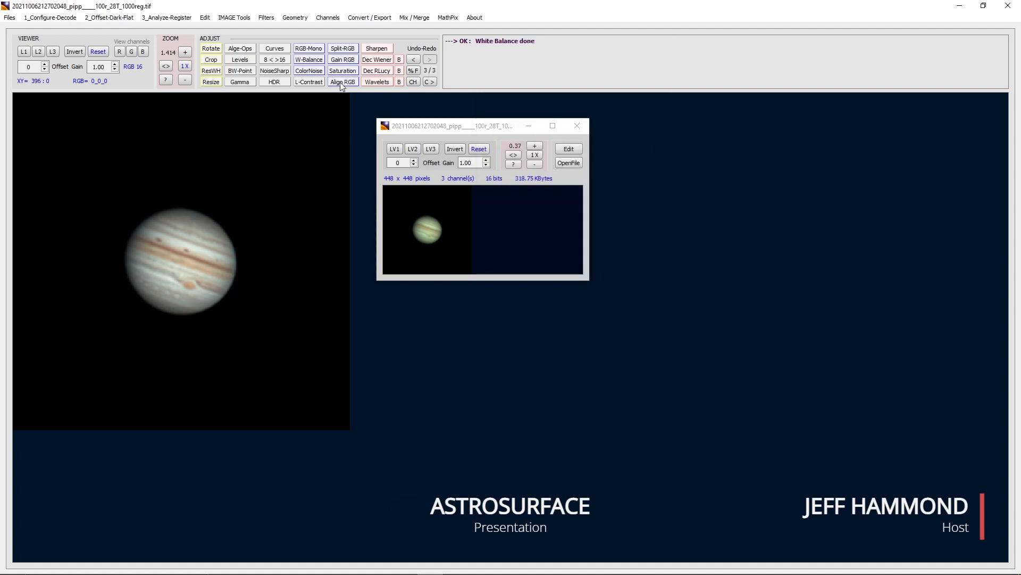
Step: Auto-align the RGB channels within the Jupiter ROI, shifting red by -0.3 and blue by 0
click(343, 82)
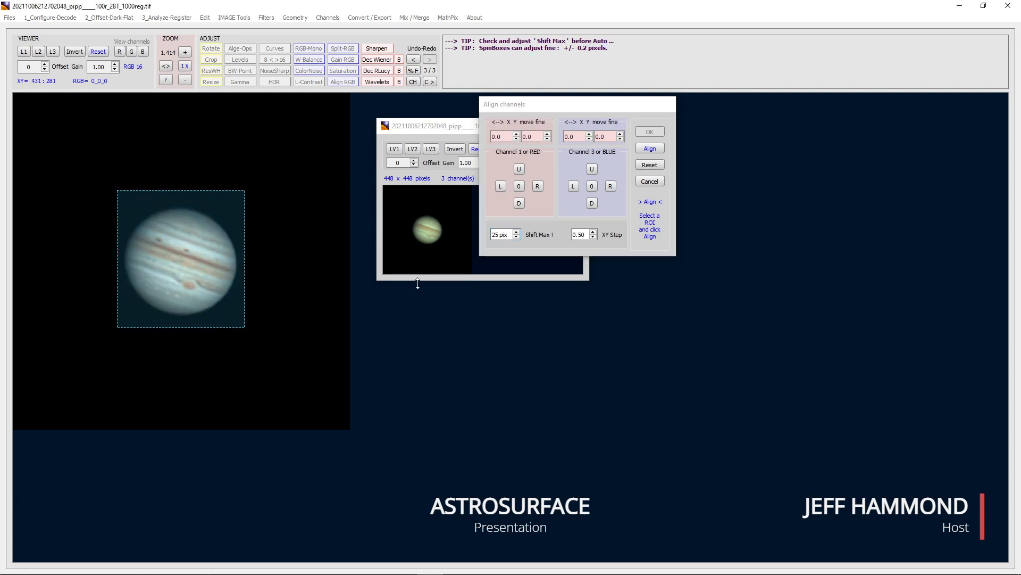
click(649, 148)
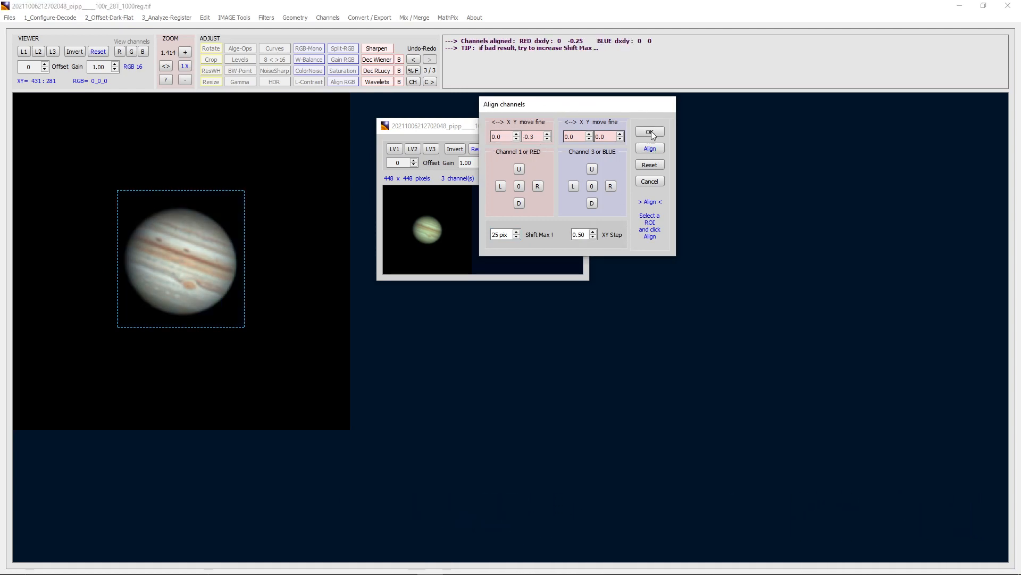
click(649, 131)
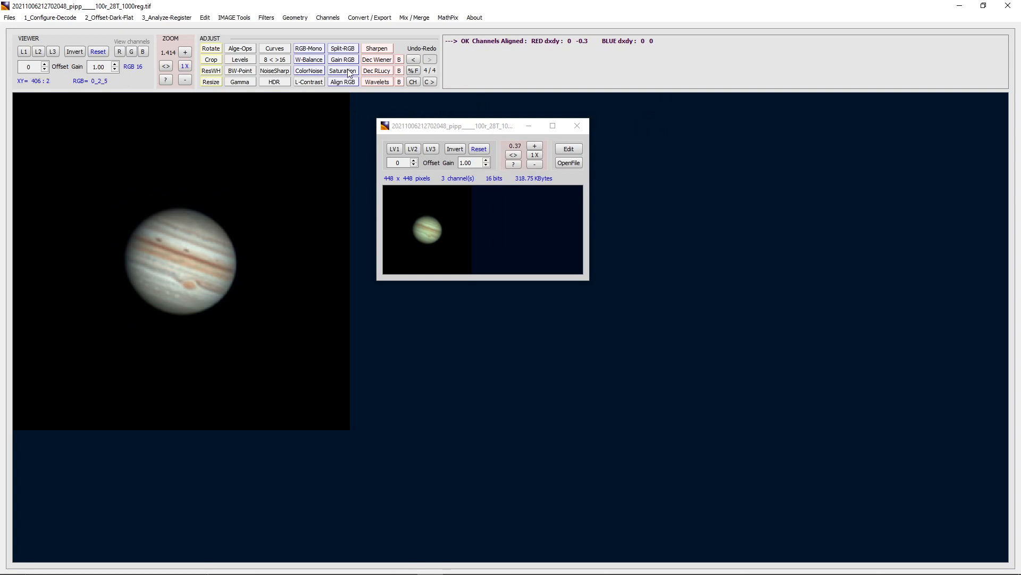
Step: Apply a Sharpen filter with noise prefilter 4 and slightly reduced sharpening strength
click(376, 48)
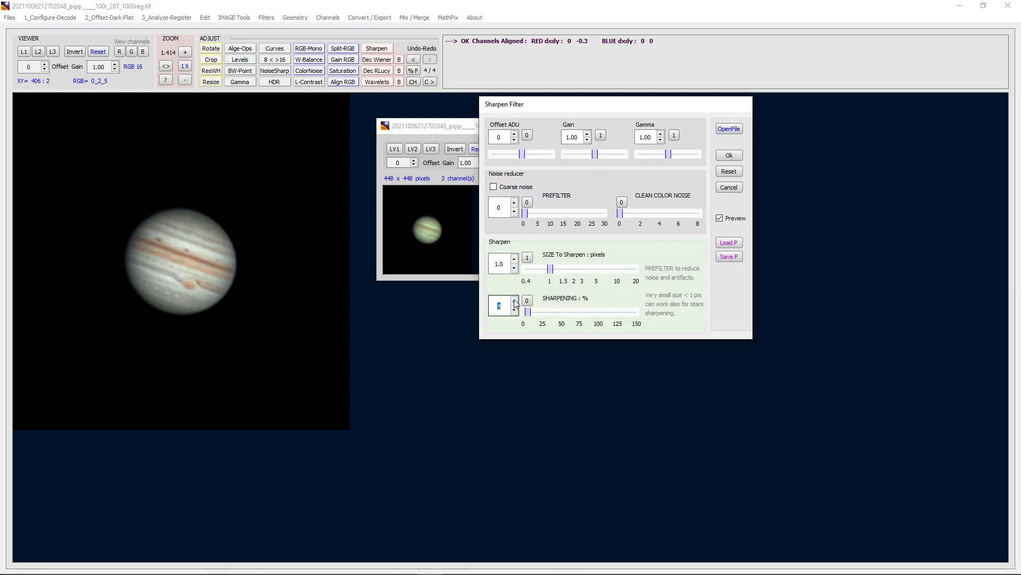
click(514, 298)
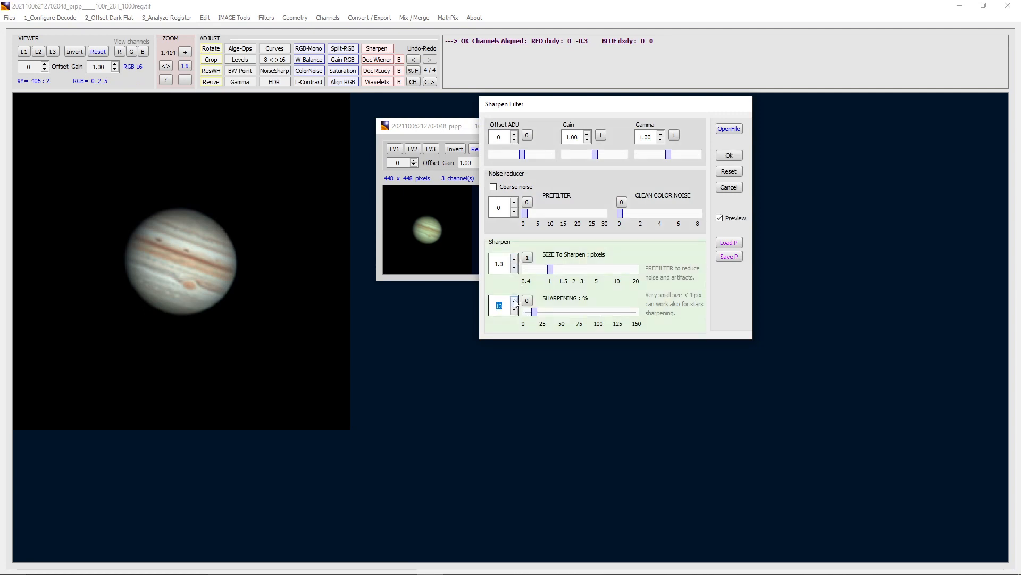
click(514, 298)
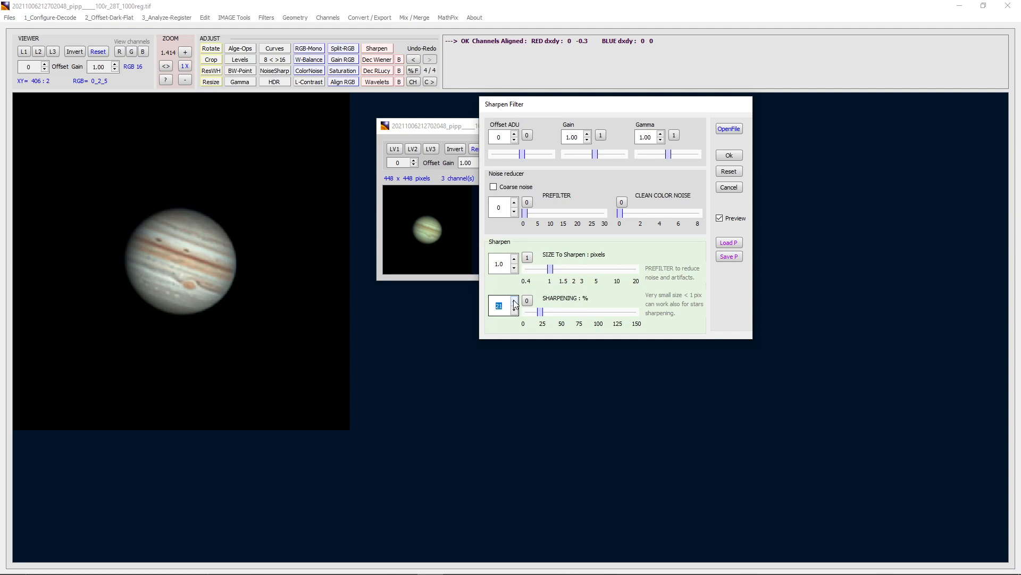
click(514, 298)
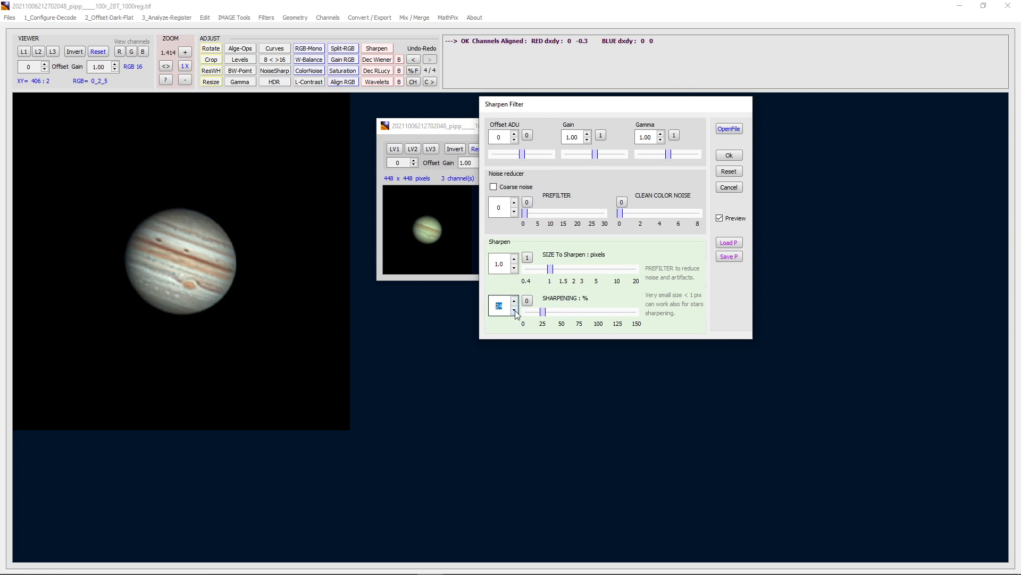
click(503, 208)
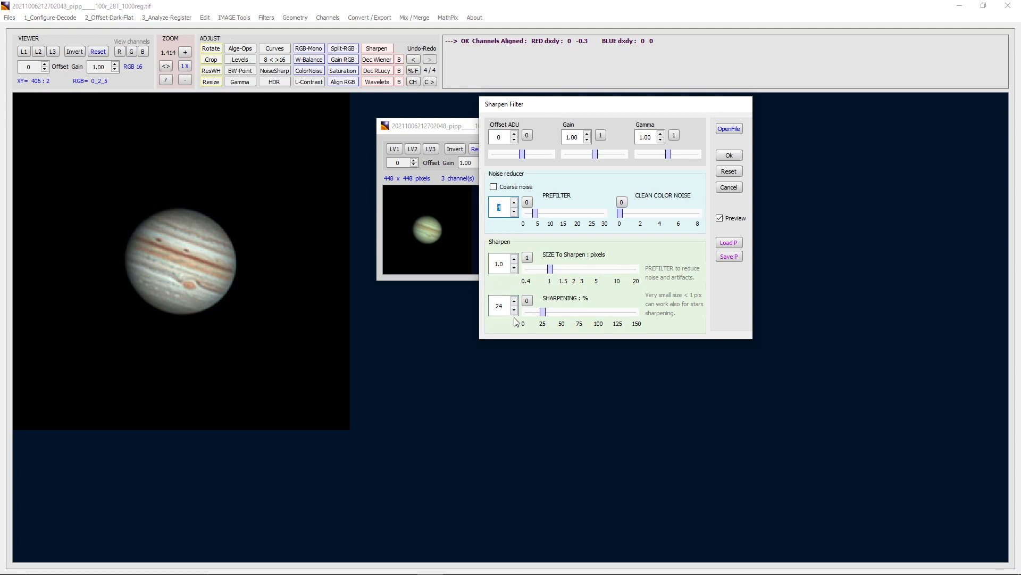
click(514, 303)
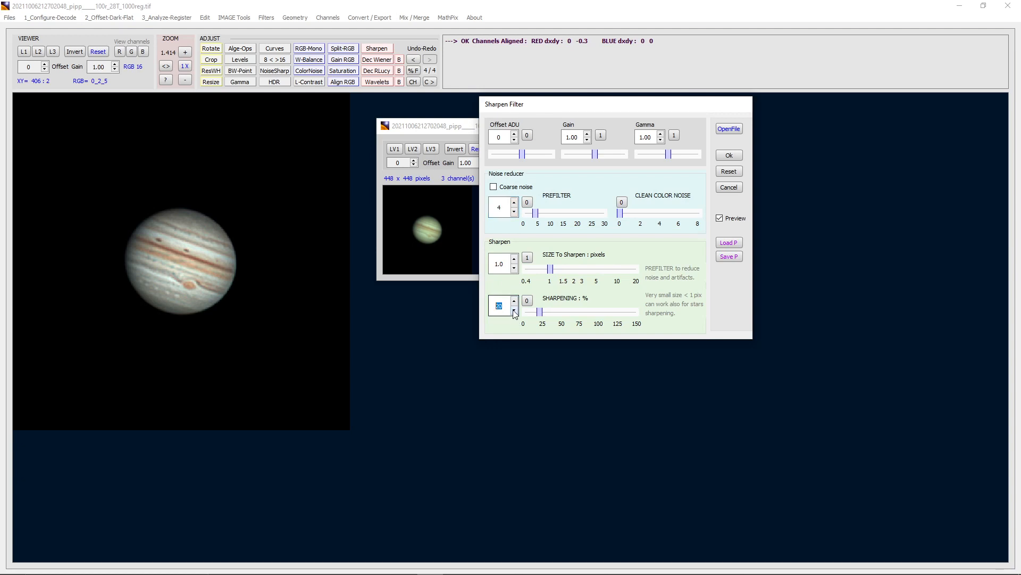
click(513, 309)
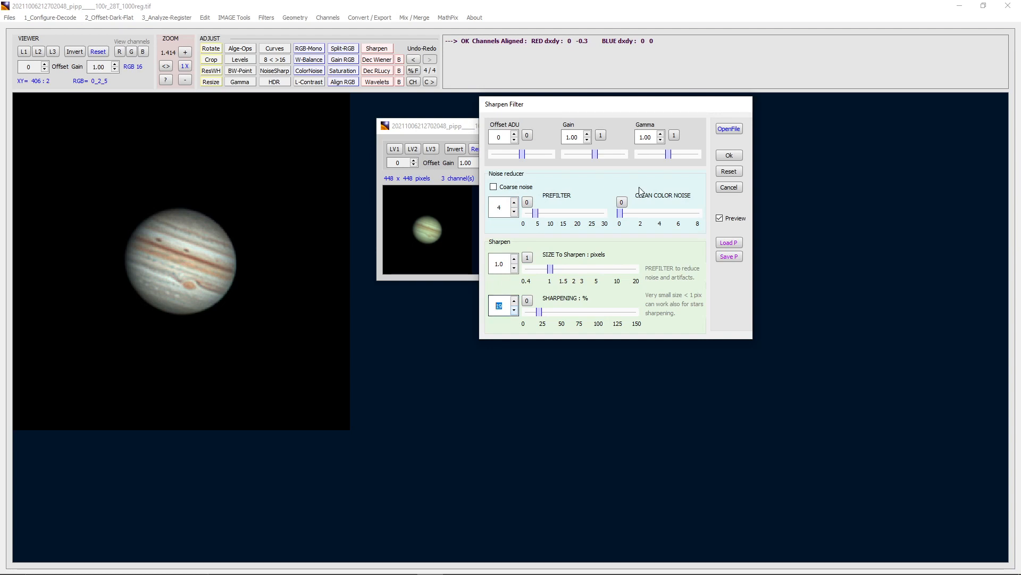
click(728, 156)
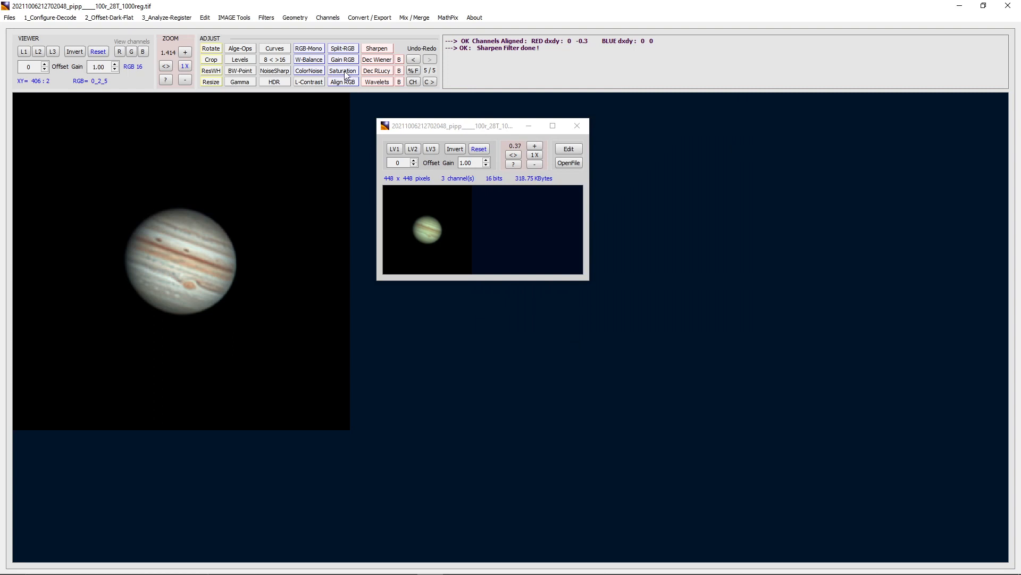
Step: Apply a colour saturation boost with brightness nudged slightly up to Jupiter
click(341, 70)
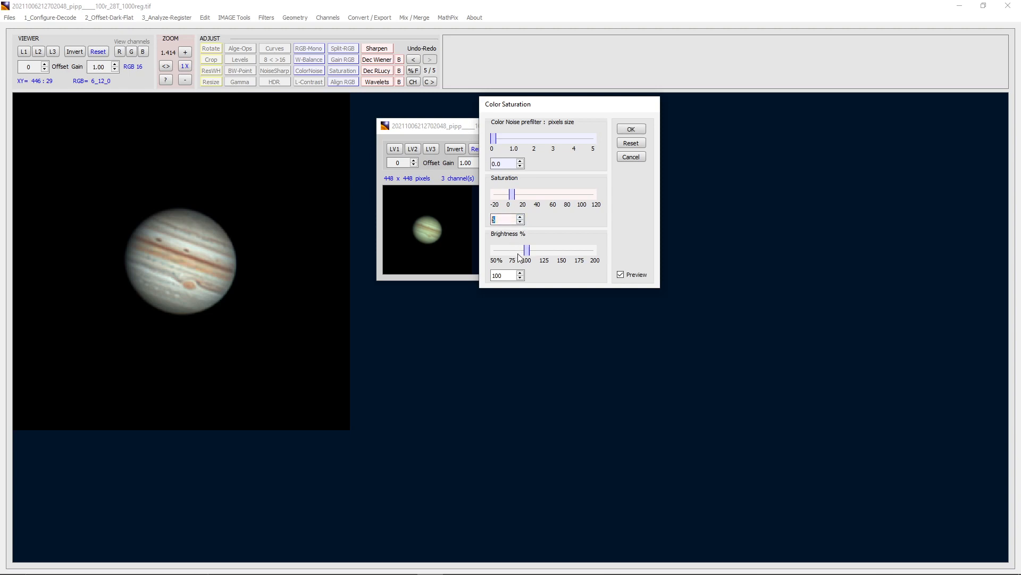
mouse_move(204, 228)
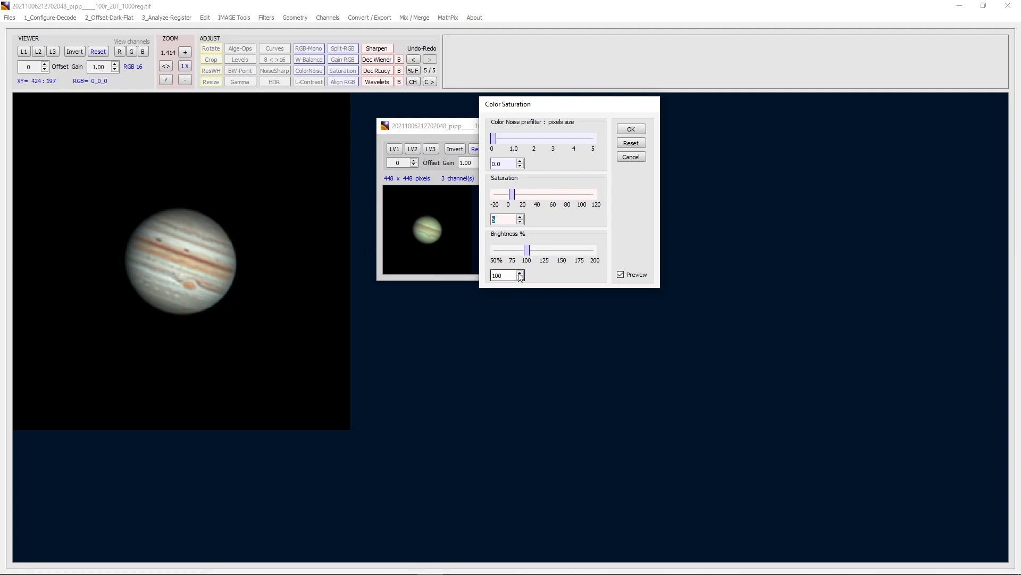
click(521, 273)
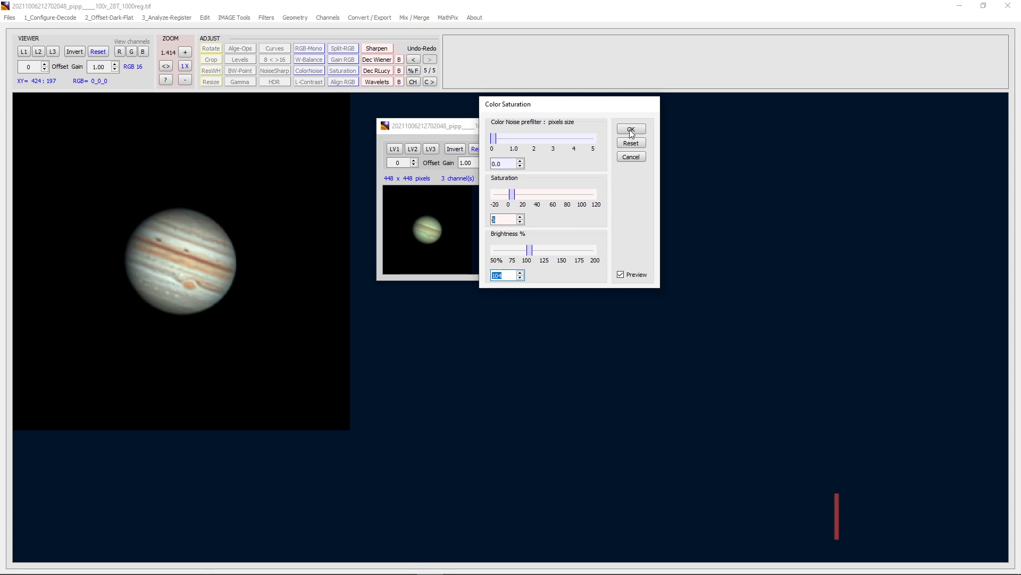
click(629, 129)
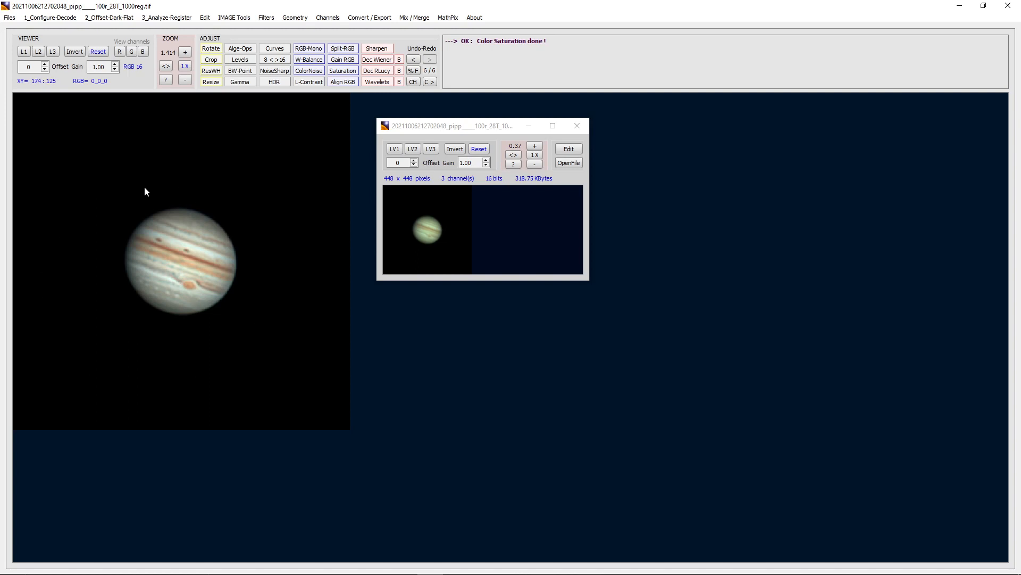
mouse_move(154, 199)
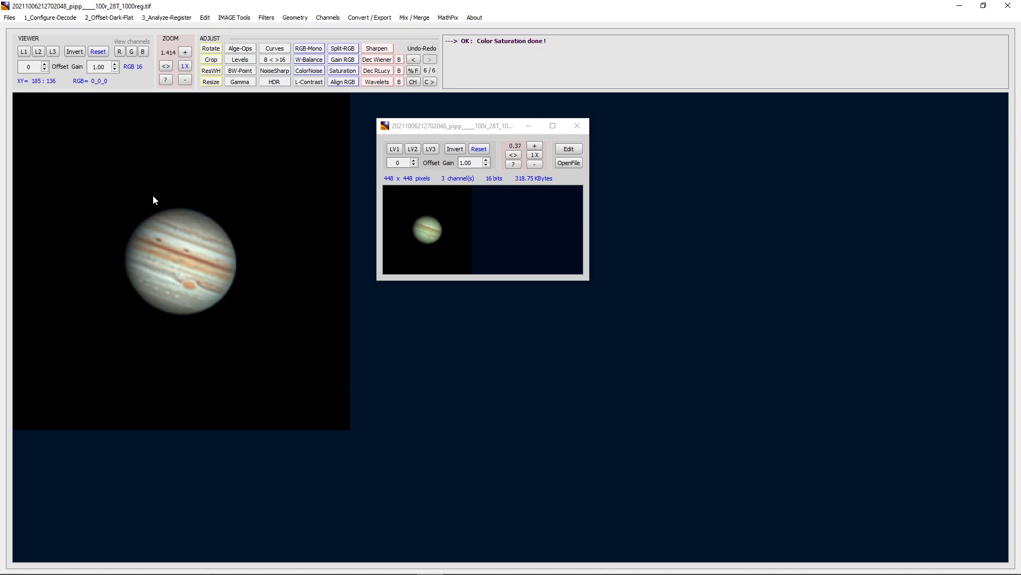
mouse_move(266, 193)
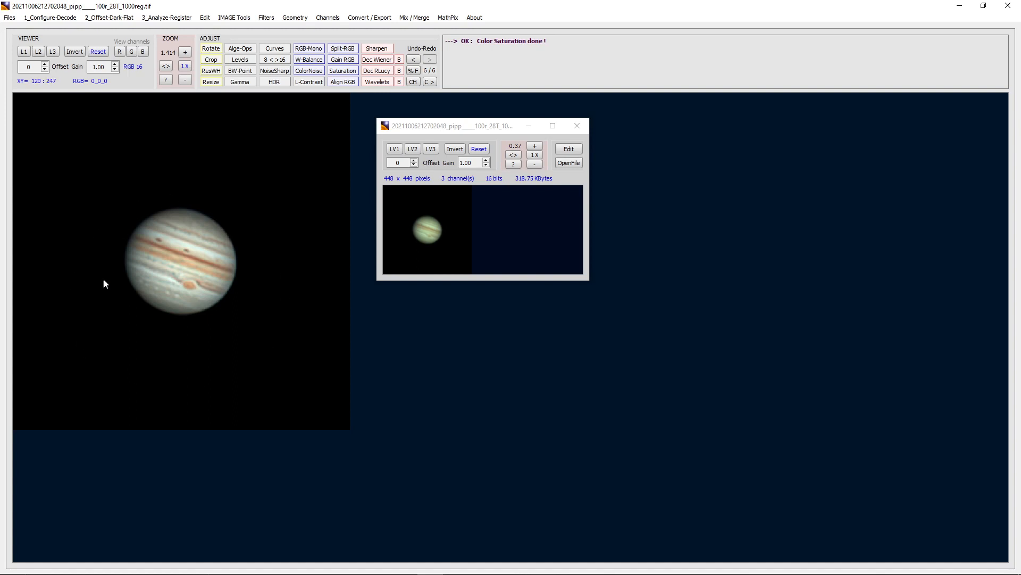
mouse_move(289, 258)
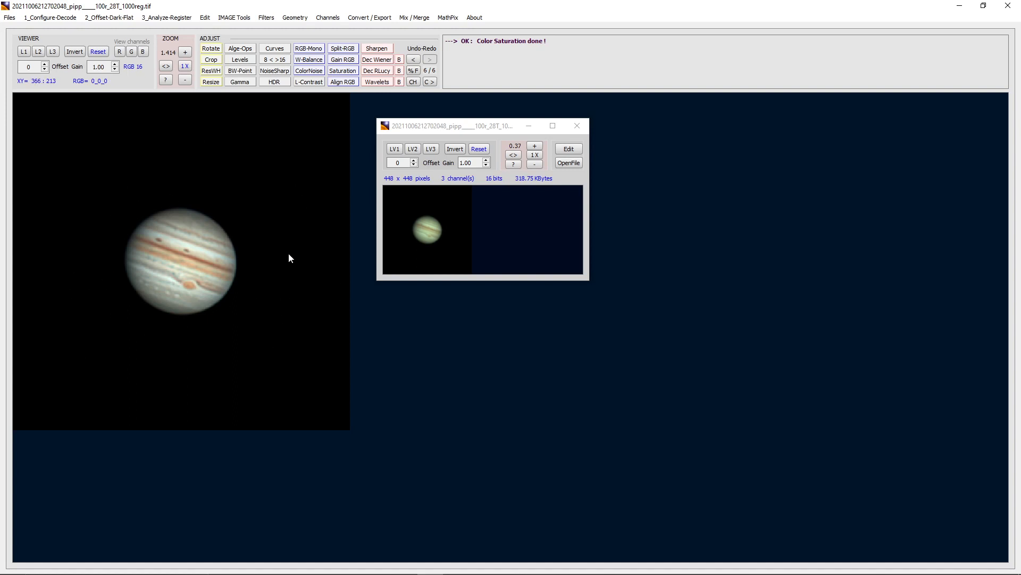
mouse_move(266, 296)
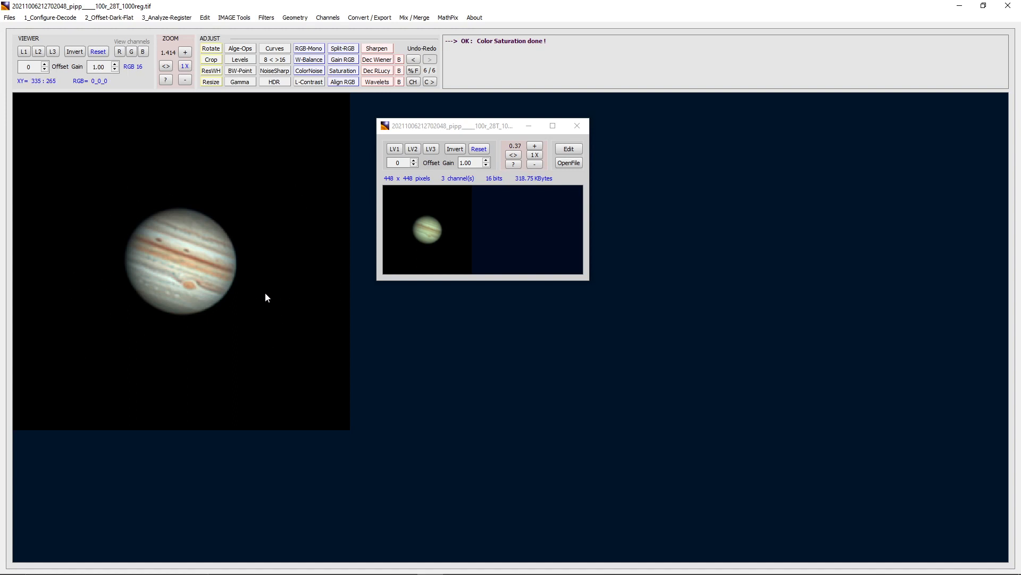
mouse_move(272, 310)
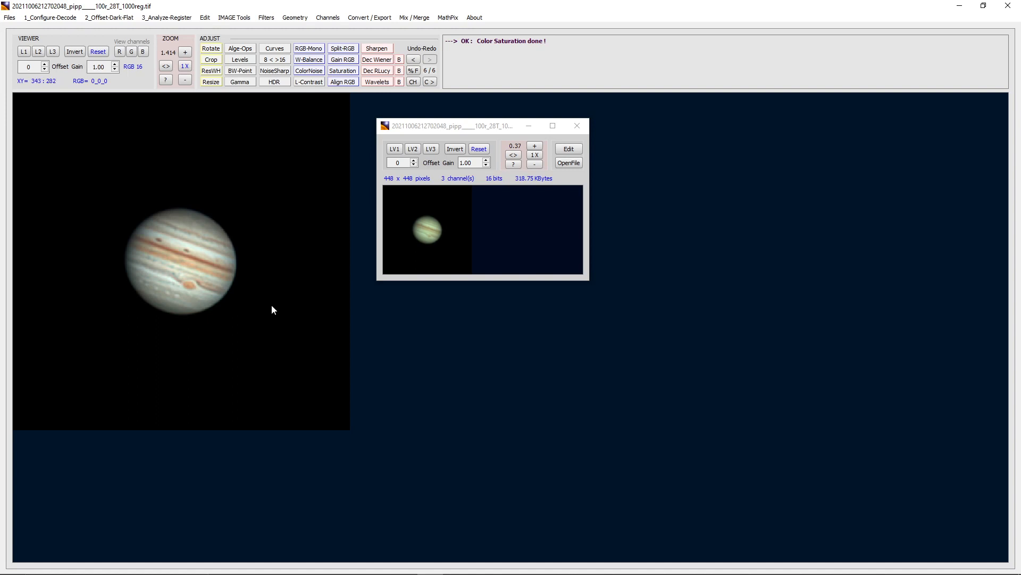
mouse_move(290, 281)
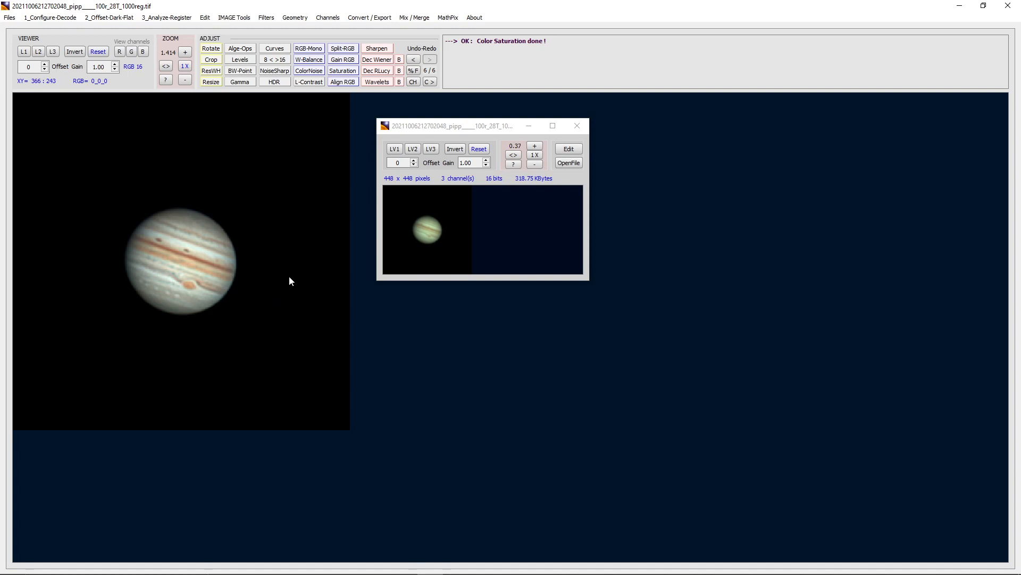
mouse_move(211, 220)
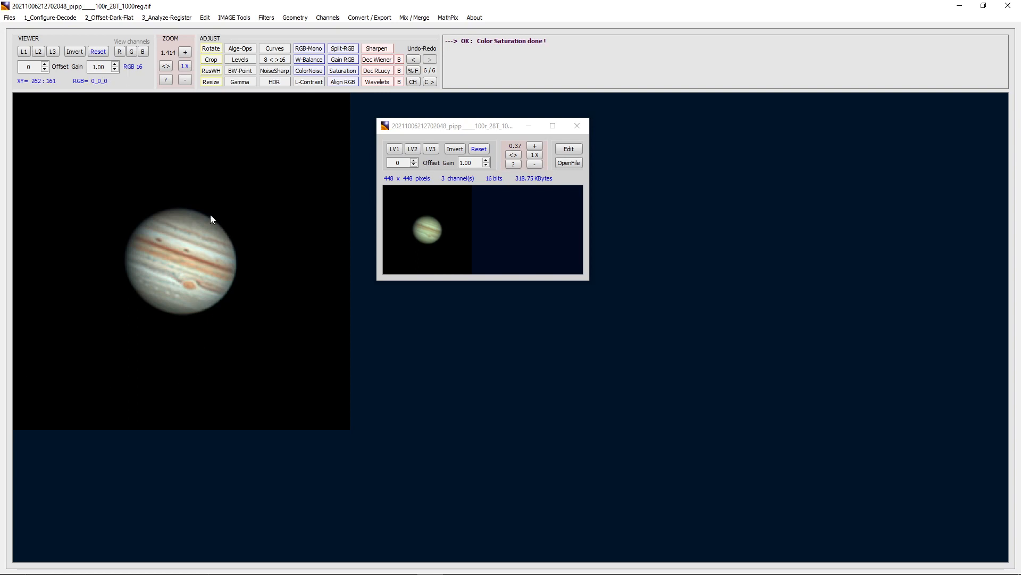
mouse_move(290, 243)
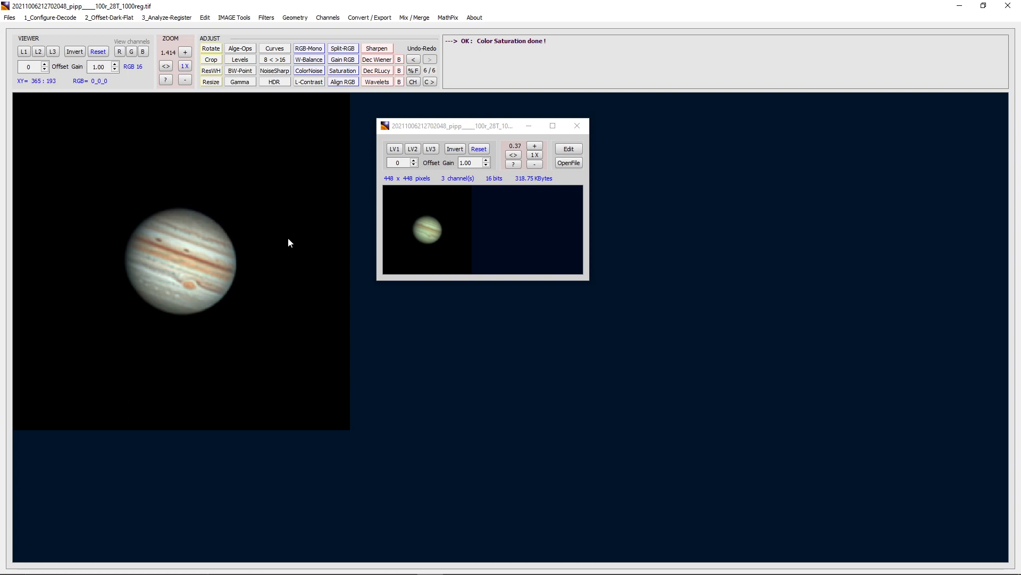
mouse_move(263, 318)
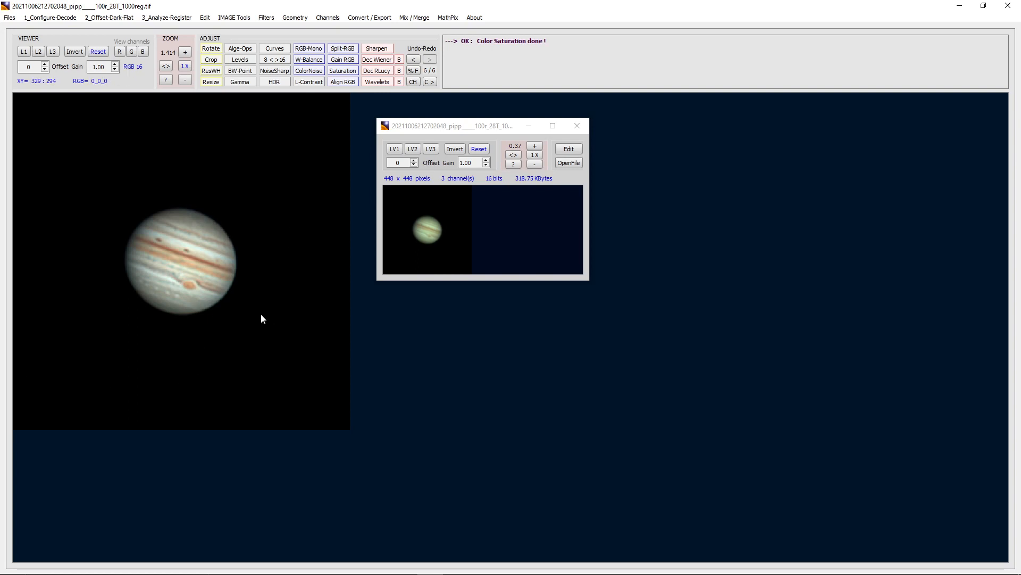
mouse_move(248, 335)
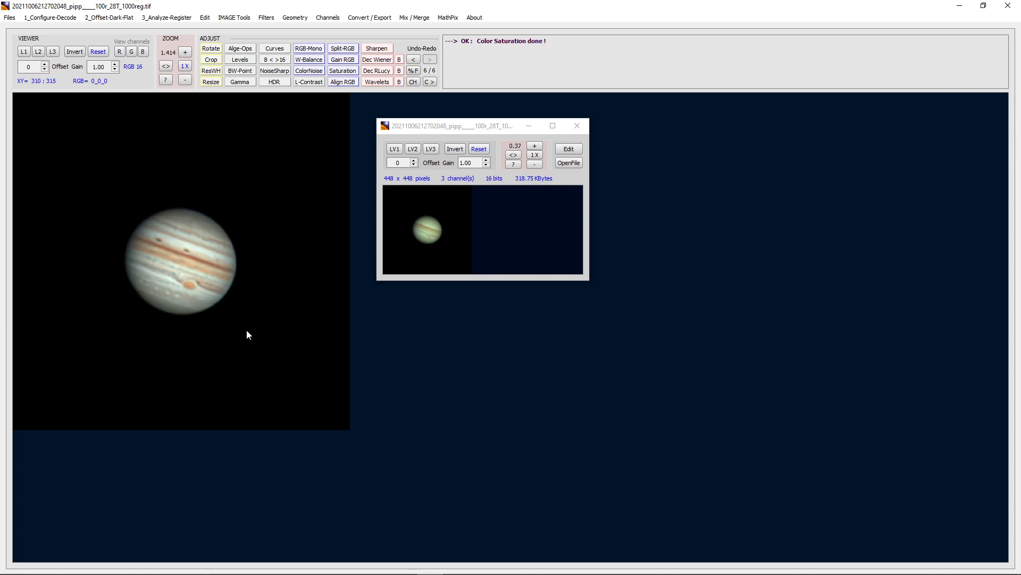
mouse_move(267, 185)
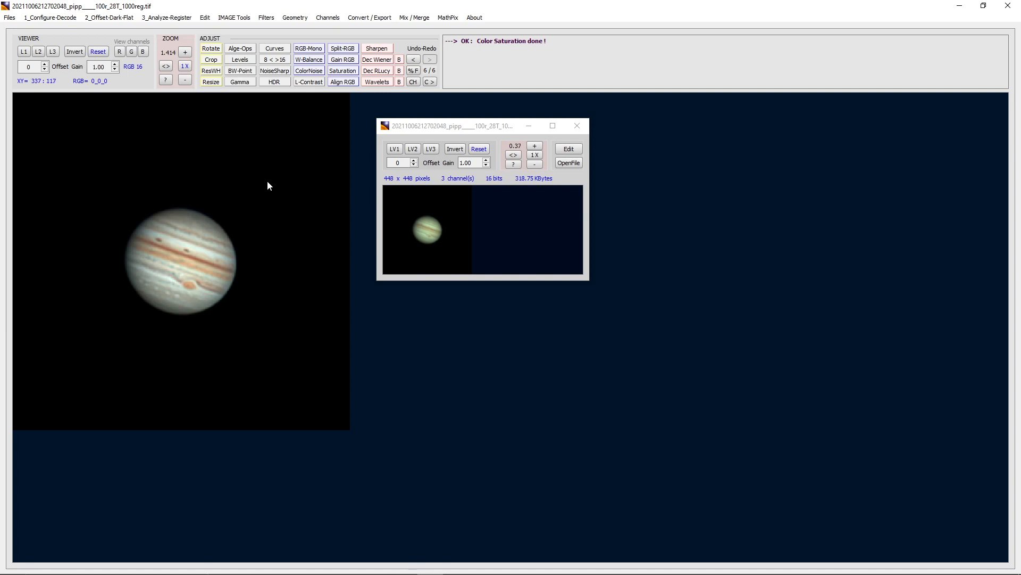
mouse_move(595, 132)
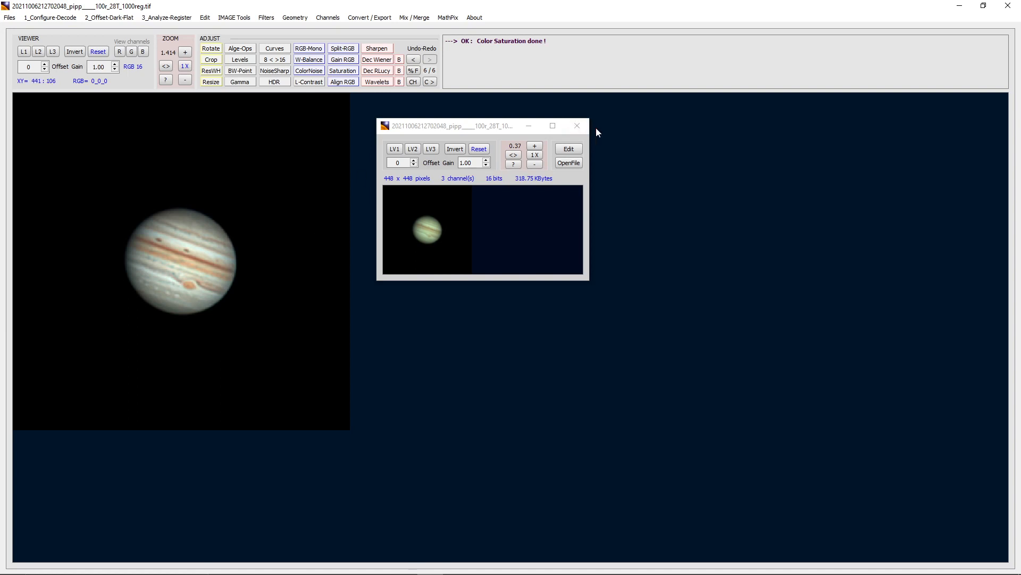
Step: Close the viewer window and the processed Jupiter image
click(576, 126)
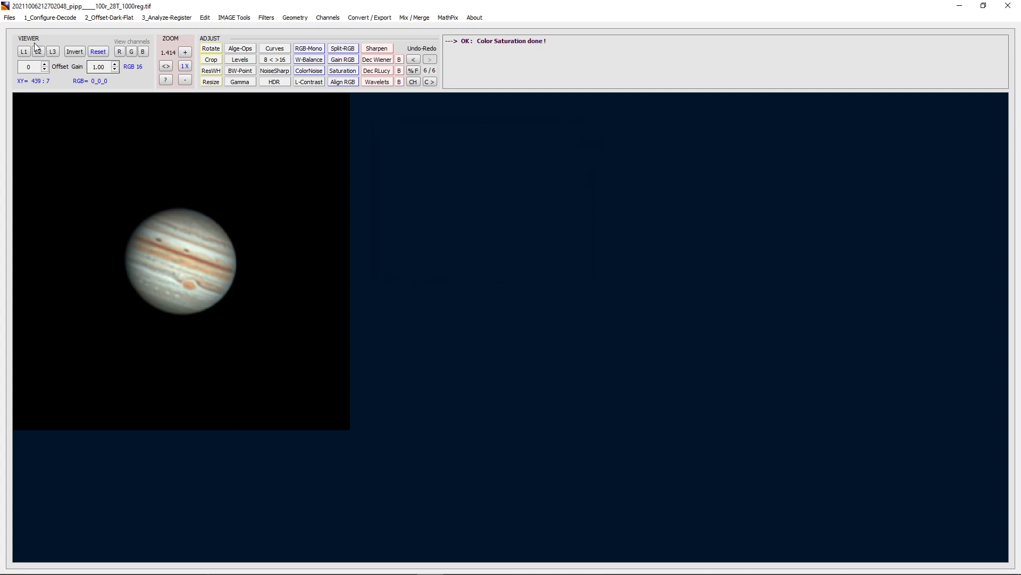
click(9, 17)
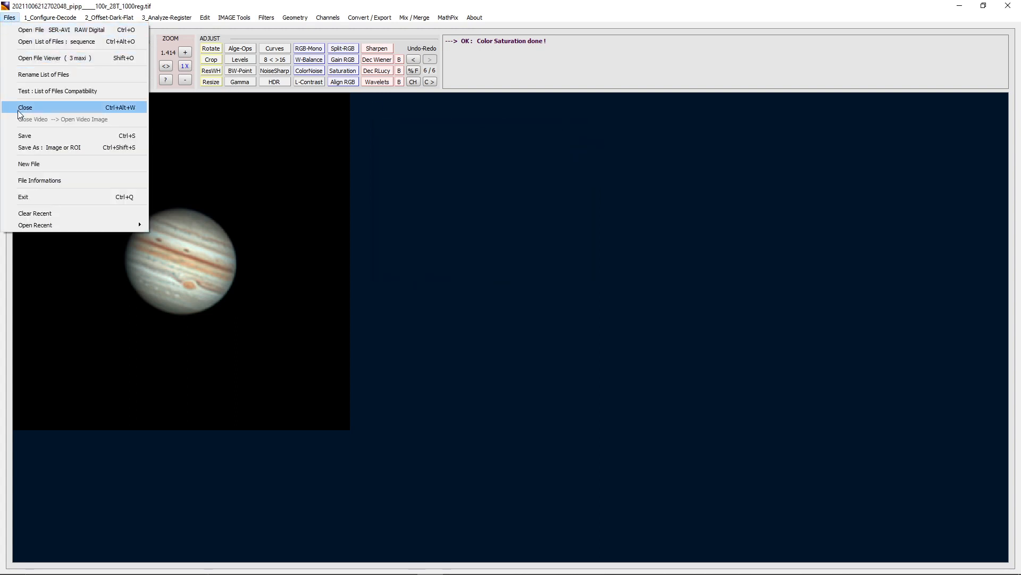
click(25, 106)
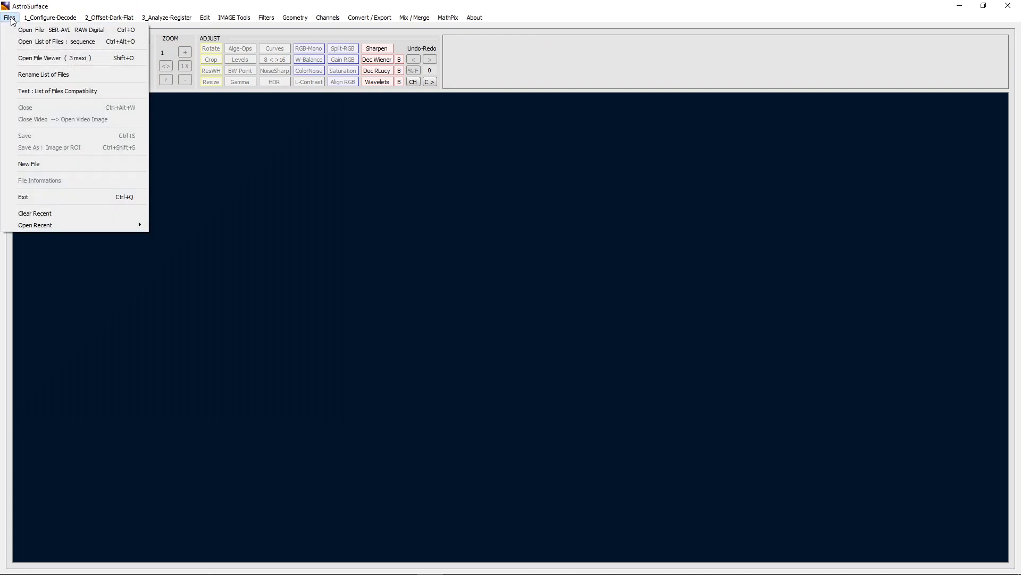
Step: Start opening another file and browse into the AS_P33 folder
click(31, 29)
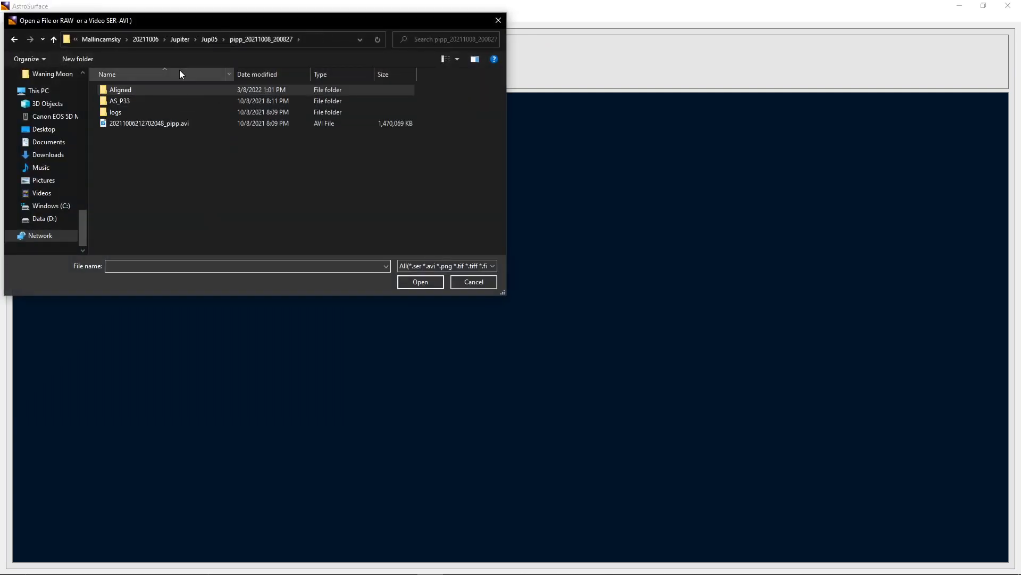
click(121, 101)
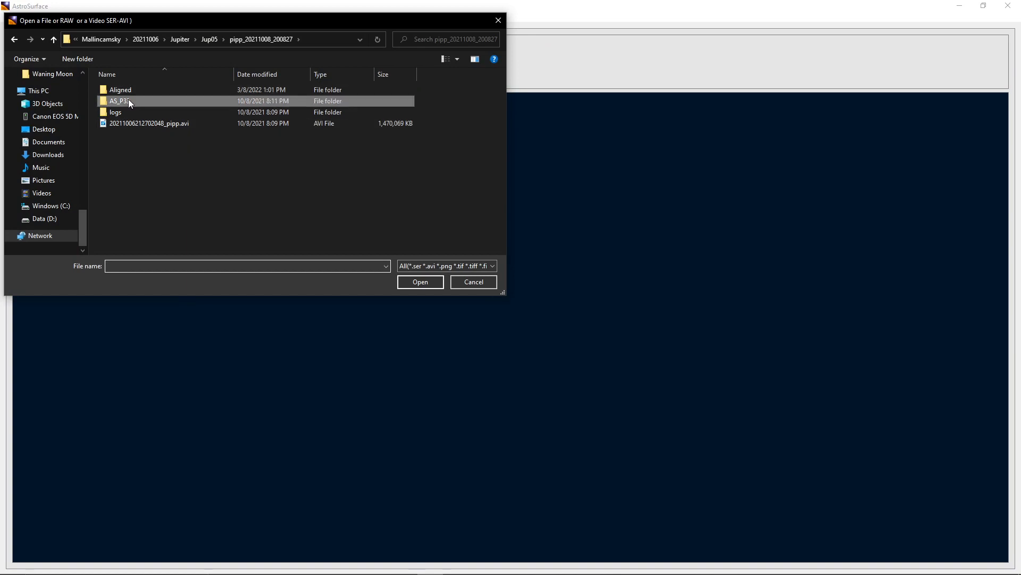
double_click(120, 101)
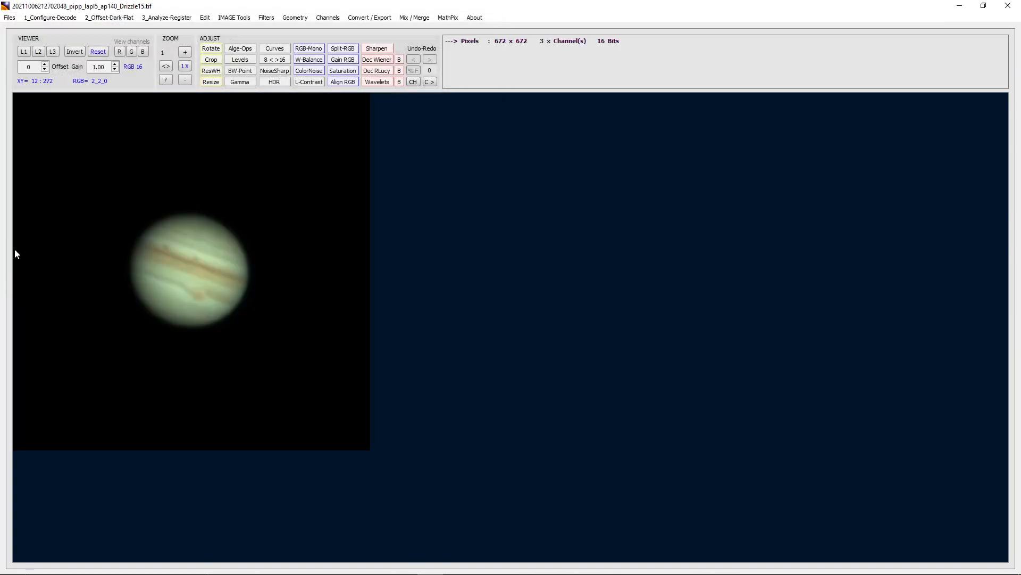
mouse_move(269, 282)
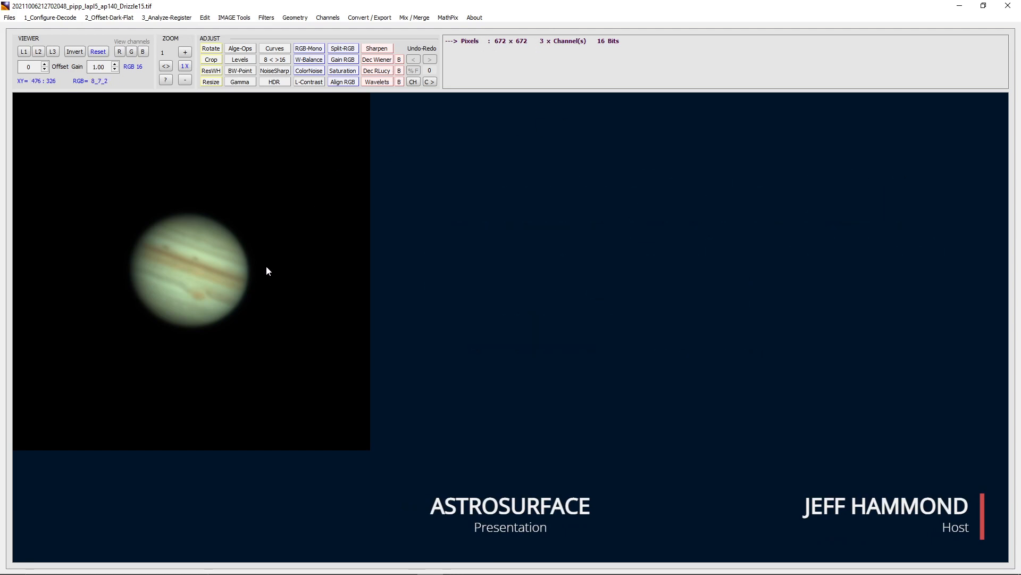
mouse_move(79, 220)
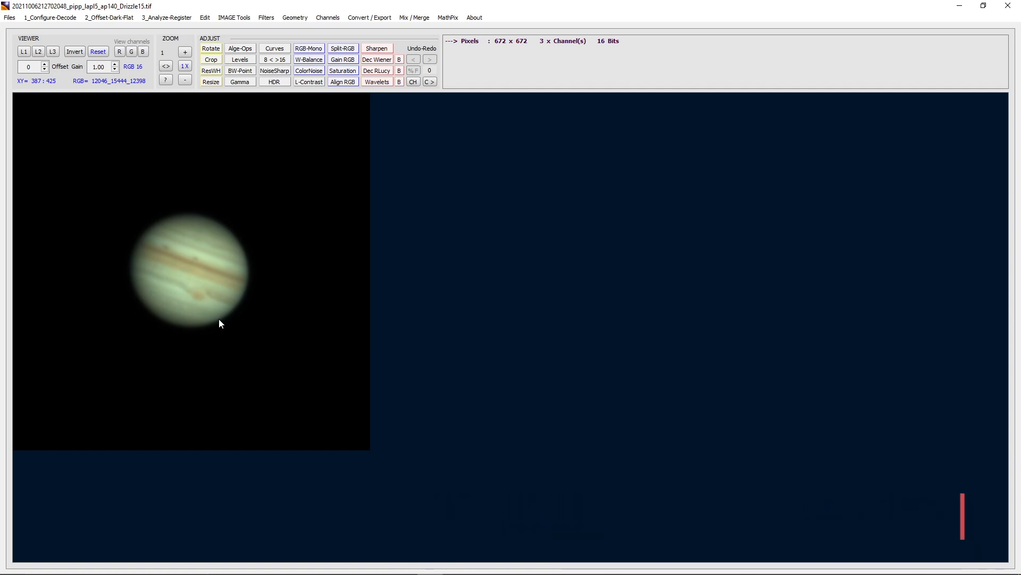
mouse_move(141, 239)
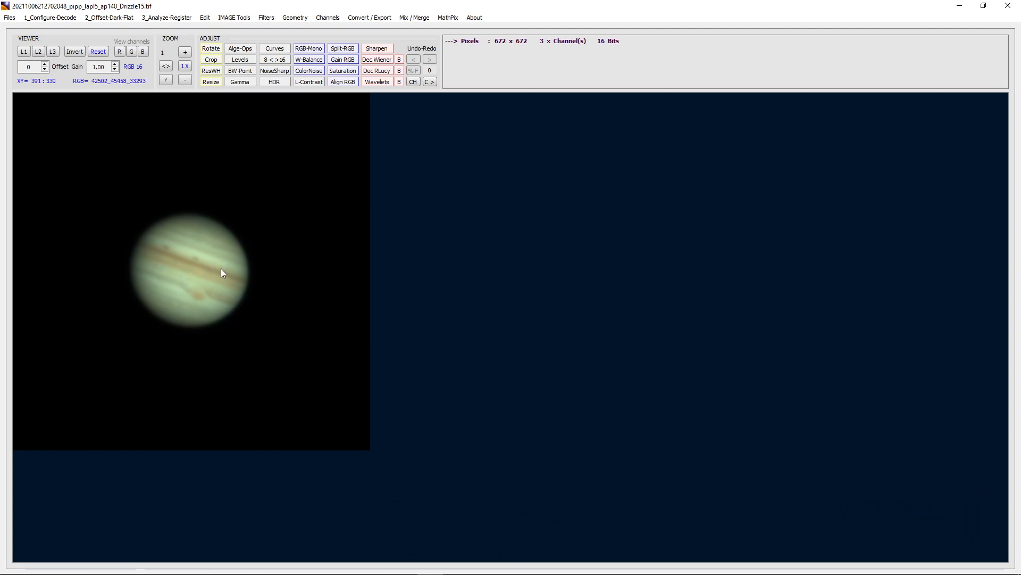
mouse_move(283, 321)
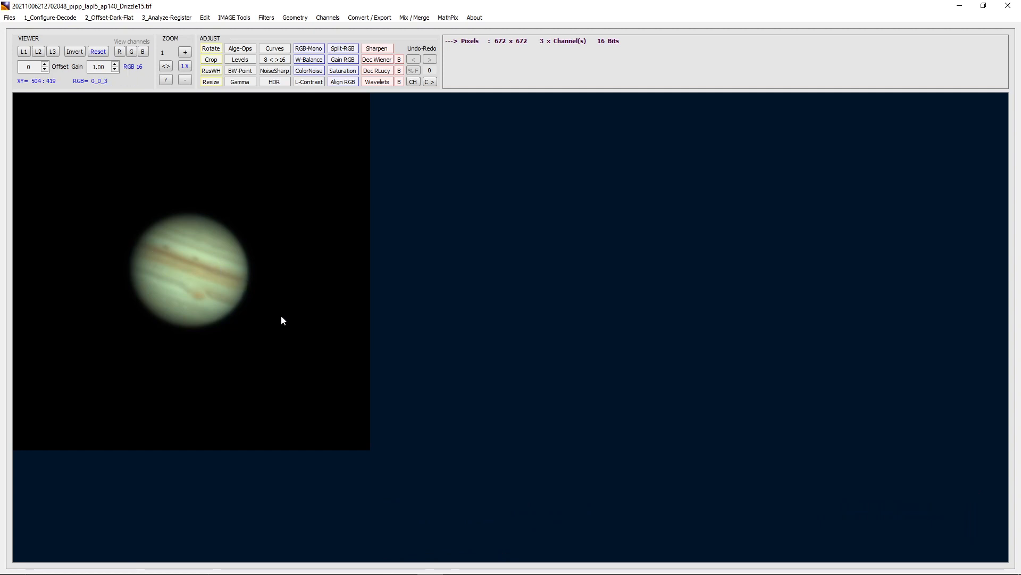
mouse_move(310, 224)
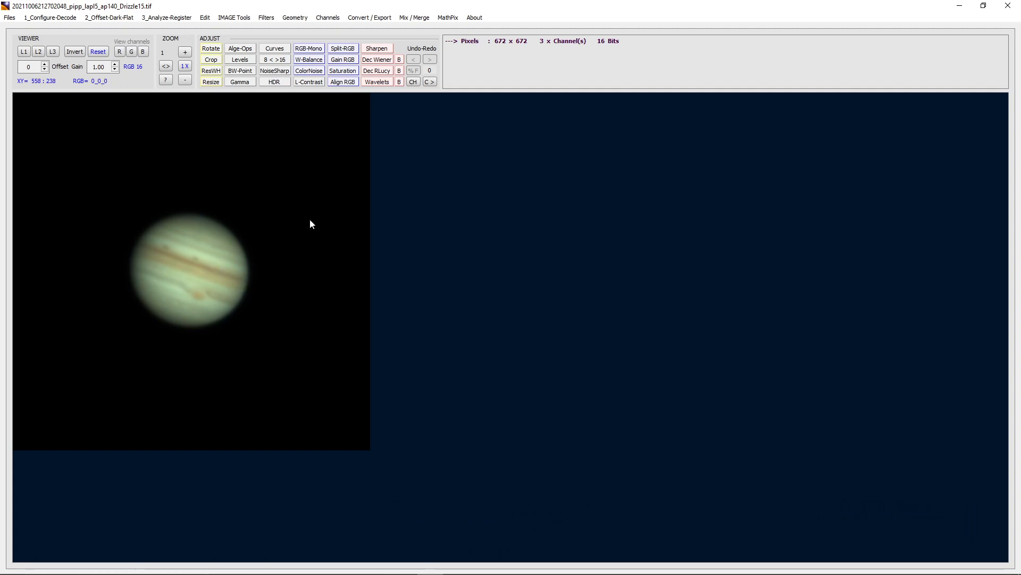
mouse_move(240, 317)
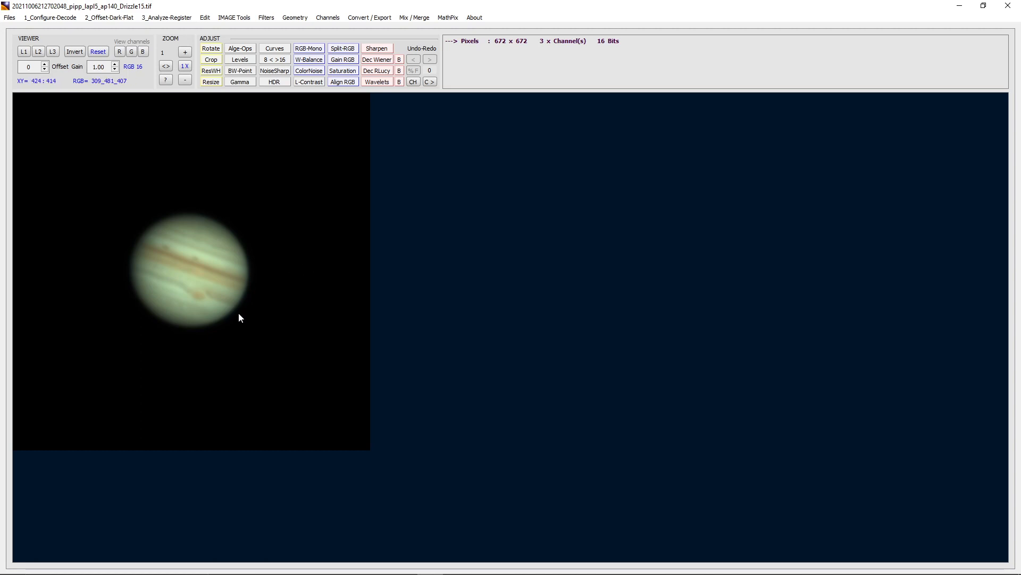
mouse_move(565, 177)
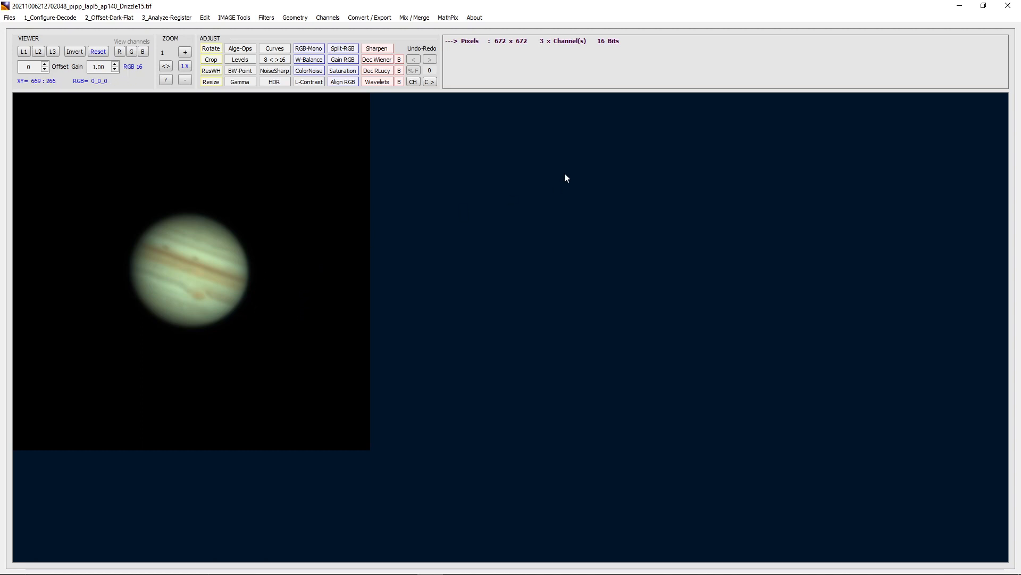
mouse_move(93, 210)
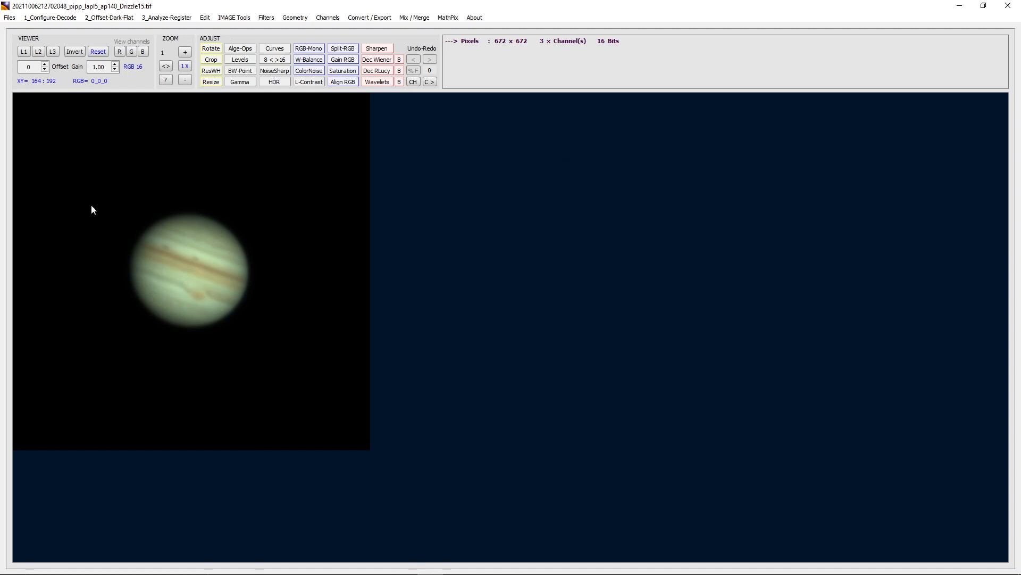
mouse_move(173, 100)
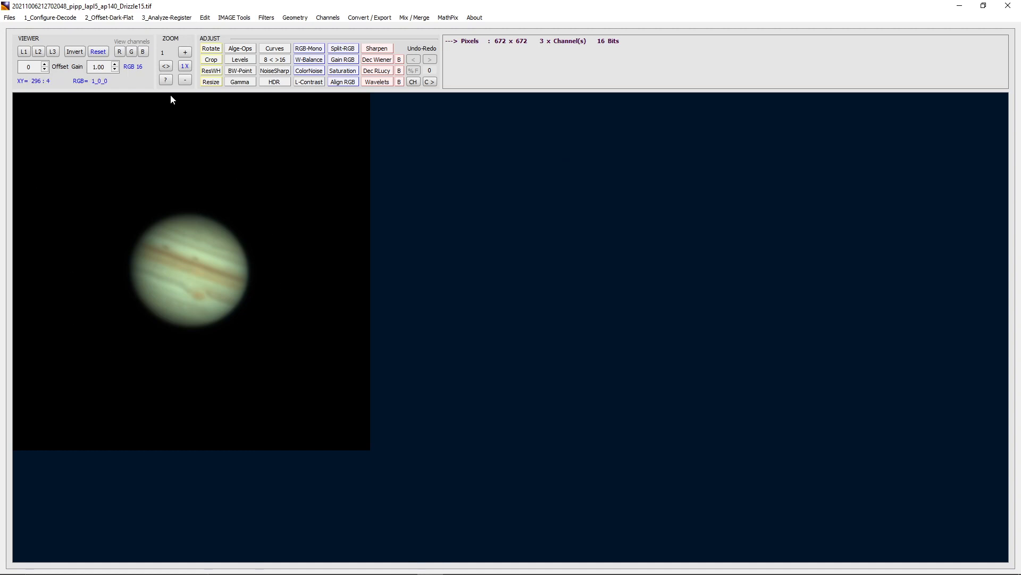
mouse_move(357, 109)
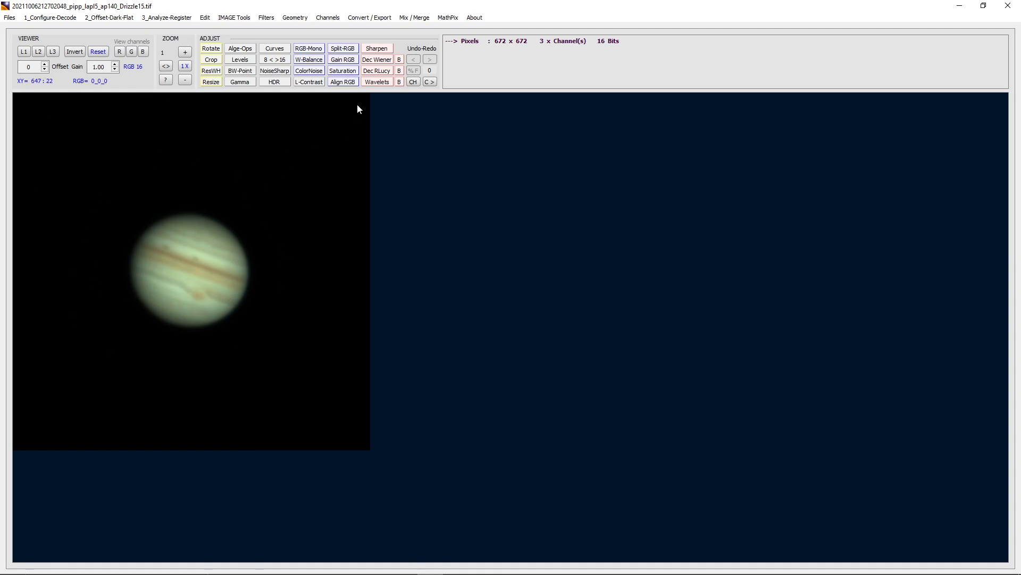
Step: Set wavelets HF size 8 strength 72 and LF strength 8, previewing on Jupiter
click(377, 82)
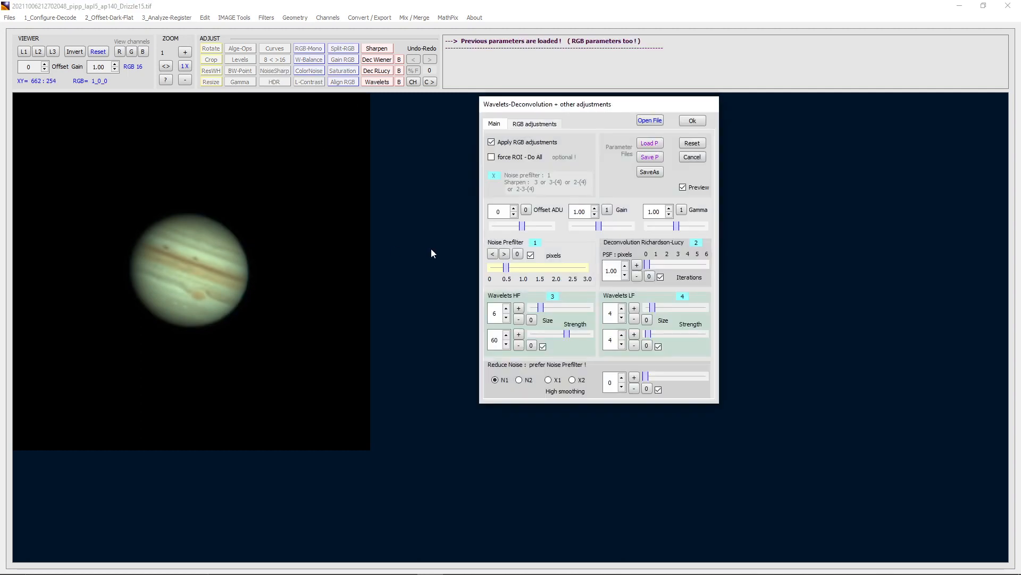
mouse_move(254, 356)
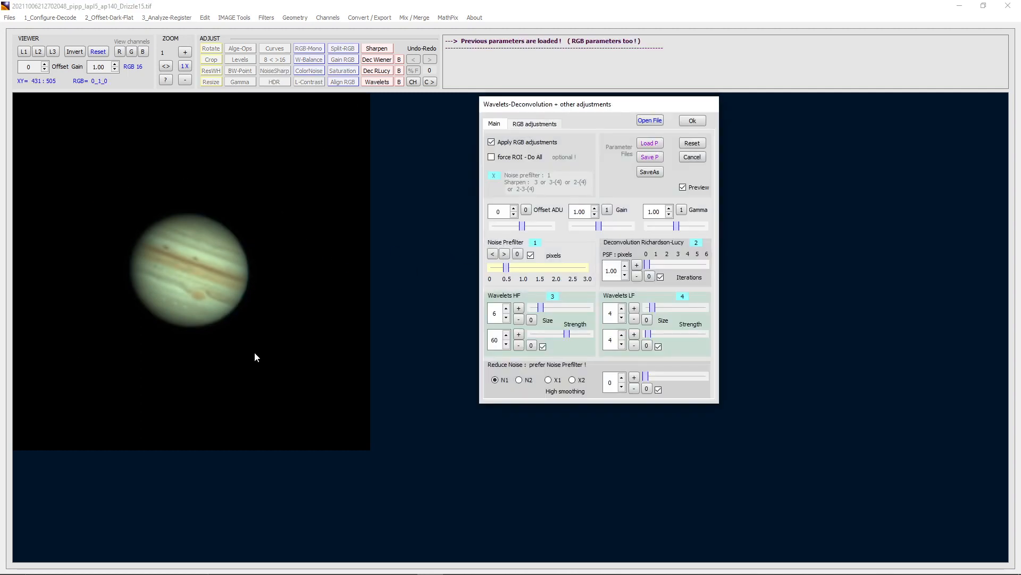
mouse_move(693, 254)
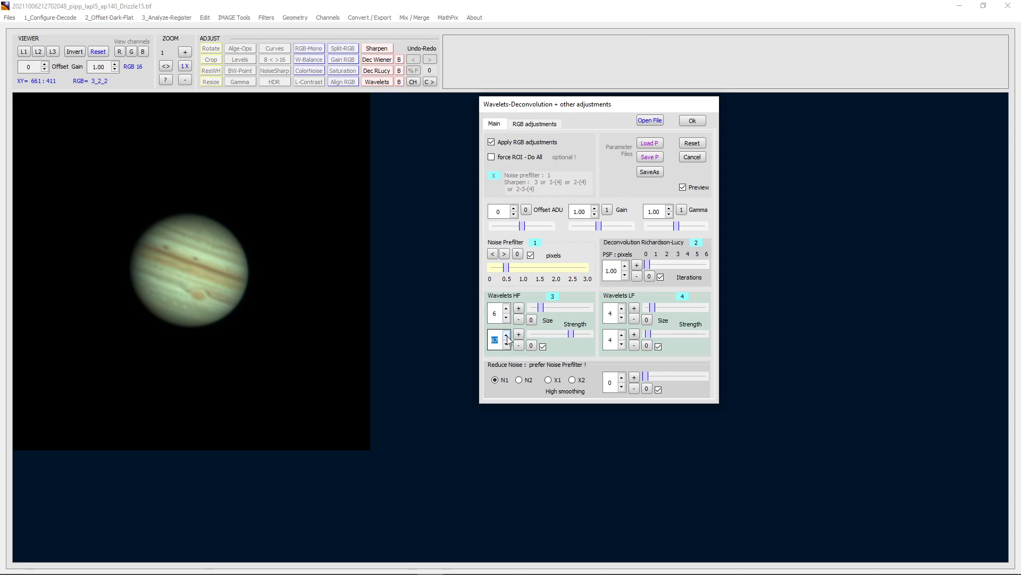
click(518, 337)
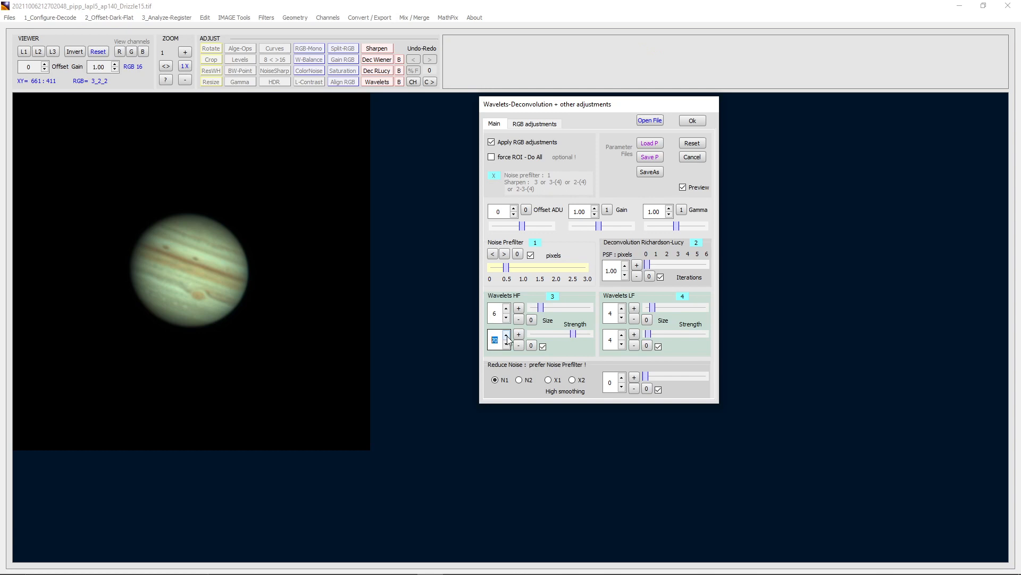
click(518, 336)
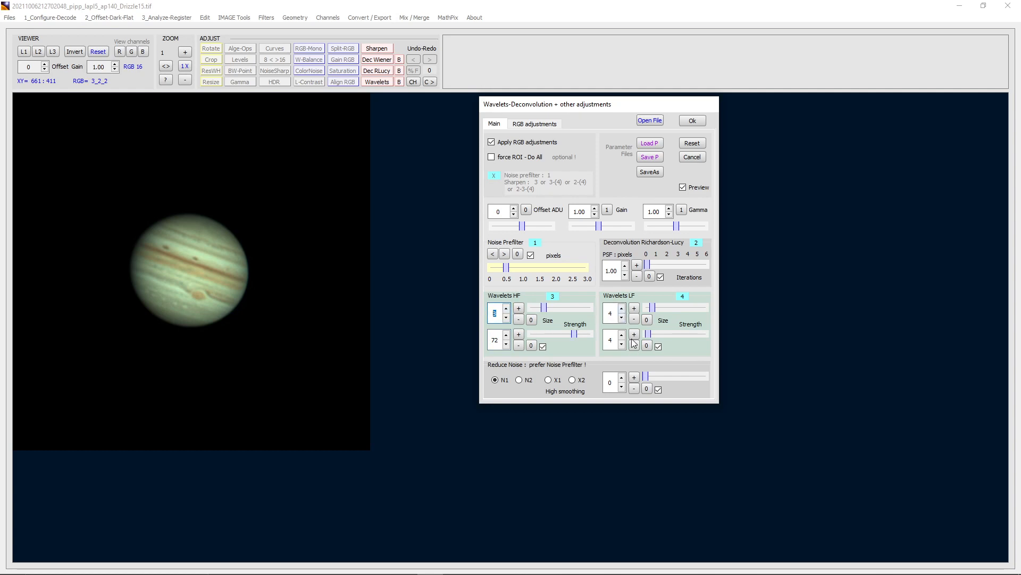
click(633, 334)
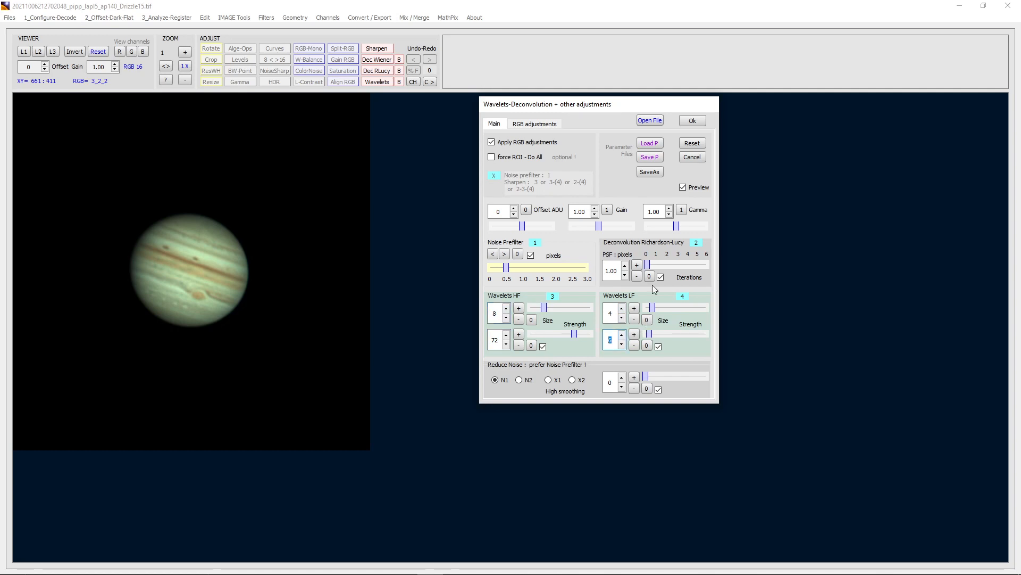
mouse_move(715, 143)
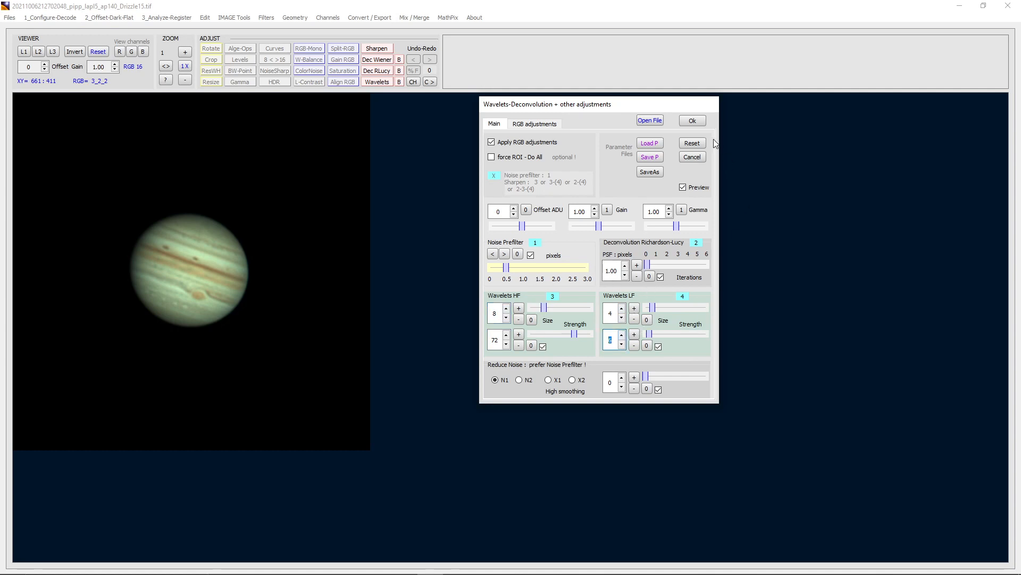
Step: Apply the wavelet sharpening and mark a white-balance region around Jupiter
click(691, 120)
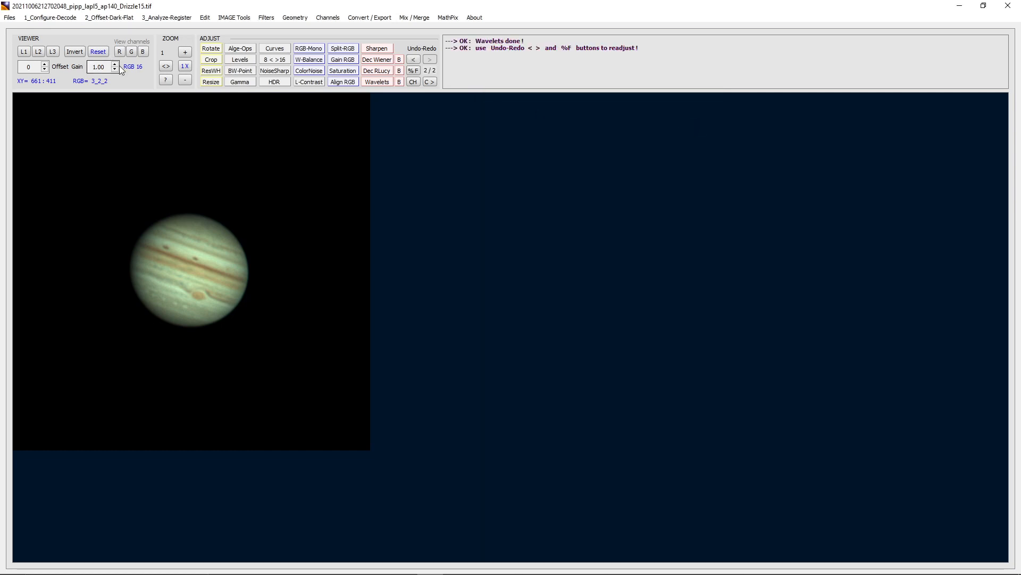
mouse_move(309, 60)
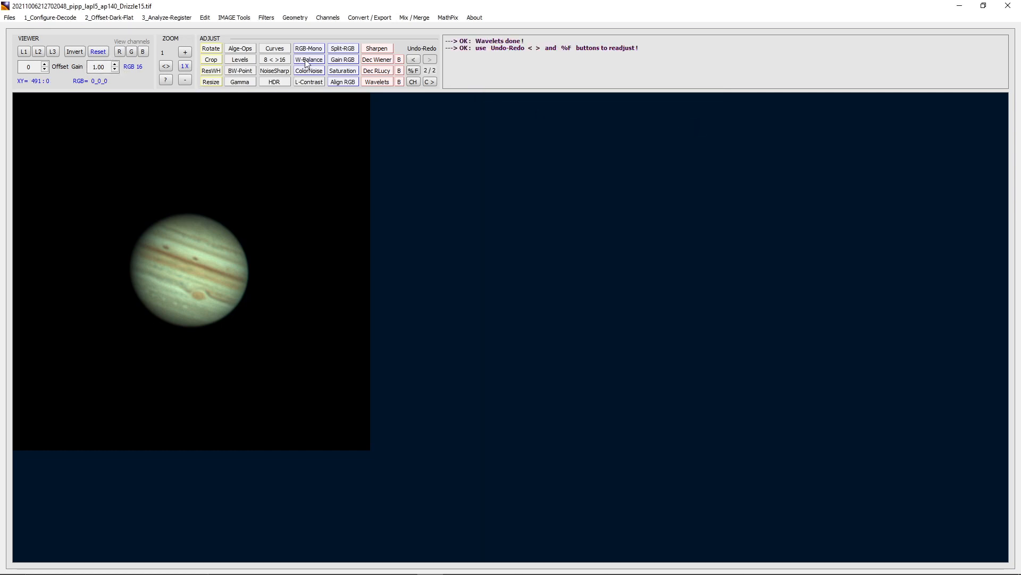
click(309, 60)
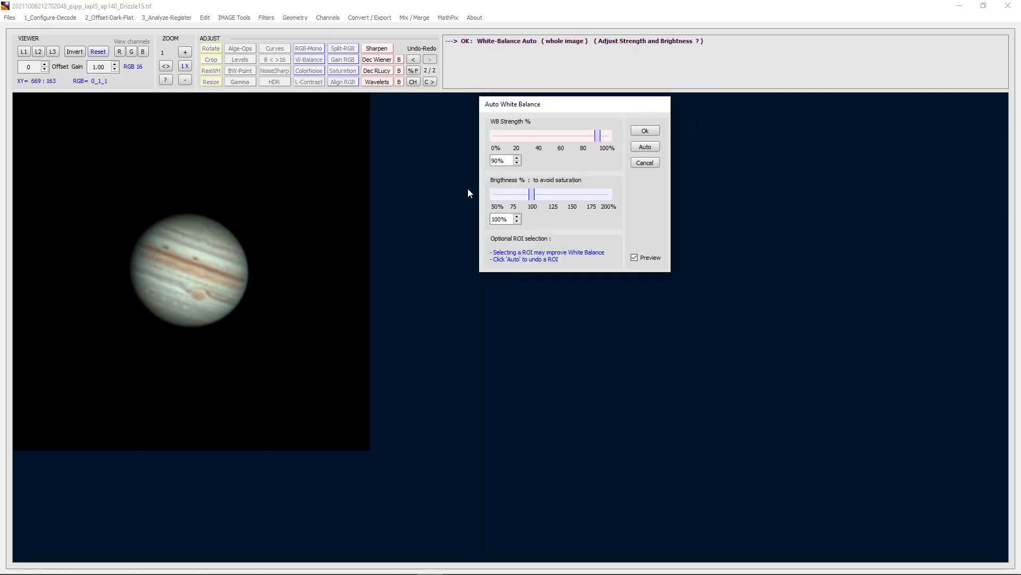
mouse_move(129, 205)
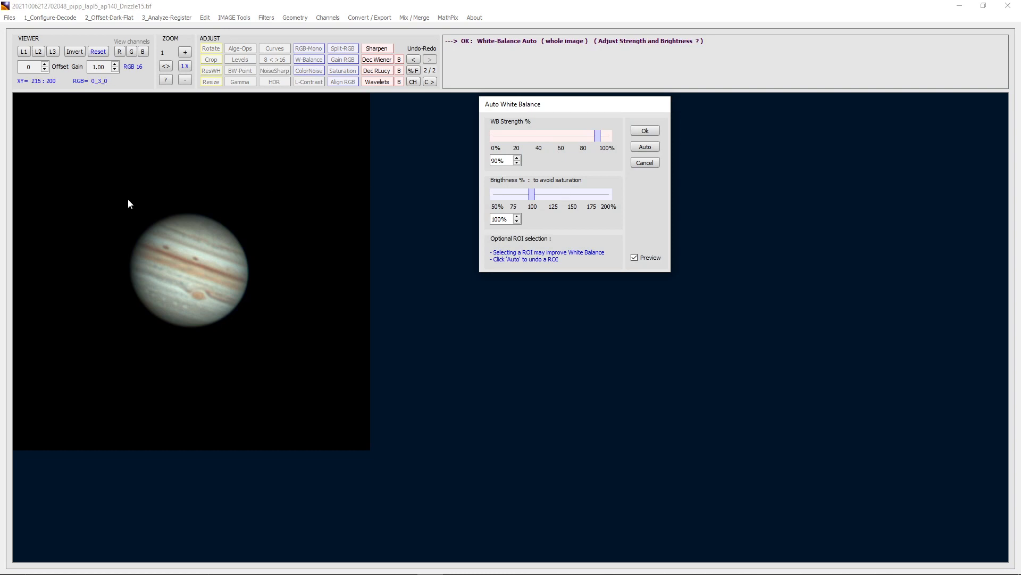
drag(129, 203, 258, 341)
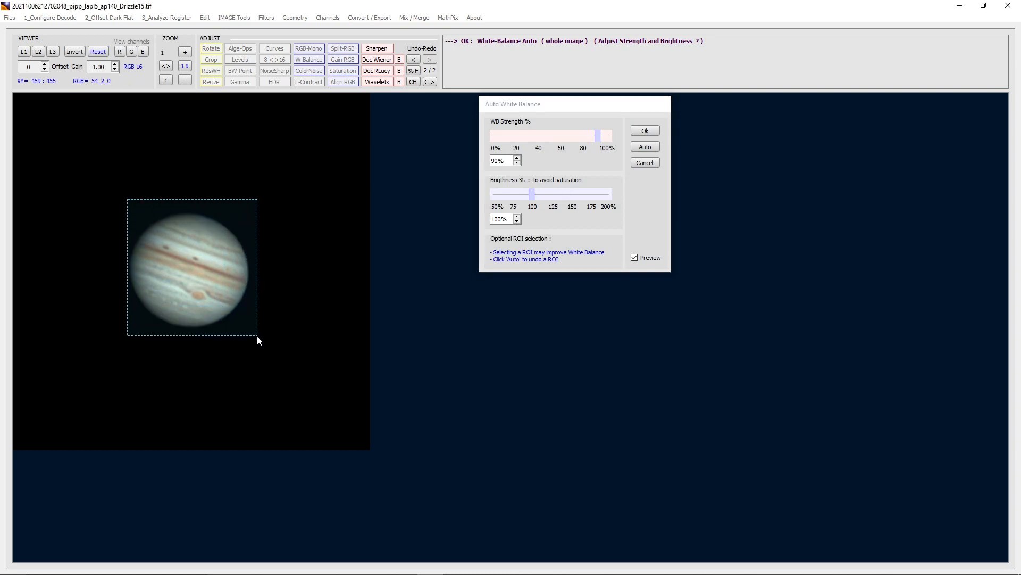
Step: Recompute and confirm the white balance from the marked region
click(643, 130)
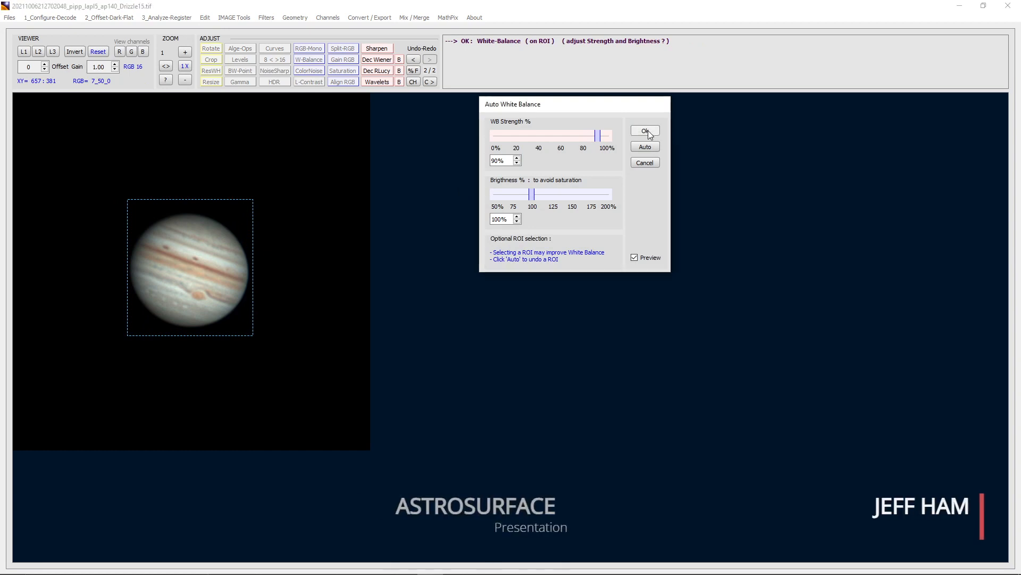
click(645, 131)
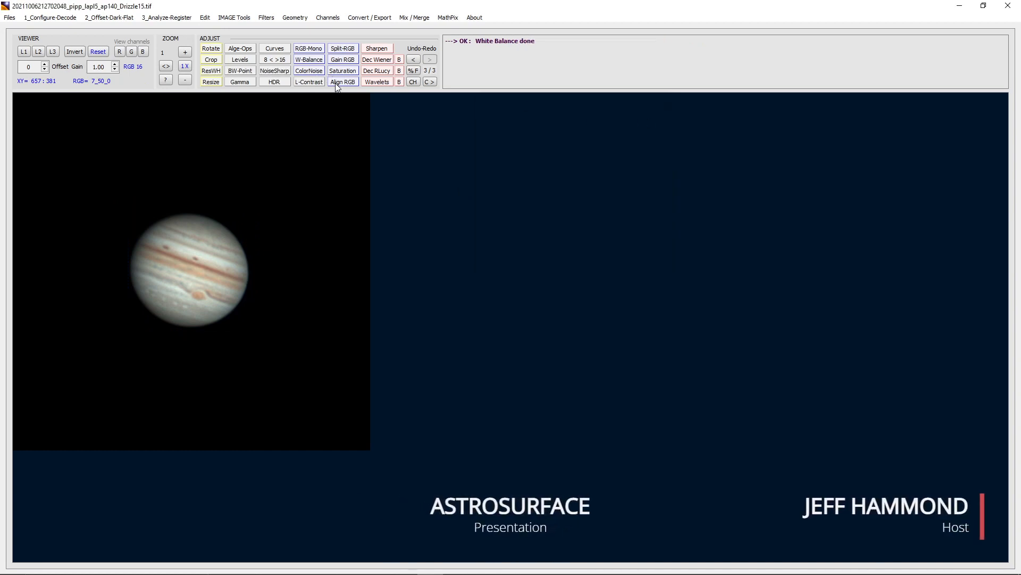
click(343, 82)
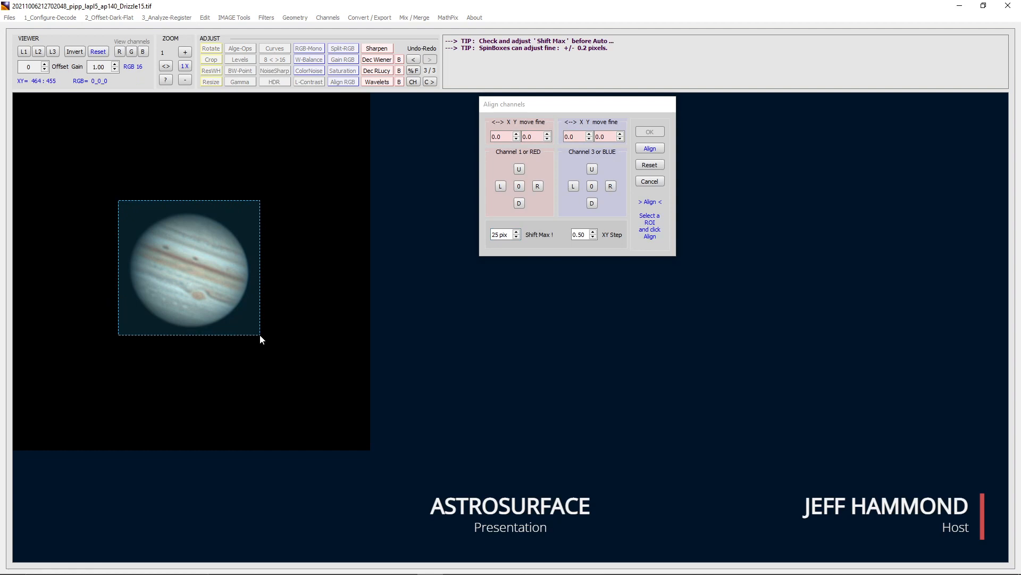
Step: Align the colour channels in the ROI, red 0.5 and blue -0.3 pixels
click(649, 147)
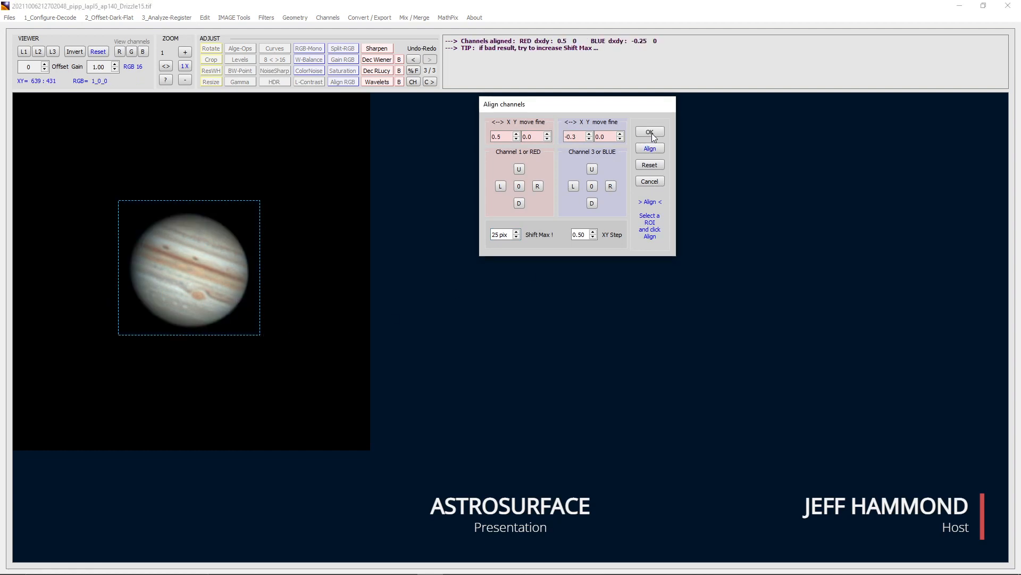
click(649, 132)
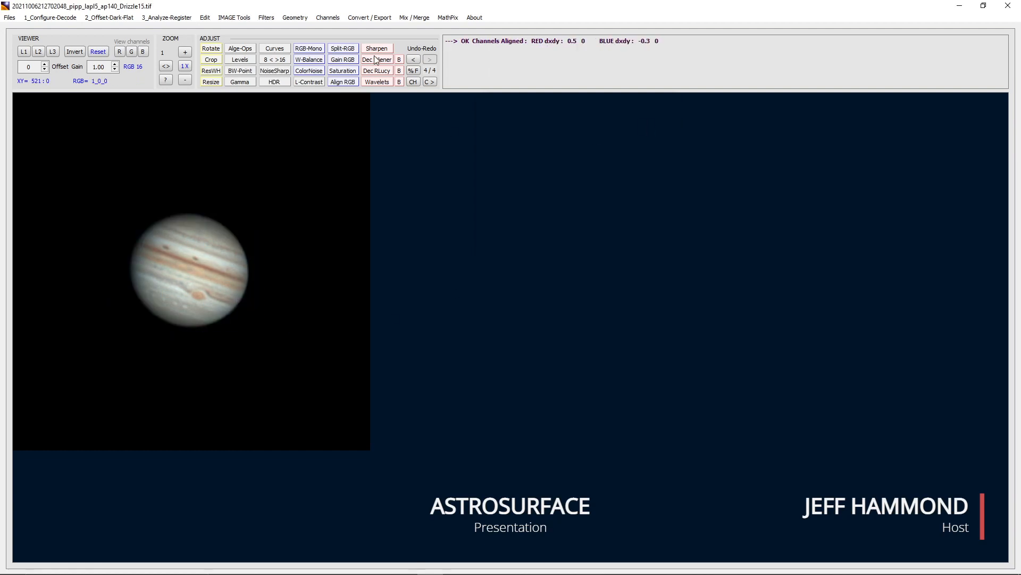
click(376, 48)
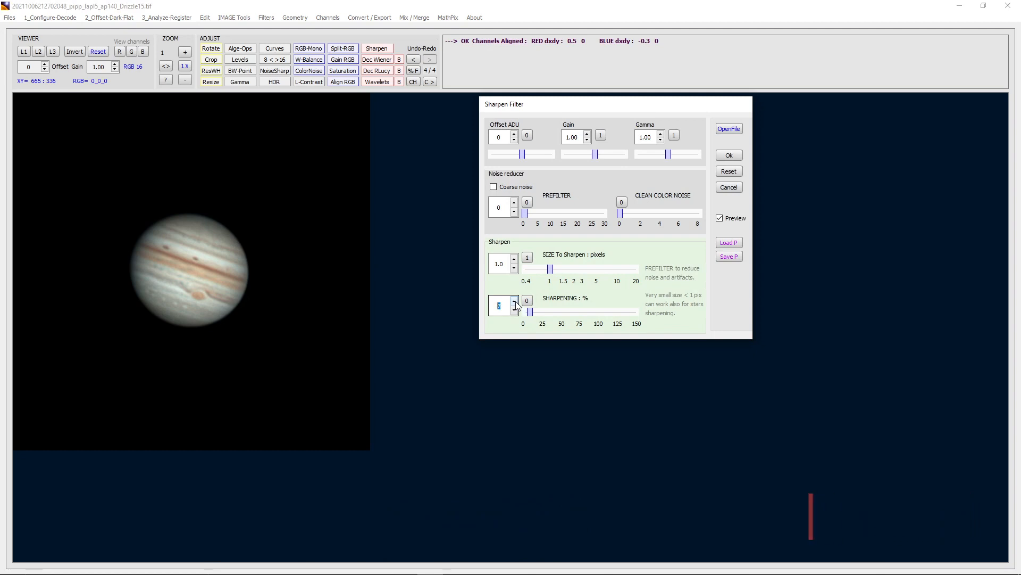
Step: Apply a light 16% sharpen with a small noise prefilter to Jupiter
click(515, 303)
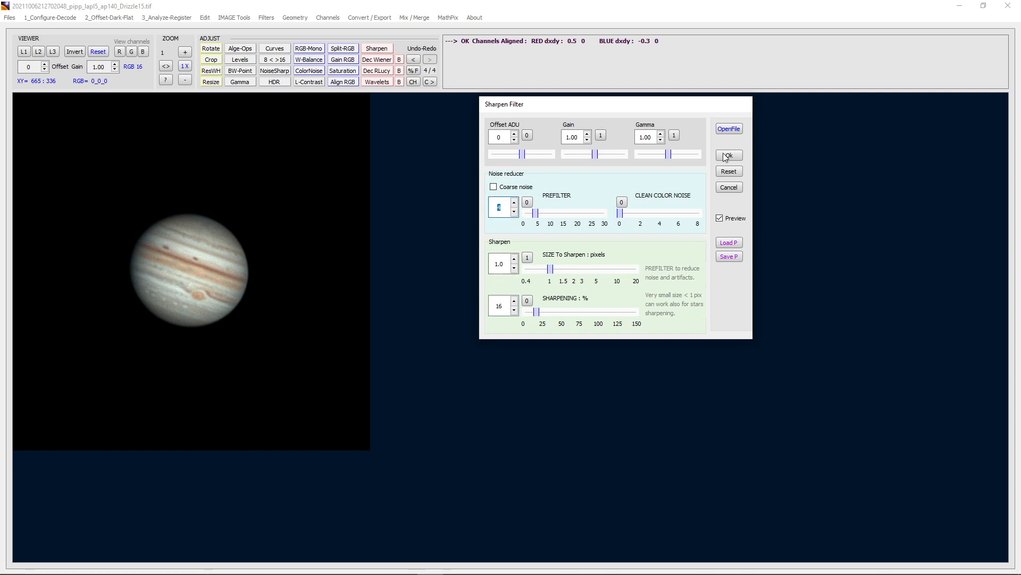
click(728, 155)
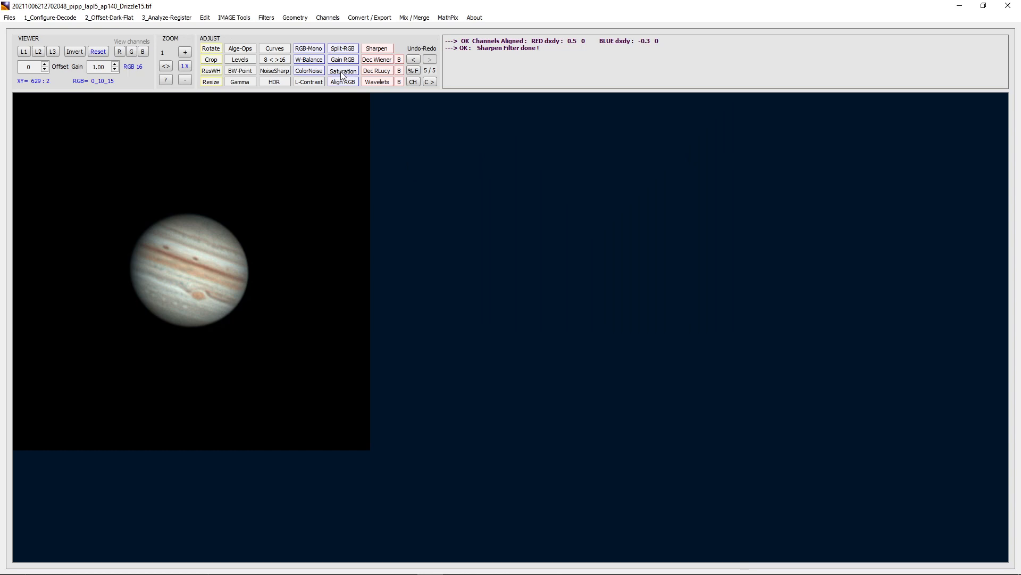
Step: Raise saturation and nudge brightness up twice with preview, then apply to Jupiter
click(342, 70)
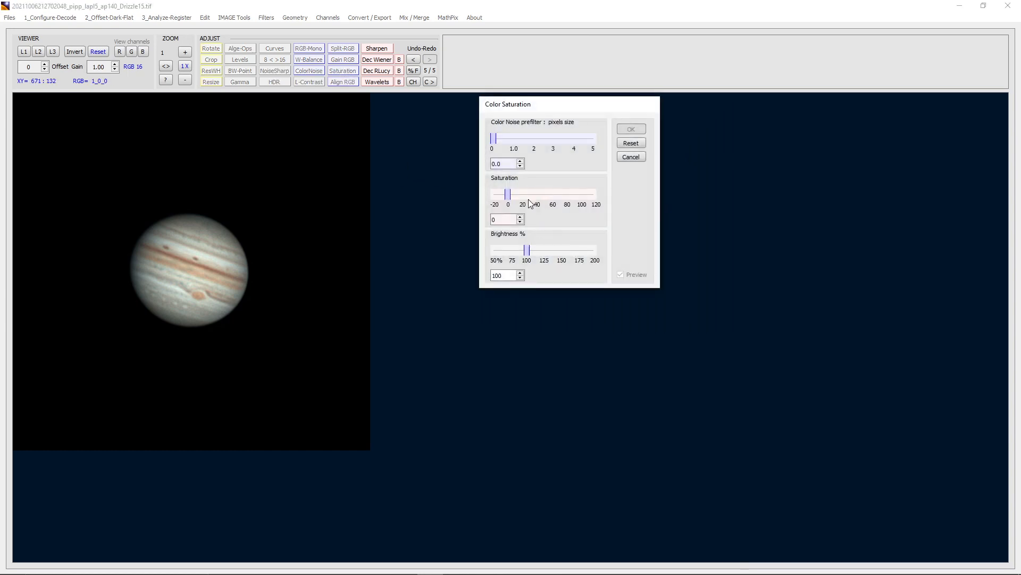
drag(525, 194, 511, 193)
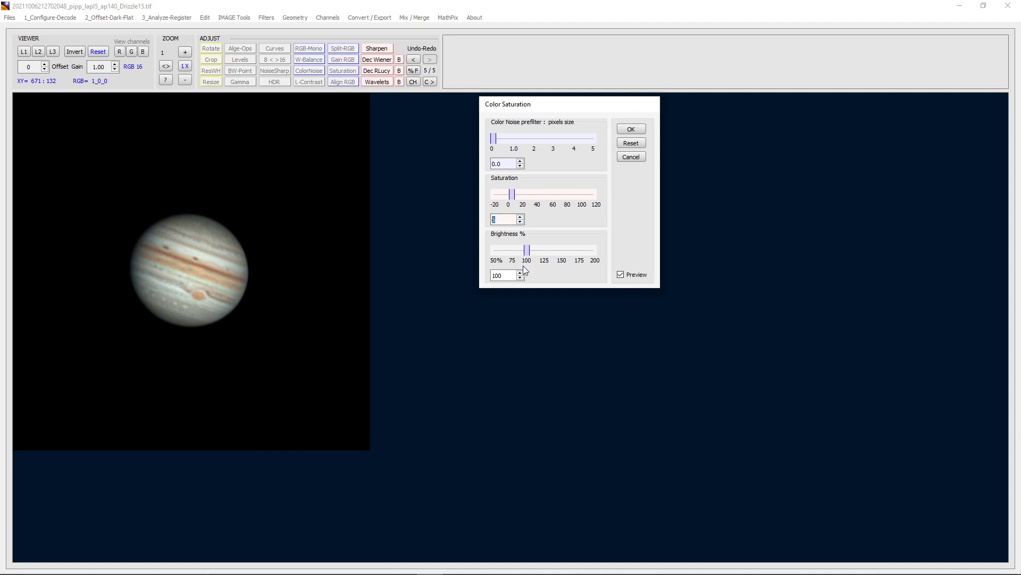
click(520, 272)
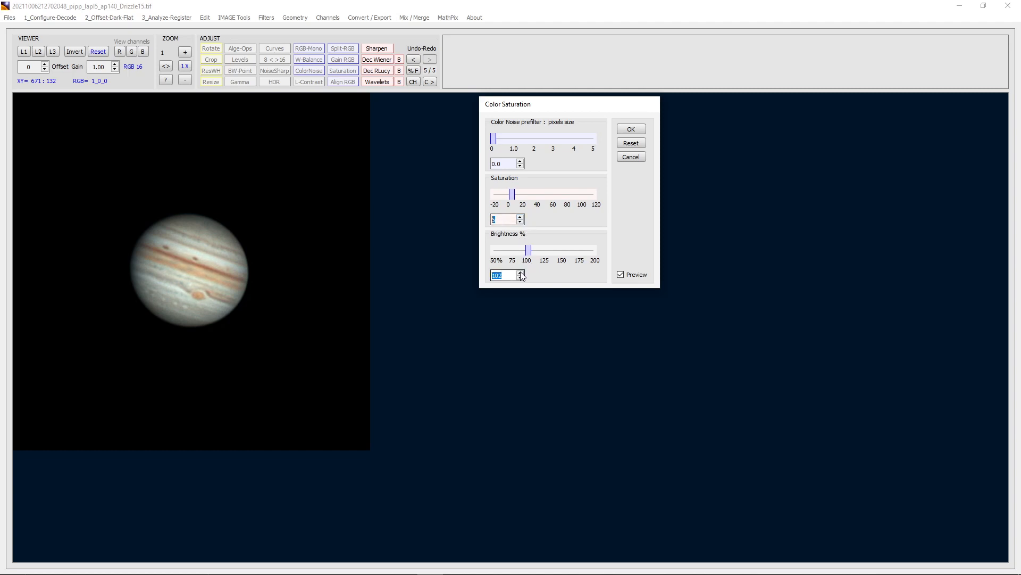
click(520, 272)
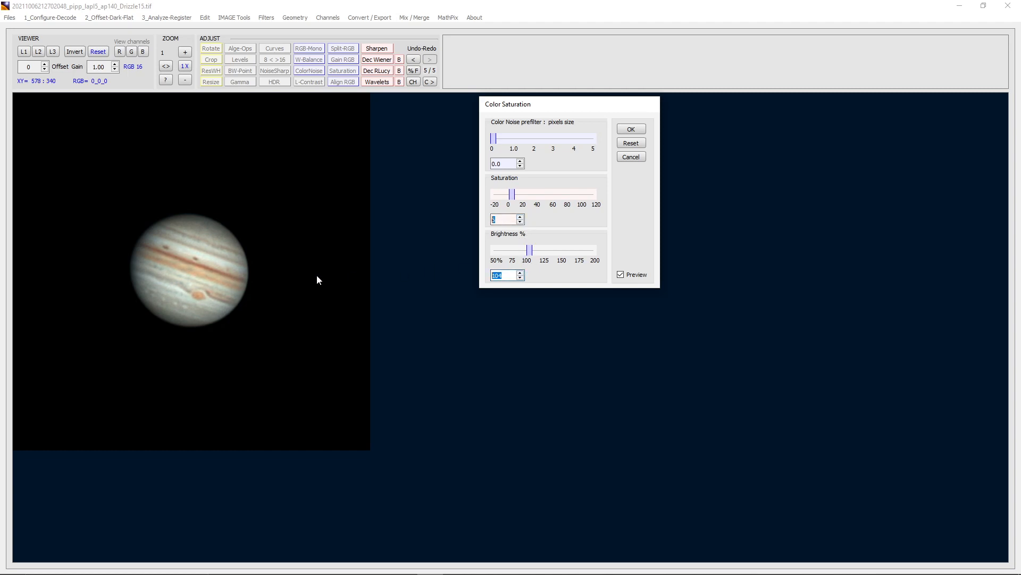
mouse_move(641, 137)
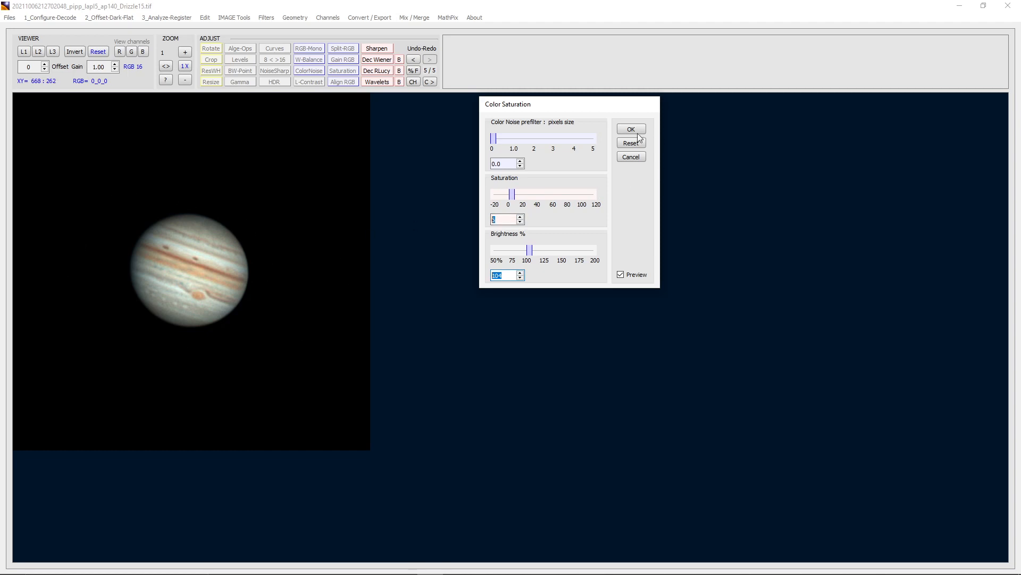
click(630, 129)
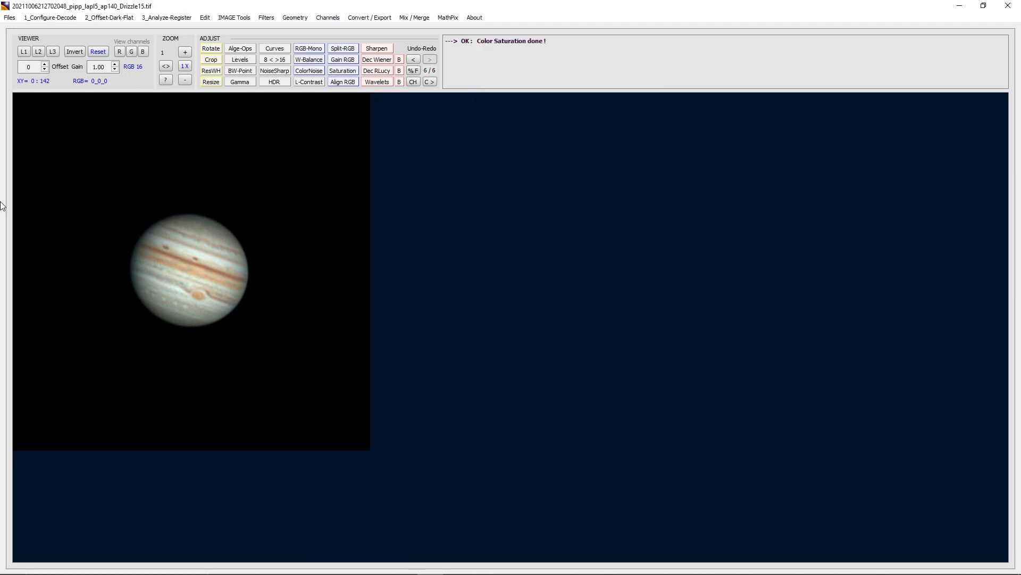
mouse_move(286, 326)
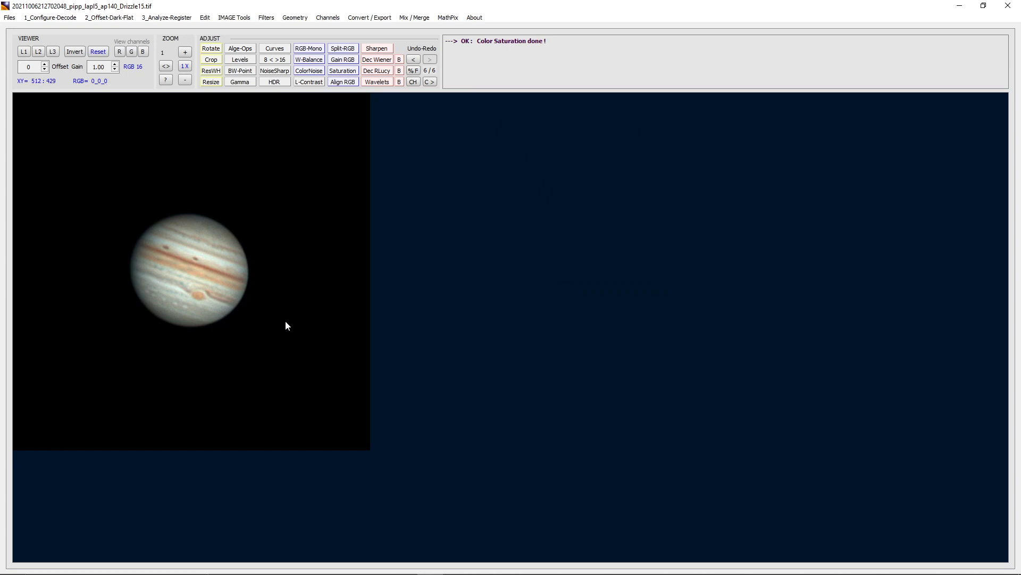
mouse_move(103, 209)
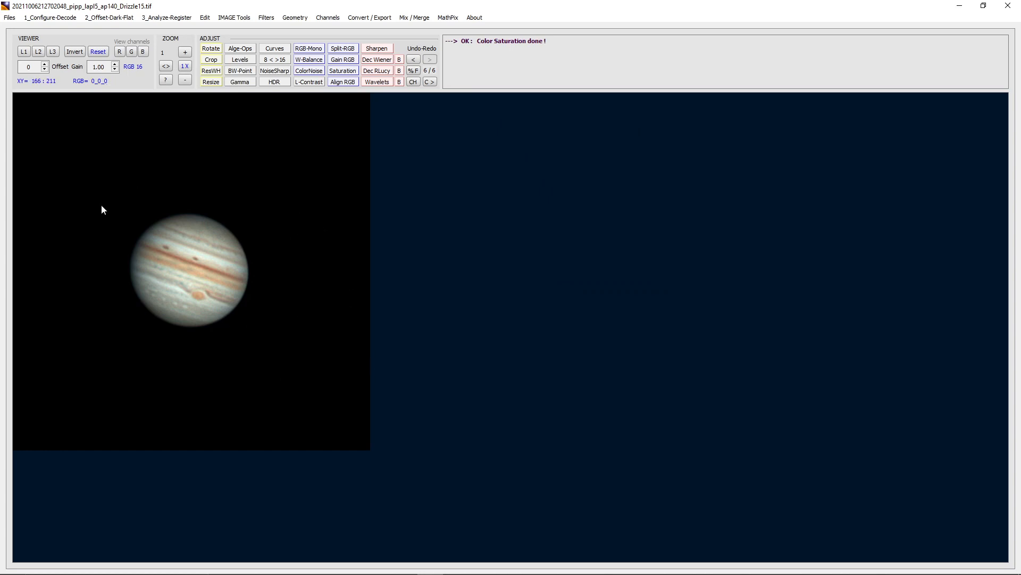
mouse_move(513, 297)
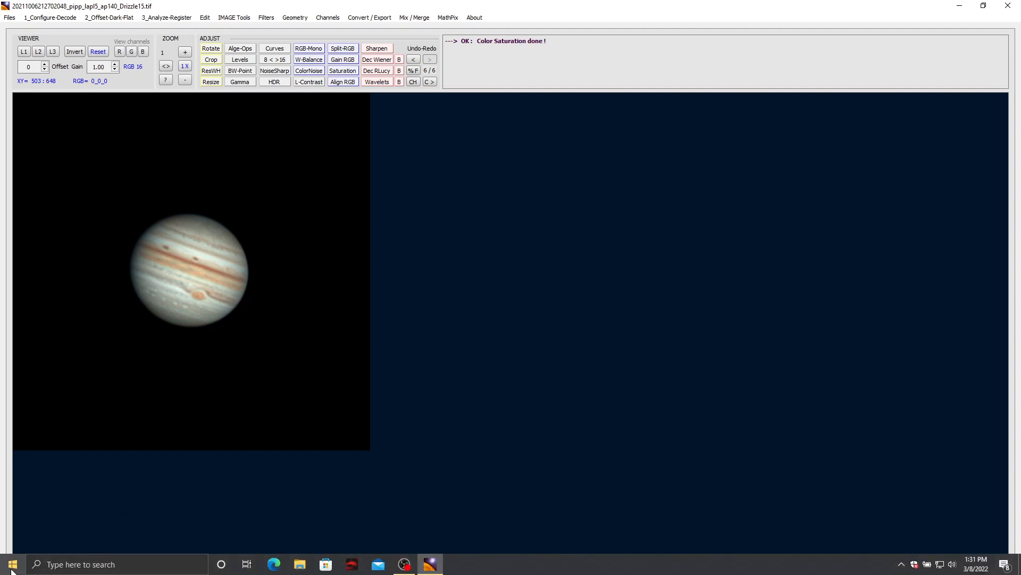
Step: Launch RegiStax 6 and load the drizzled Jupiter TIFF from AS_P33
click(11, 564)
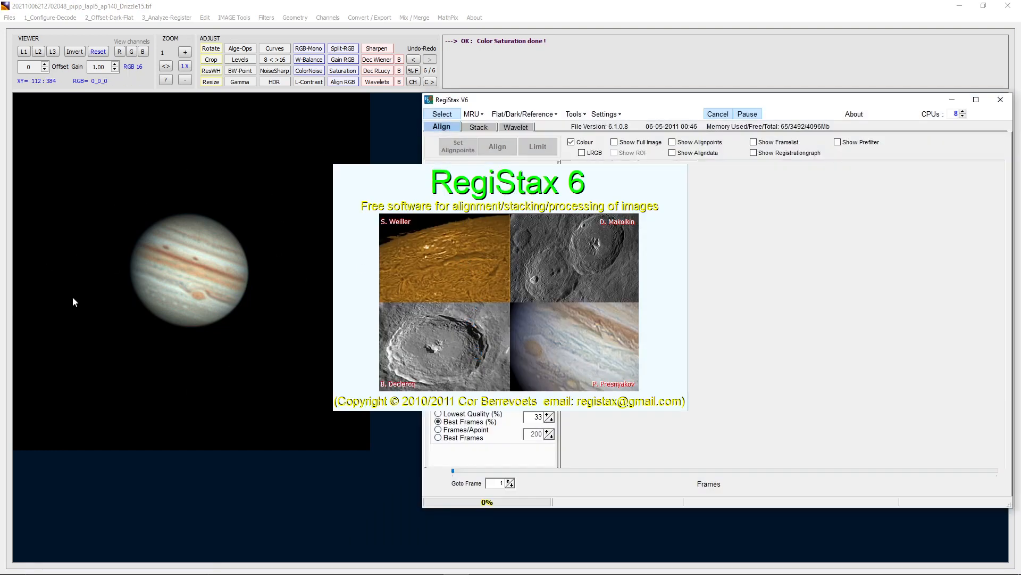
click(441, 114)
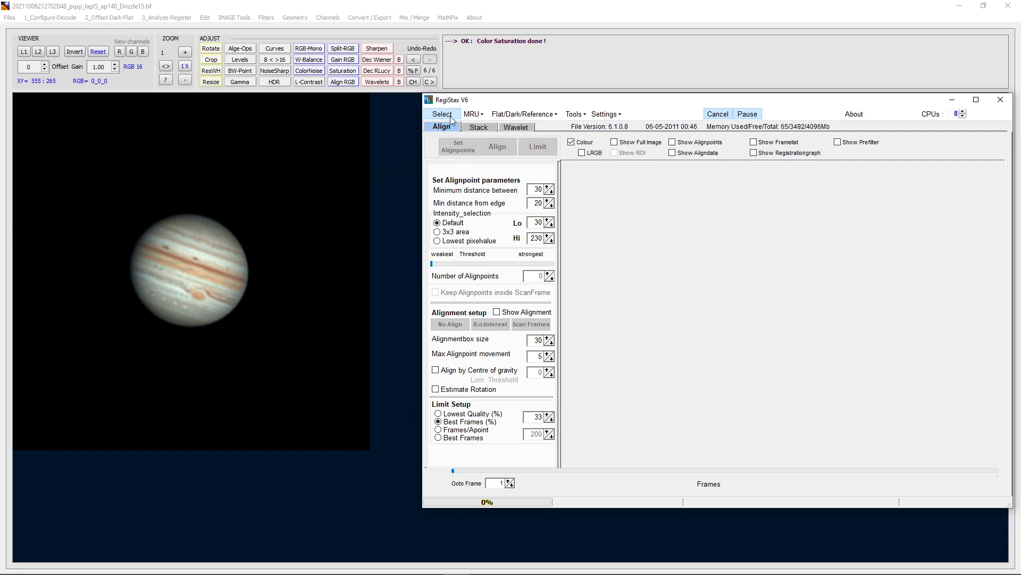
click(443, 114)
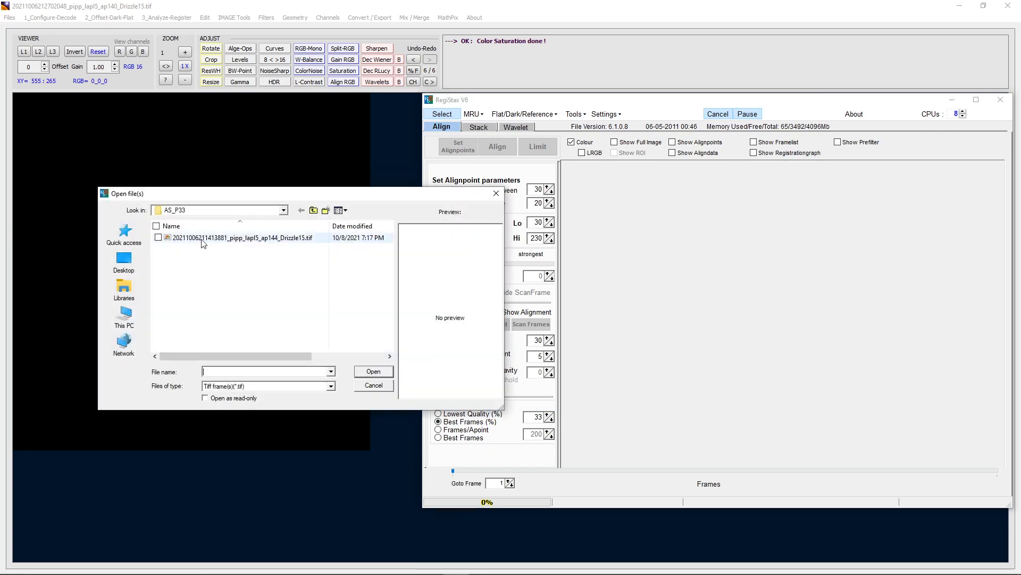
click(373, 371)
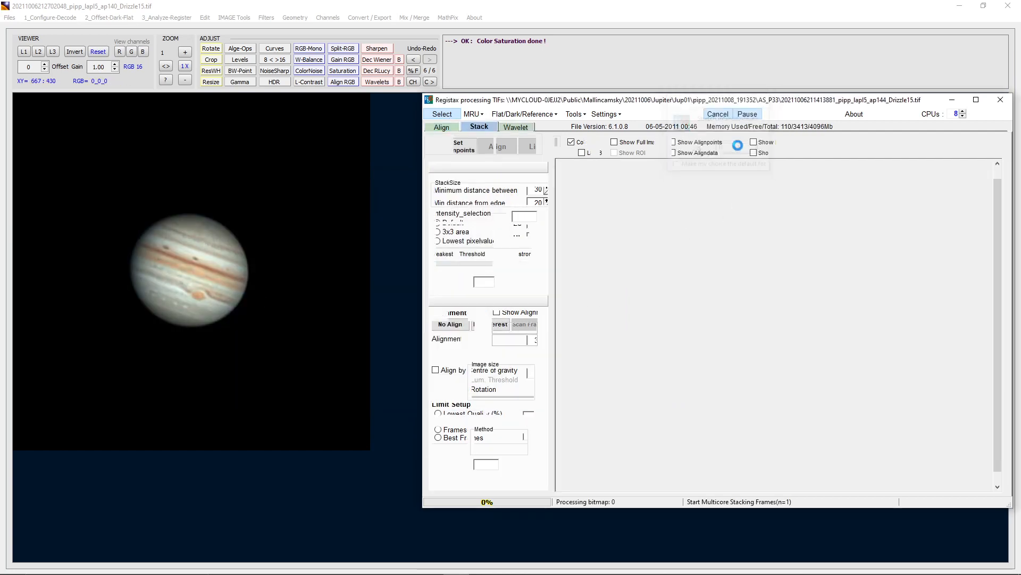
click(516, 127)
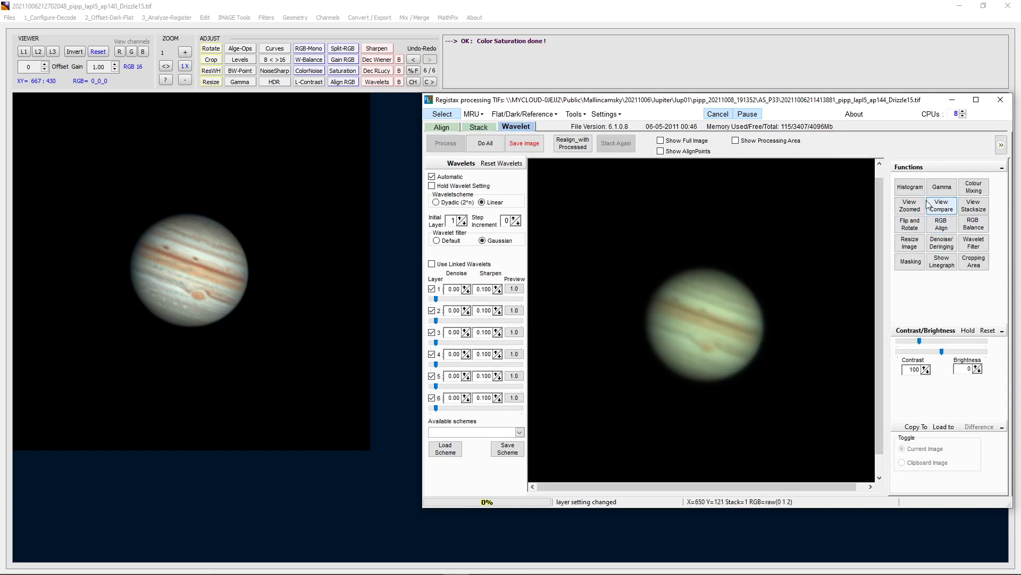
mouse_move(941, 224)
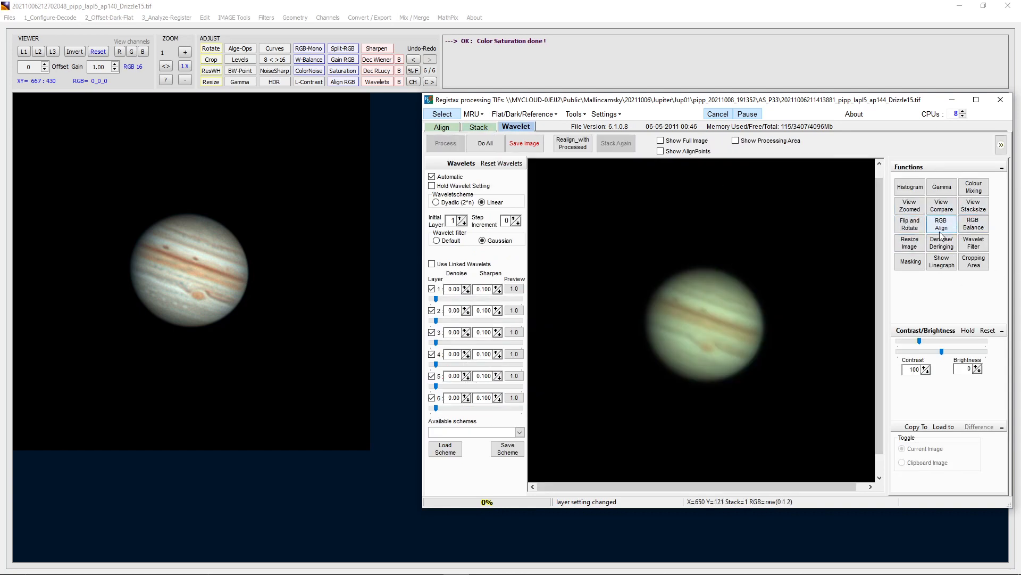
click(941, 222)
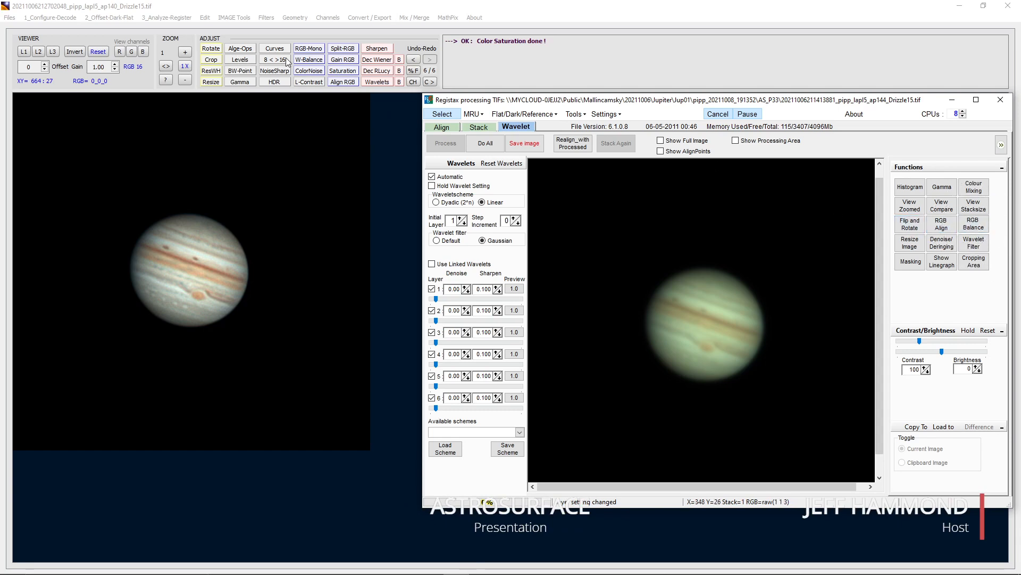
mouse_move(306, 99)
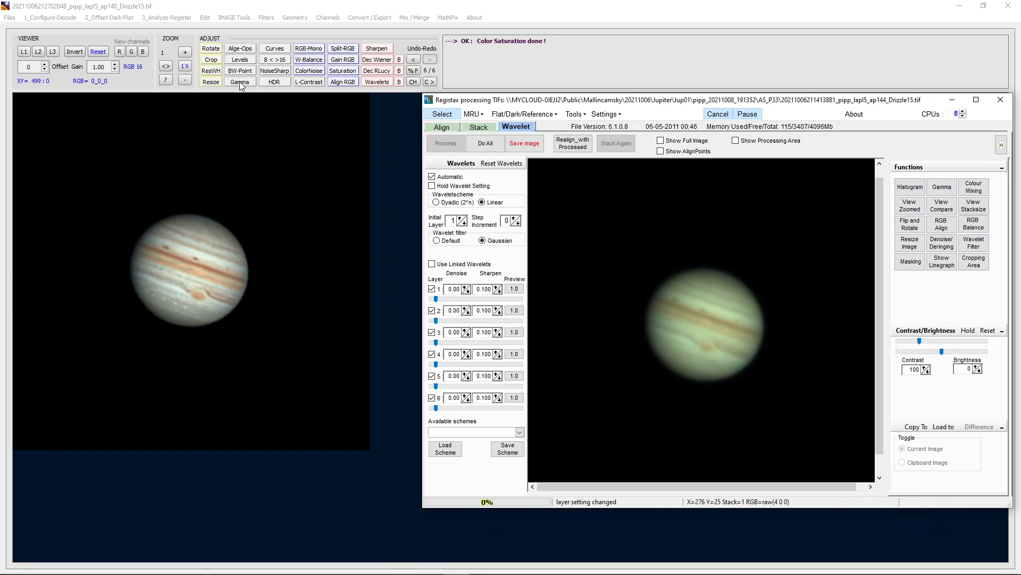
mouse_move(921, 319)
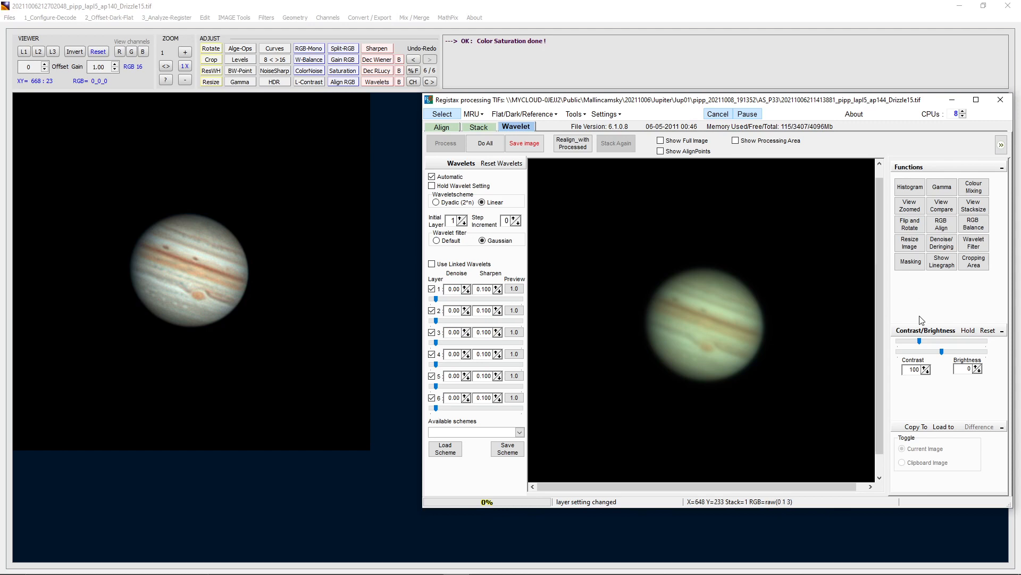
mouse_move(802, 248)
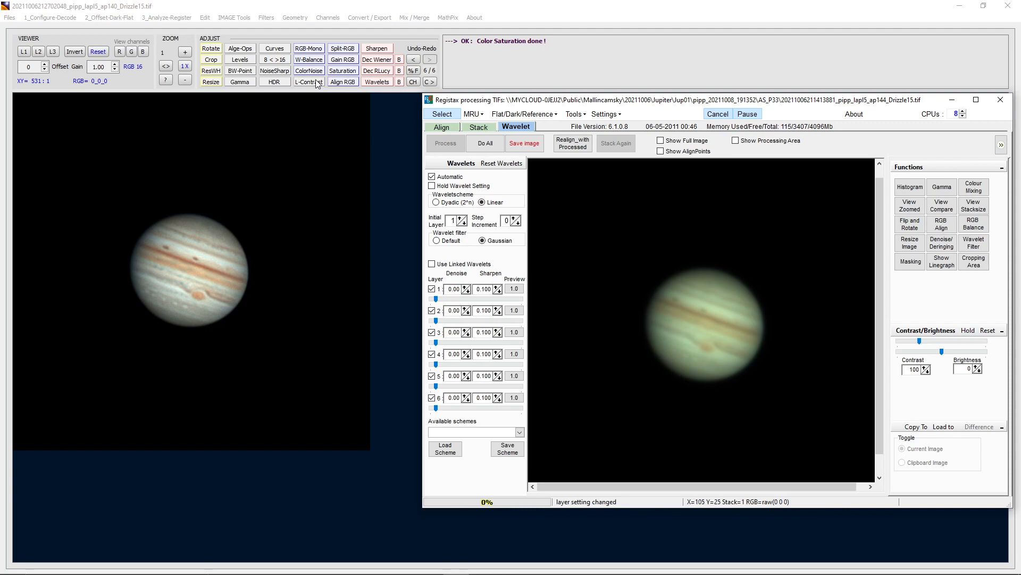
mouse_move(317, 83)
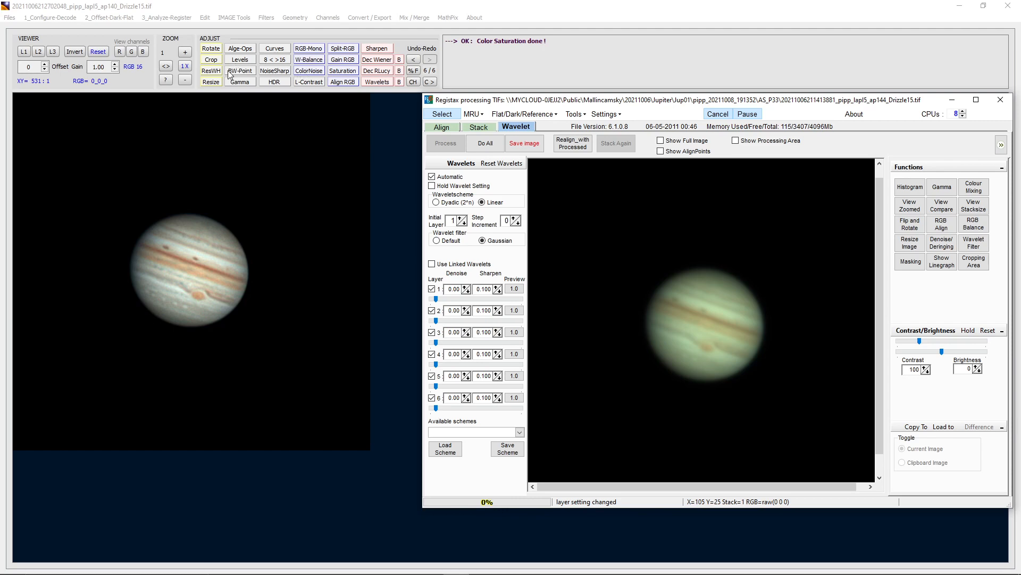
mouse_move(272, 86)
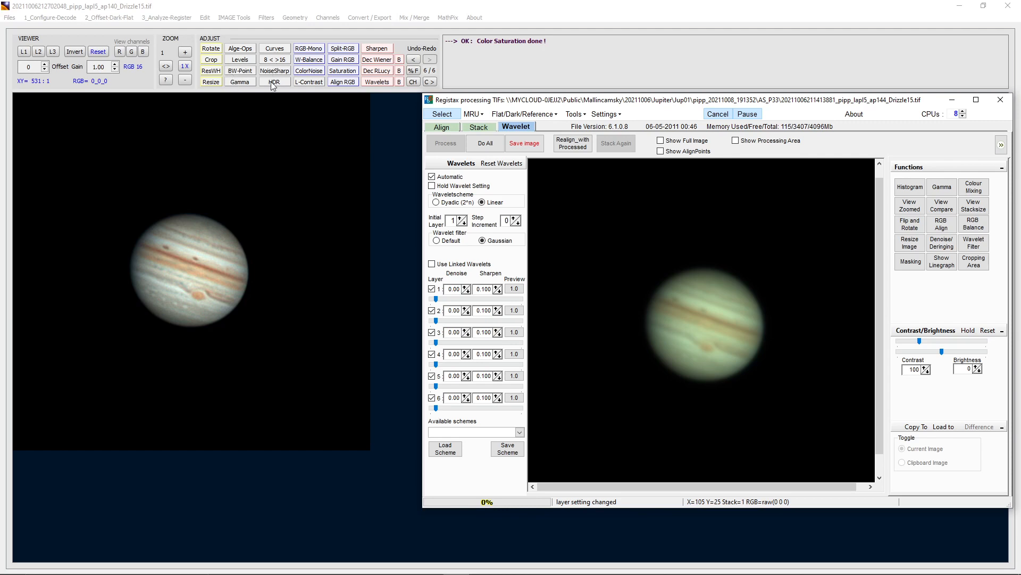
mouse_move(819, 301)
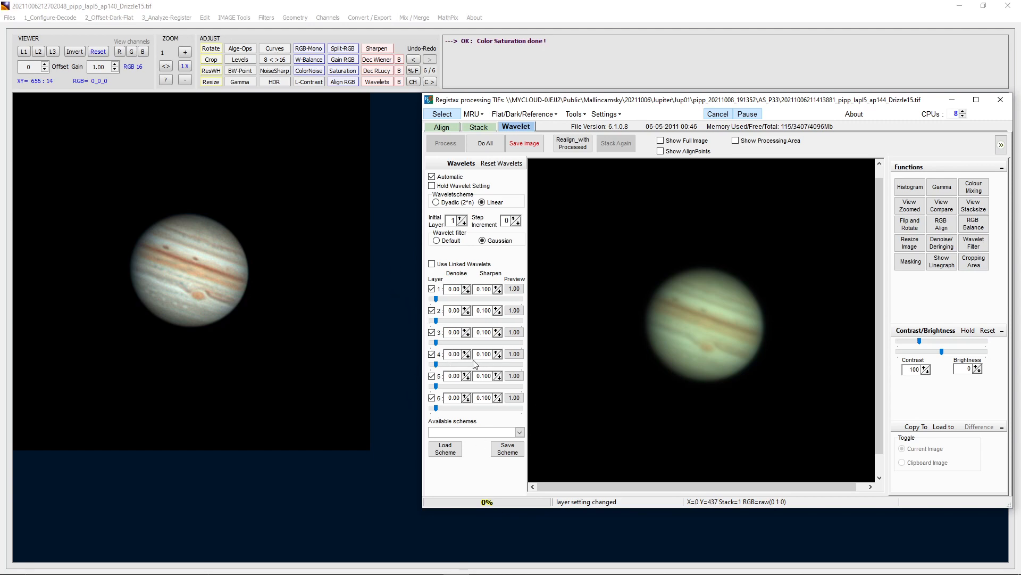
mouse_move(528, 369)
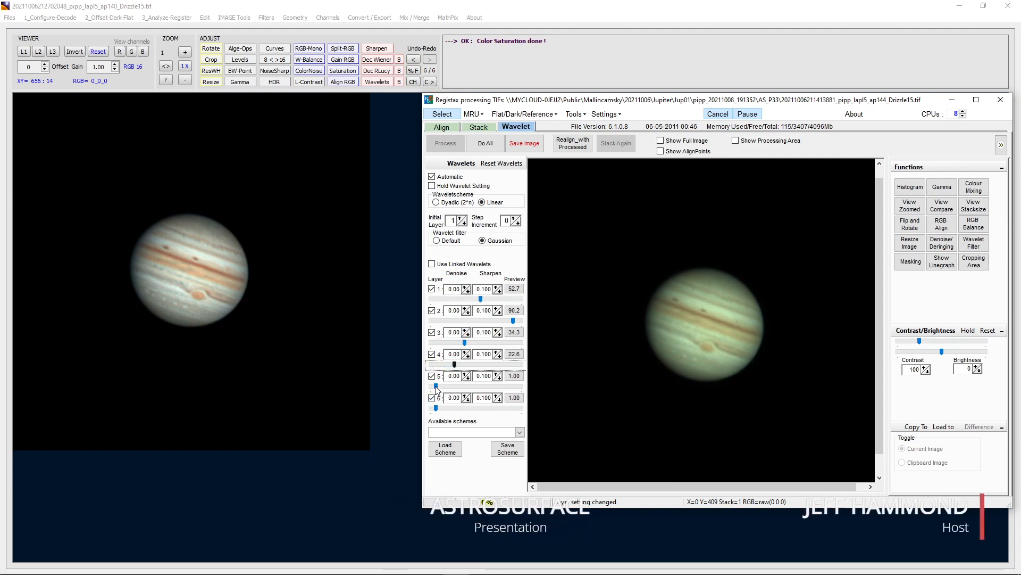
Step: Raise wavelet layers 5 and 6 sharpening to about 20.2 and 30.0
drag(452, 384, 453, 386)
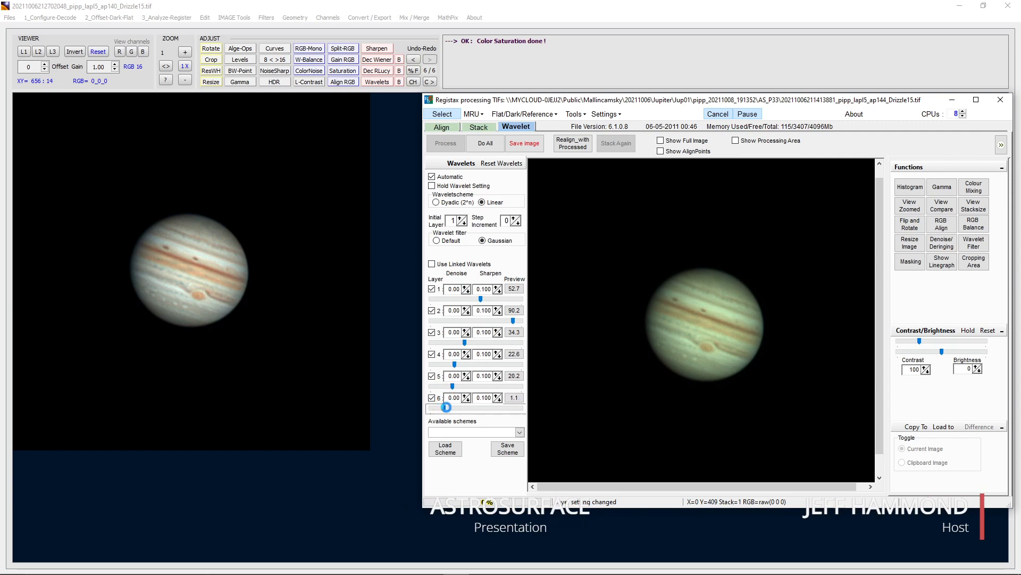
drag(446, 406, 464, 407)
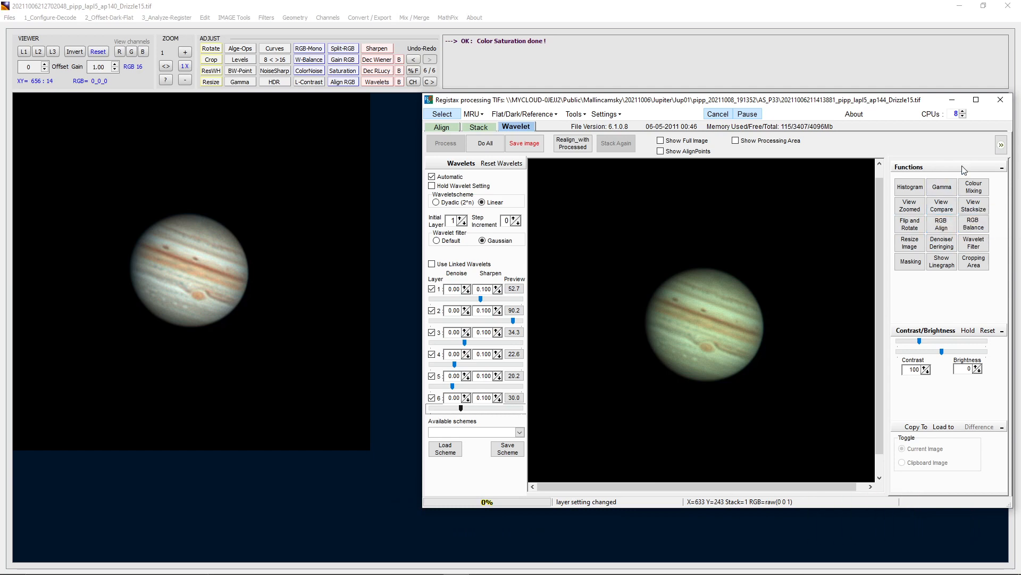
mouse_move(598, 136)
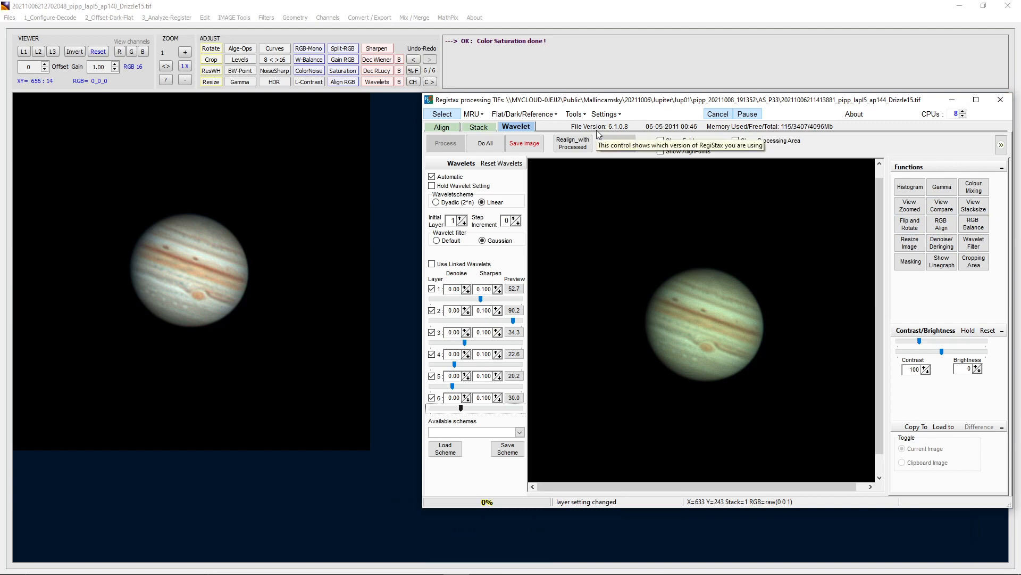
mouse_move(572, 288)
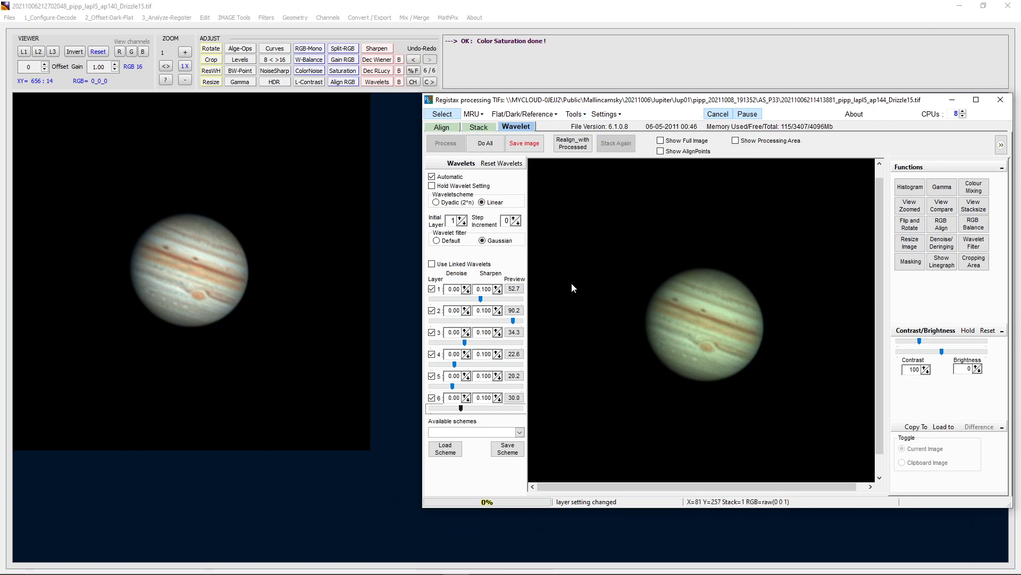
mouse_move(527, 211)
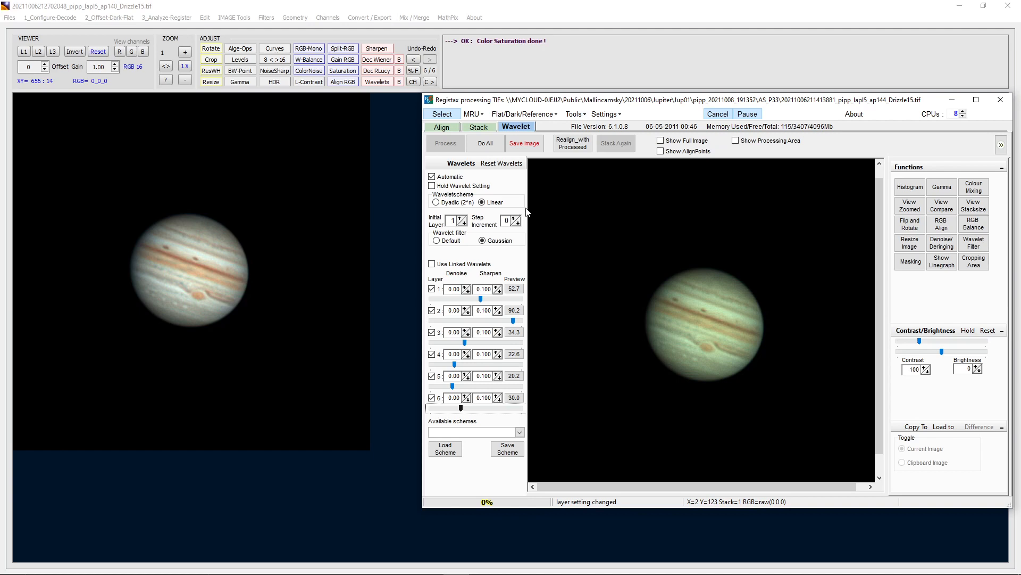